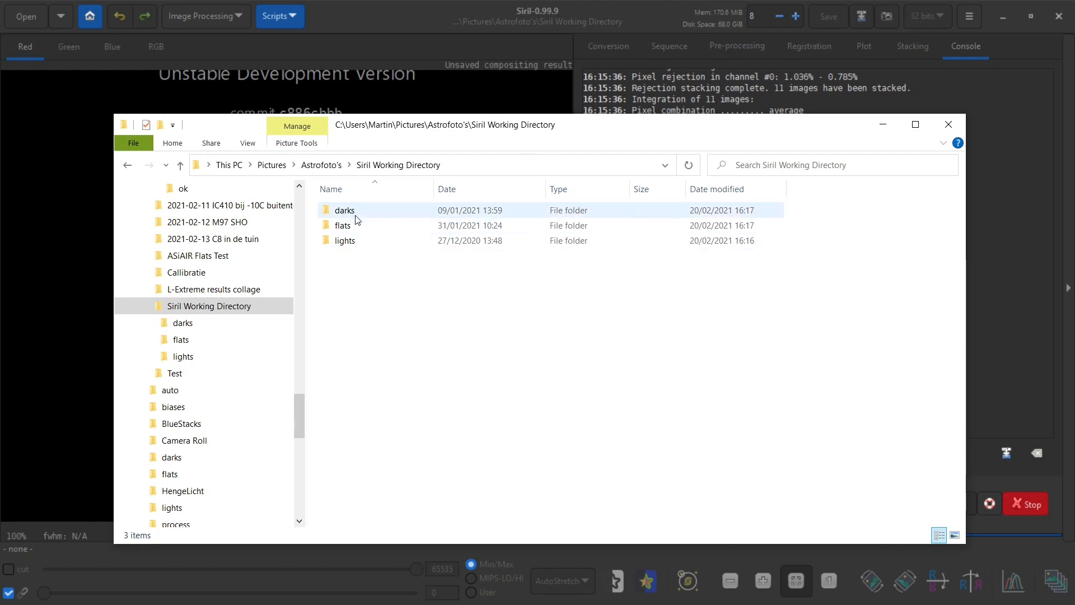
{"action": "mouse_move", "coordinate": [369, 215]}
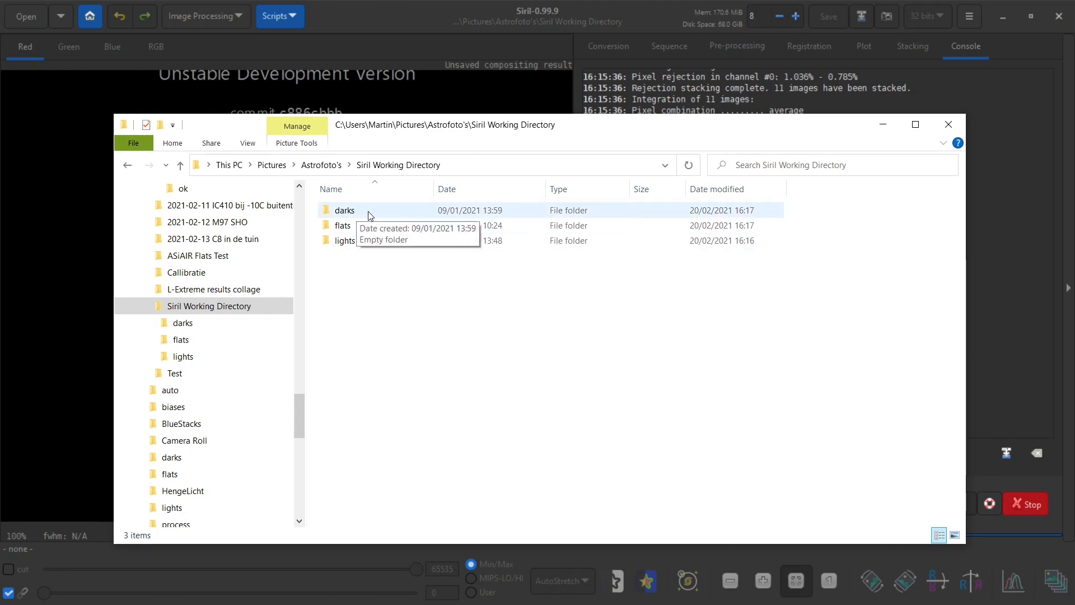
{"action": "mouse_move", "coordinate": [329, 405]}
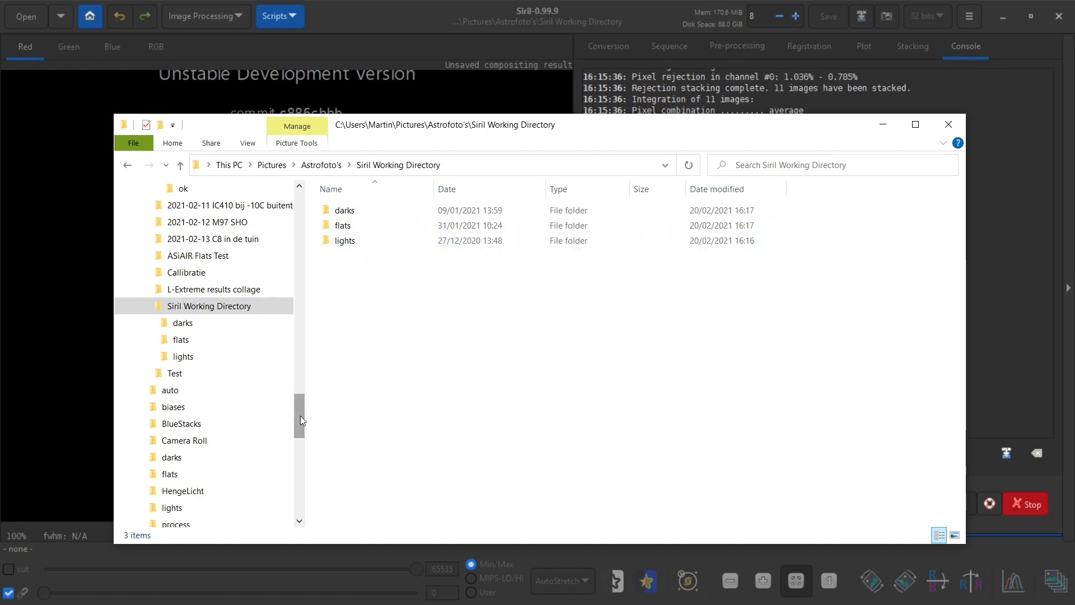
Select all 11 light frames in the NGC2359 ok folder.
{"action": "scroll", "scroll_direction": "up", "scroll_amount": 3}
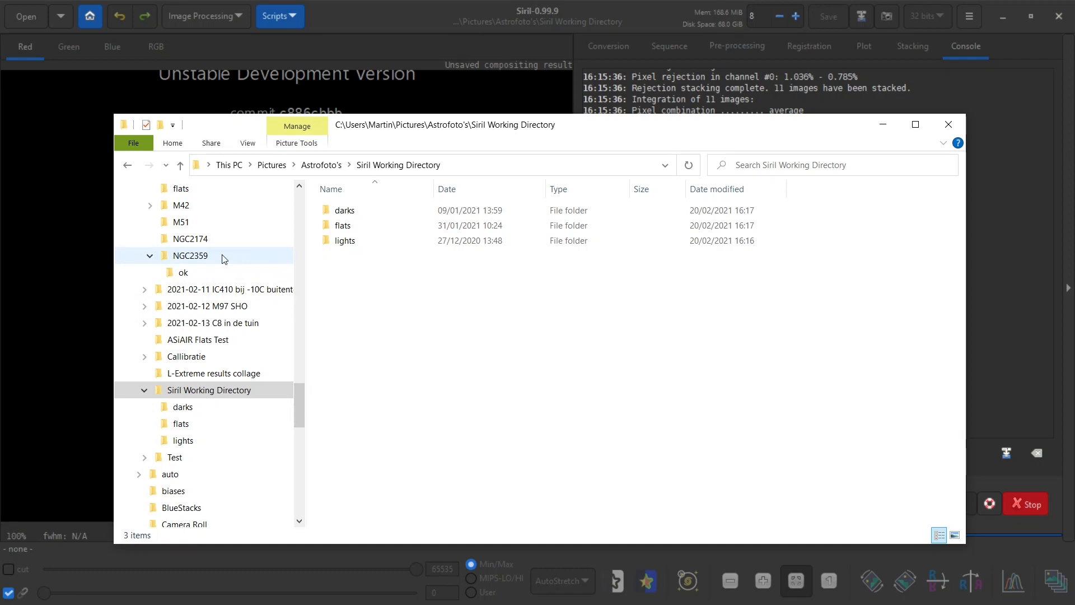
{"action": "left_click", "coordinate": [190, 255]}
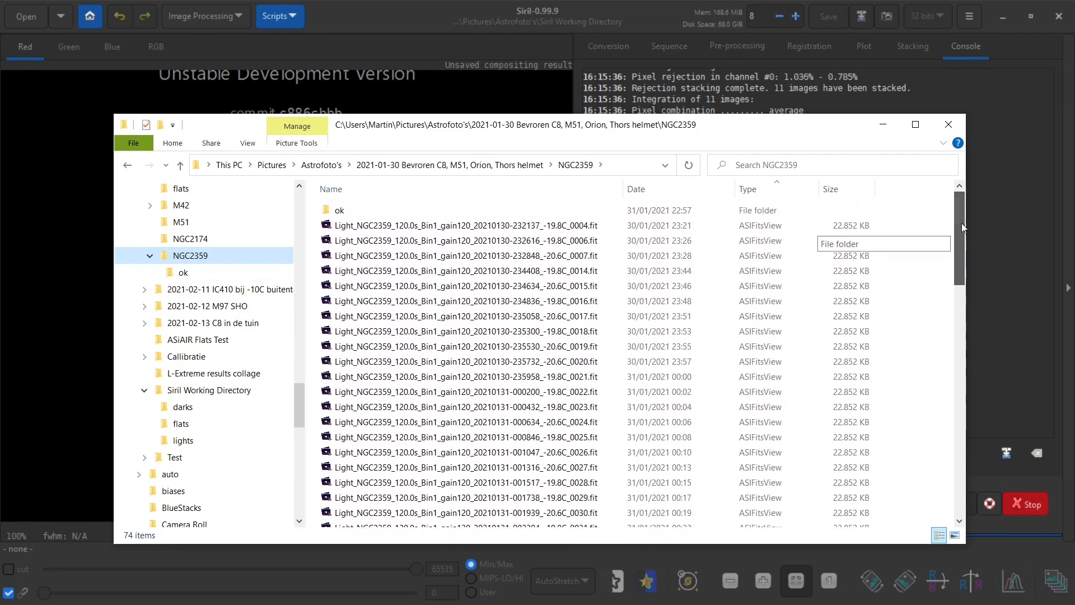
{"action": "double_click", "coordinate": [339, 209]}
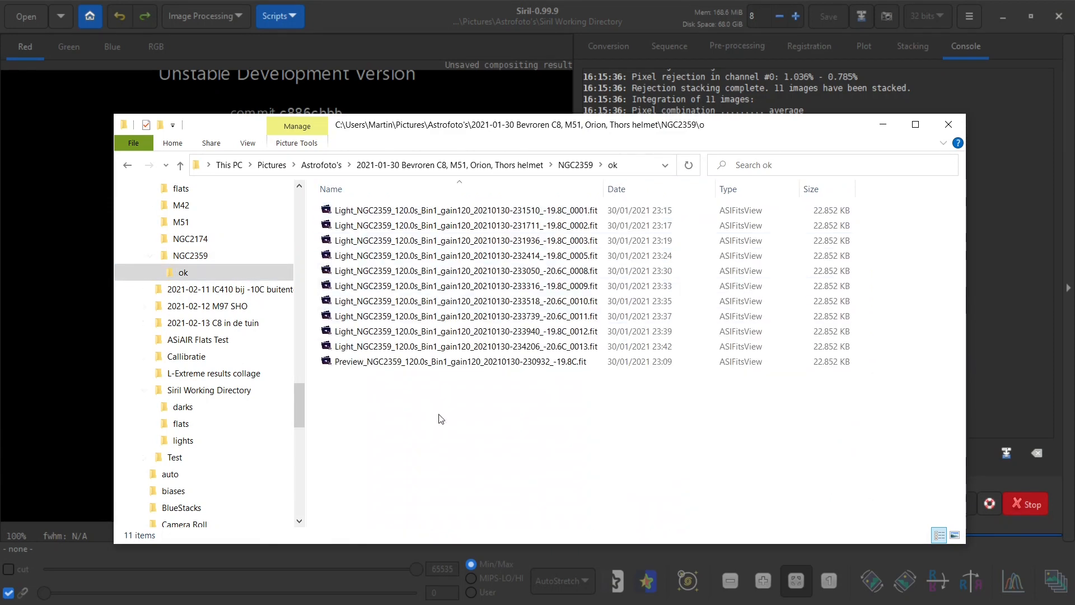
{"action": "key", "text": "ctrl+a"}
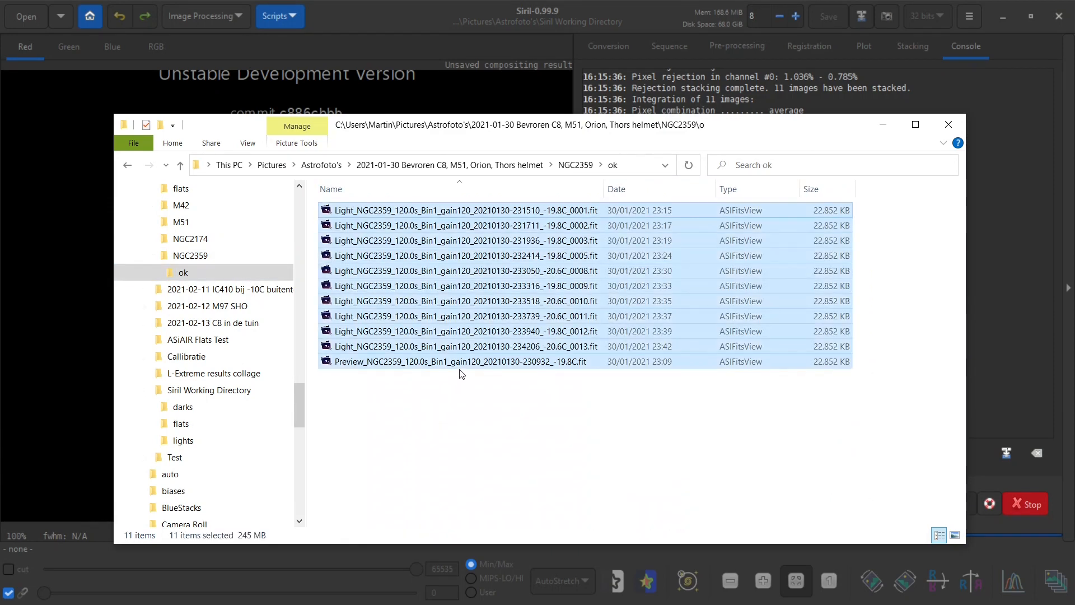
{"action": "left_click", "coordinate": [182, 440]}
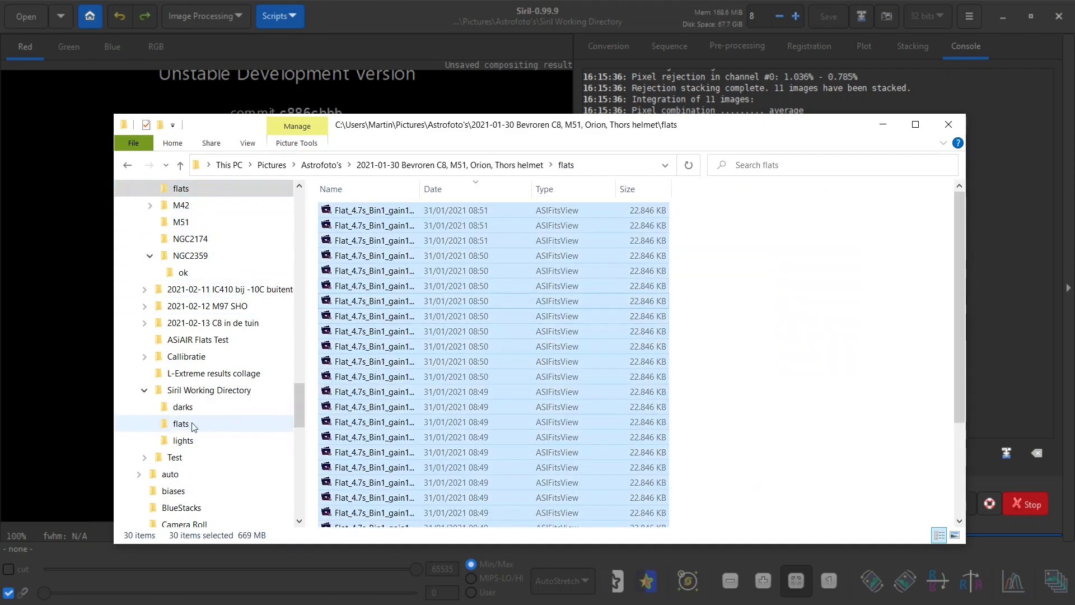
Browse the working flats, darks and lights folders and expand the ASI294MC Pro calibration frames.
{"action": "left_click", "coordinate": [181, 424]}
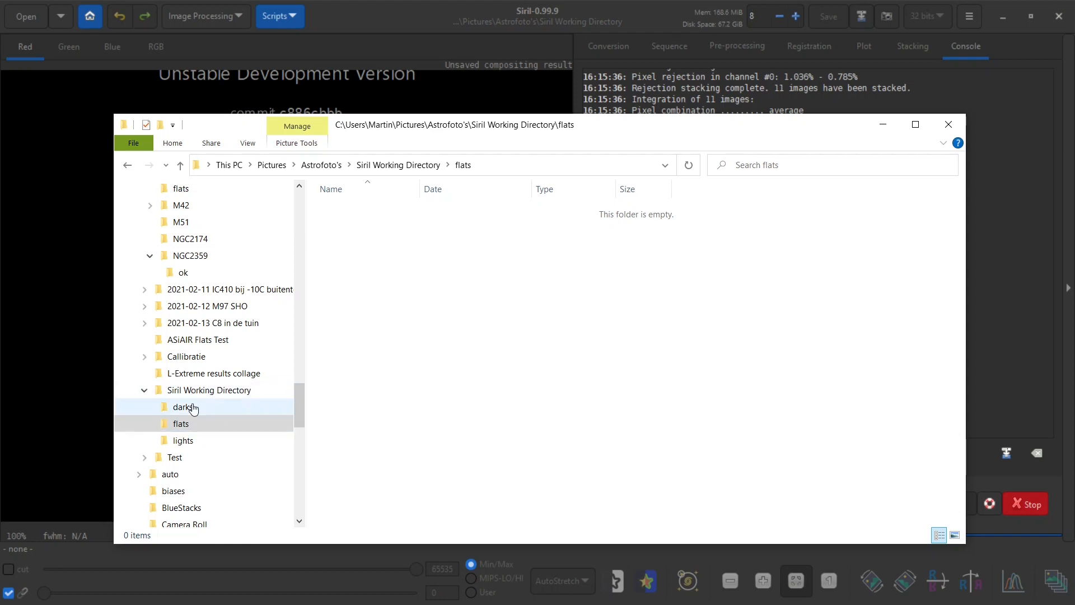
{"action": "left_click", "coordinate": [184, 407]}
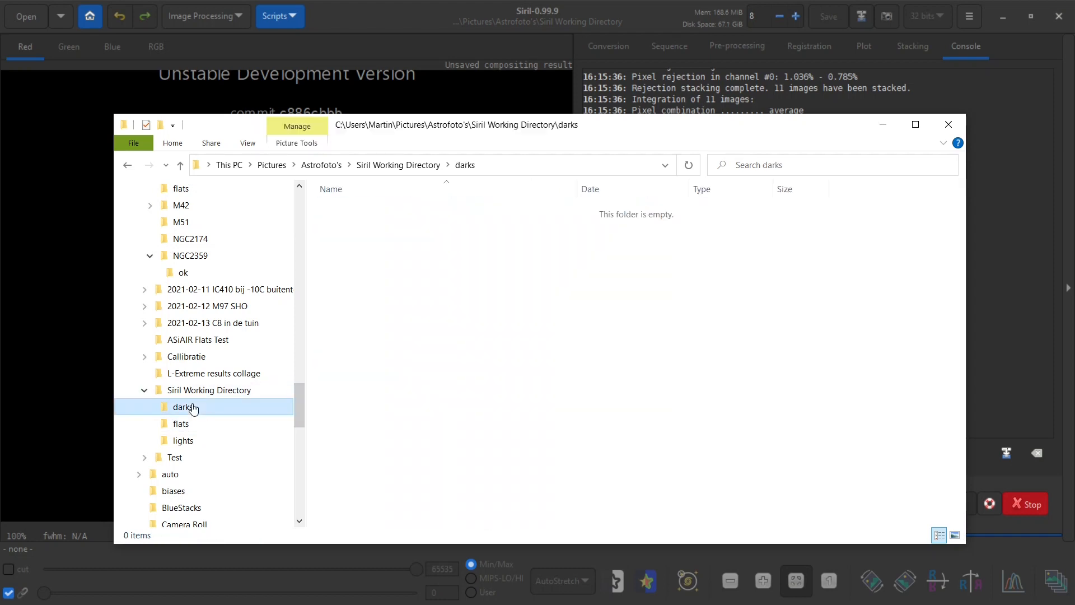
{"action": "mouse_move", "coordinate": [335, 376]}
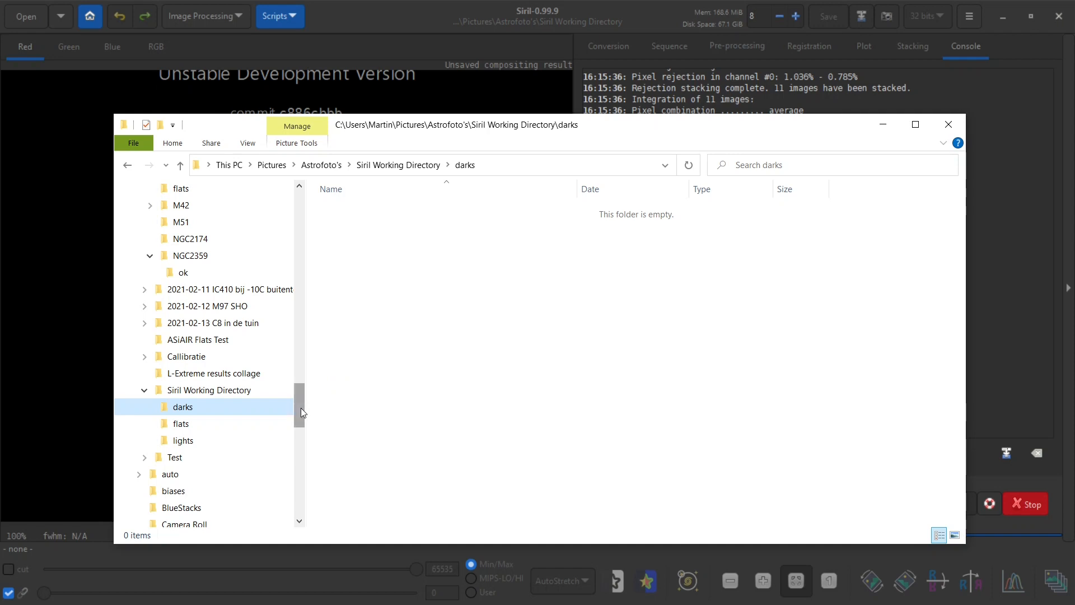
{"action": "left_click", "coordinate": [145, 356]}
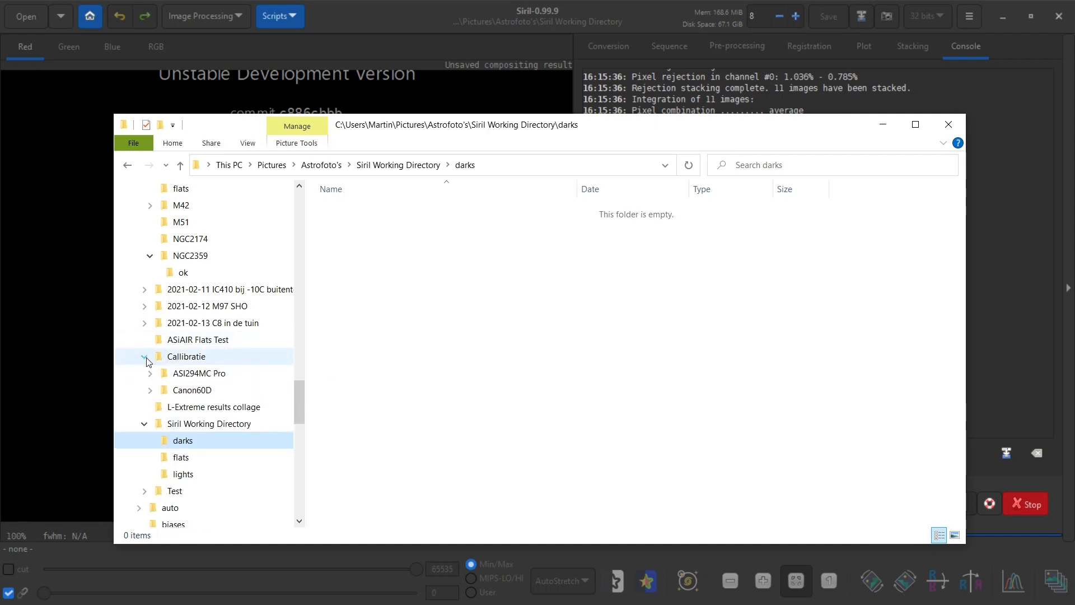
{"action": "left_click", "coordinate": [149, 373]}
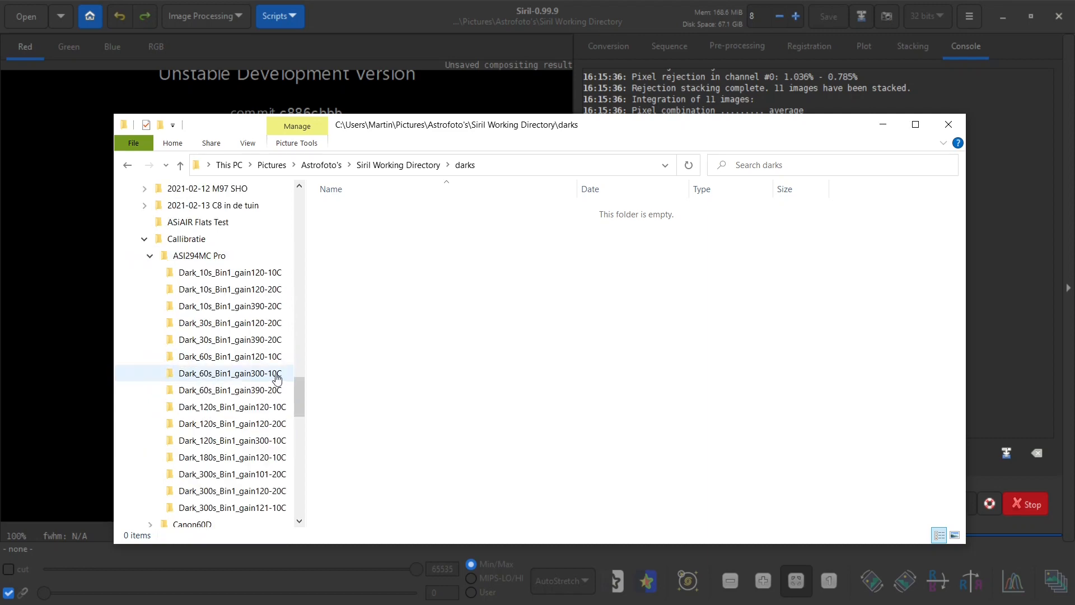
{"action": "scroll", "scroll_direction": "down", "scroll_amount": 3}
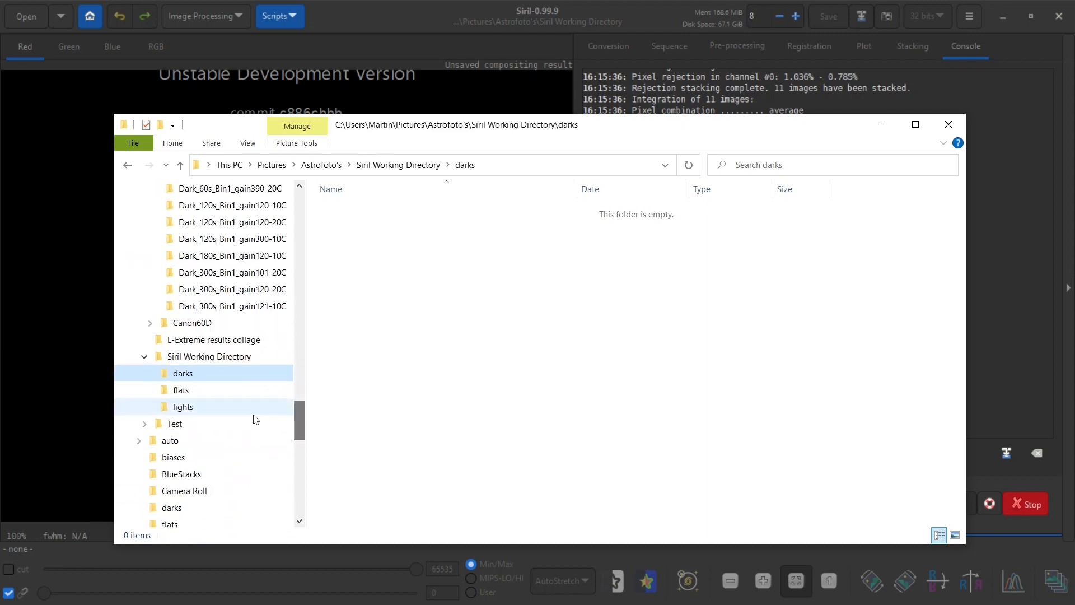
{"action": "left_click", "coordinate": [183, 405]}
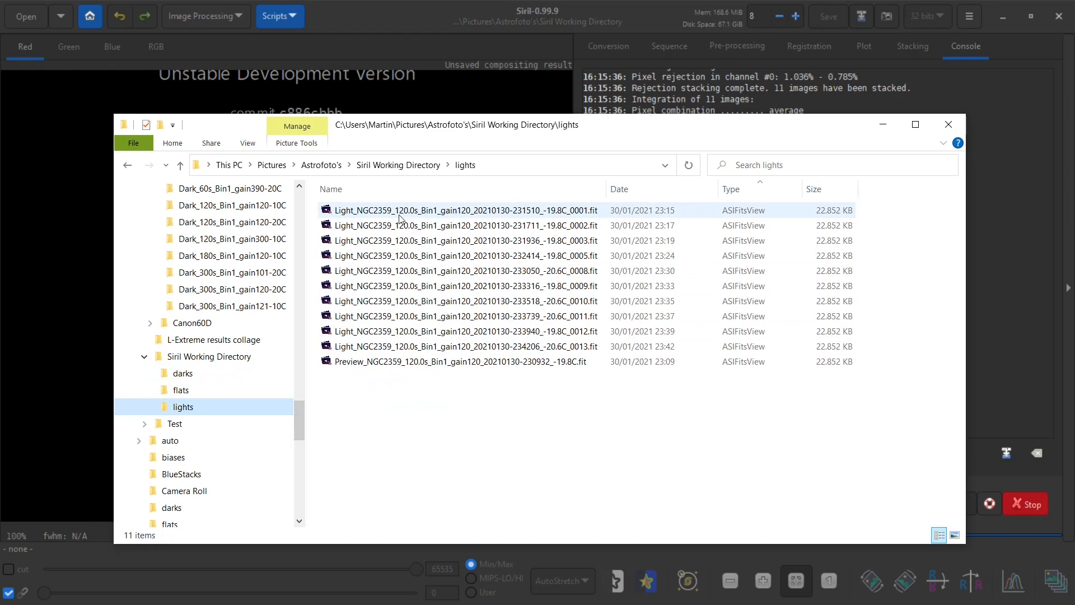
{"action": "mouse_move", "coordinate": [285, 402]}
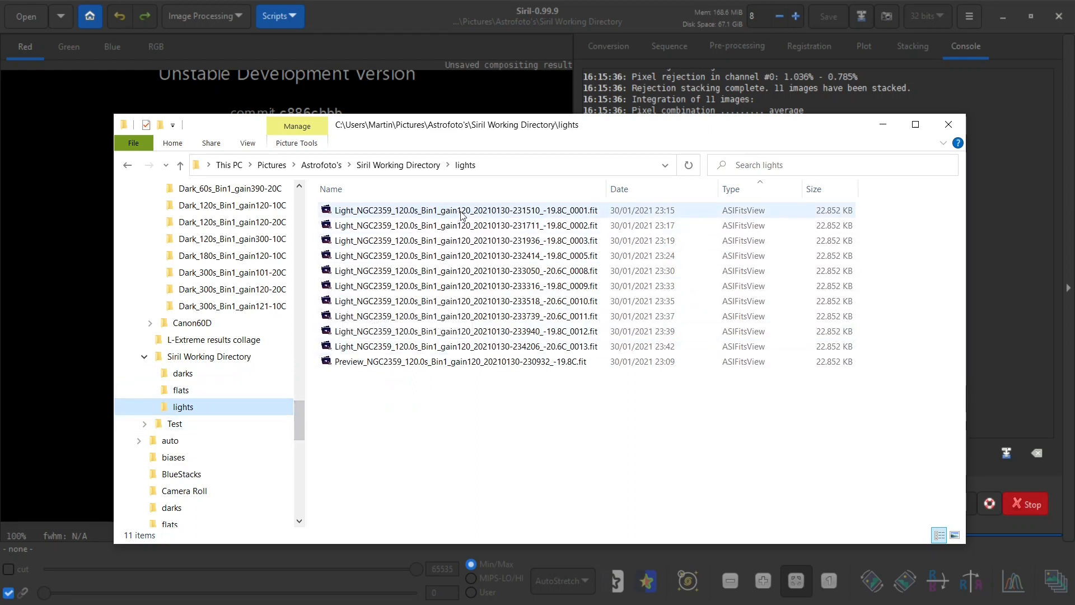
{"action": "mouse_move", "coordinate": [566, 215]}
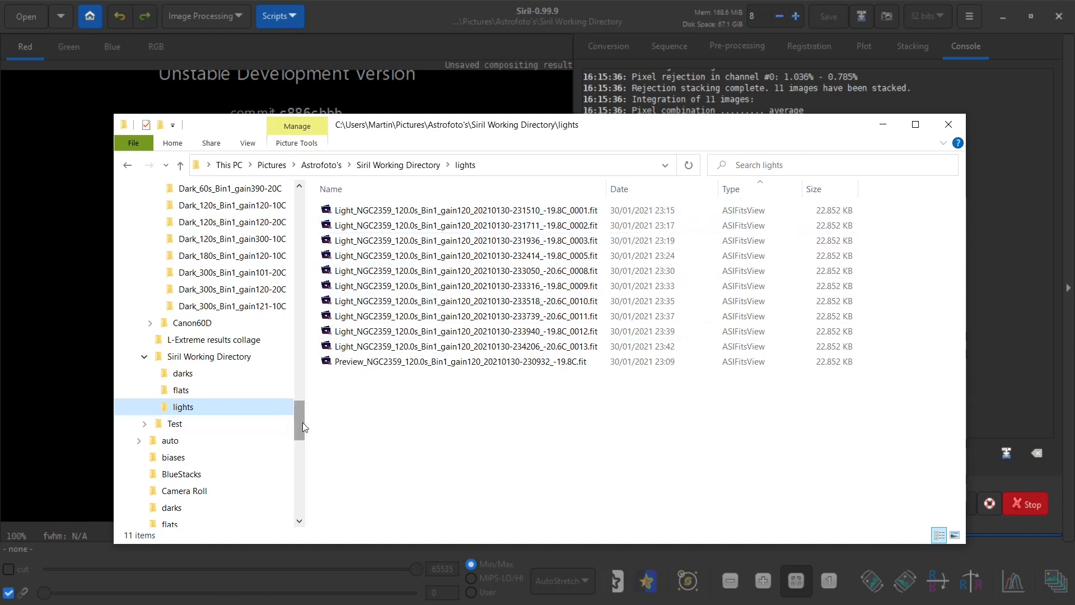
Copy all 20 dark frames into the working darks folder and close Explorer.
{"action": "scroll", "scroll_direction": "up", "scroll_amount": 3}
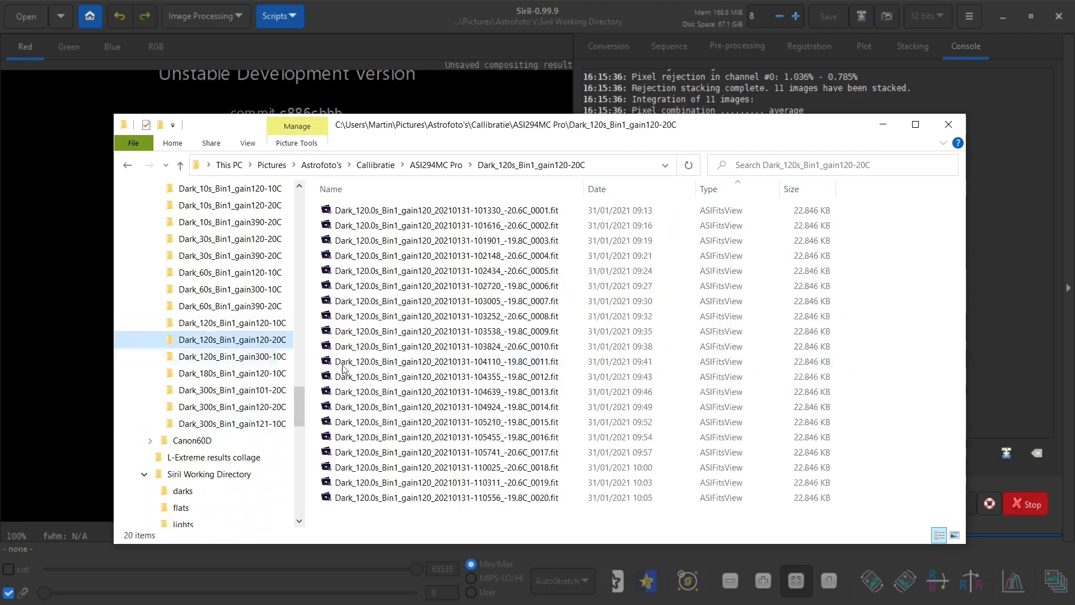
{"action": "key", "text": "ctrl+a"}
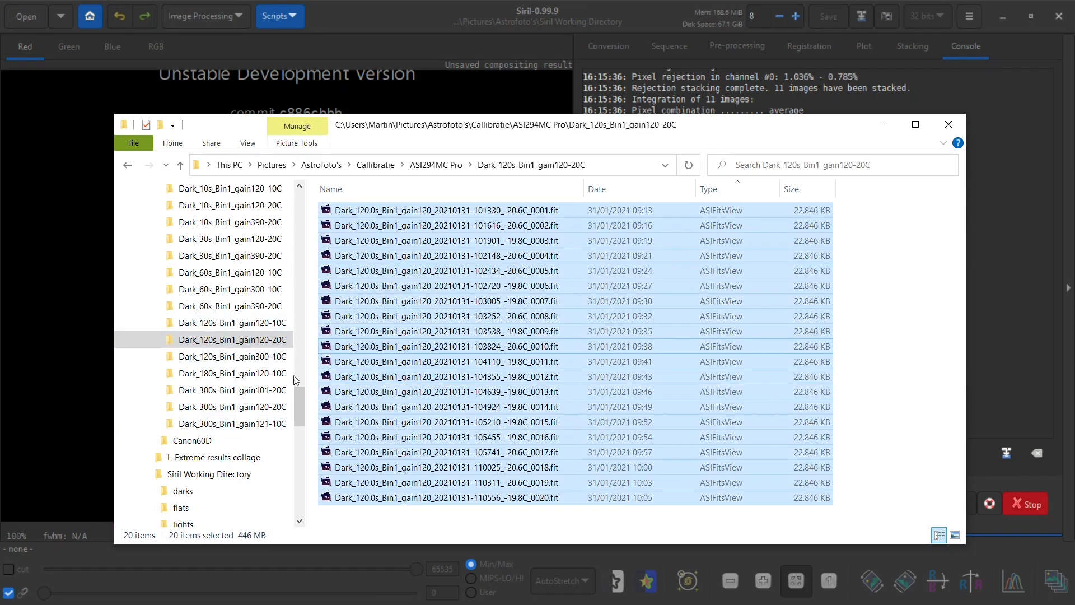
{"action": "left_click", "coordinate": [183, 491]}
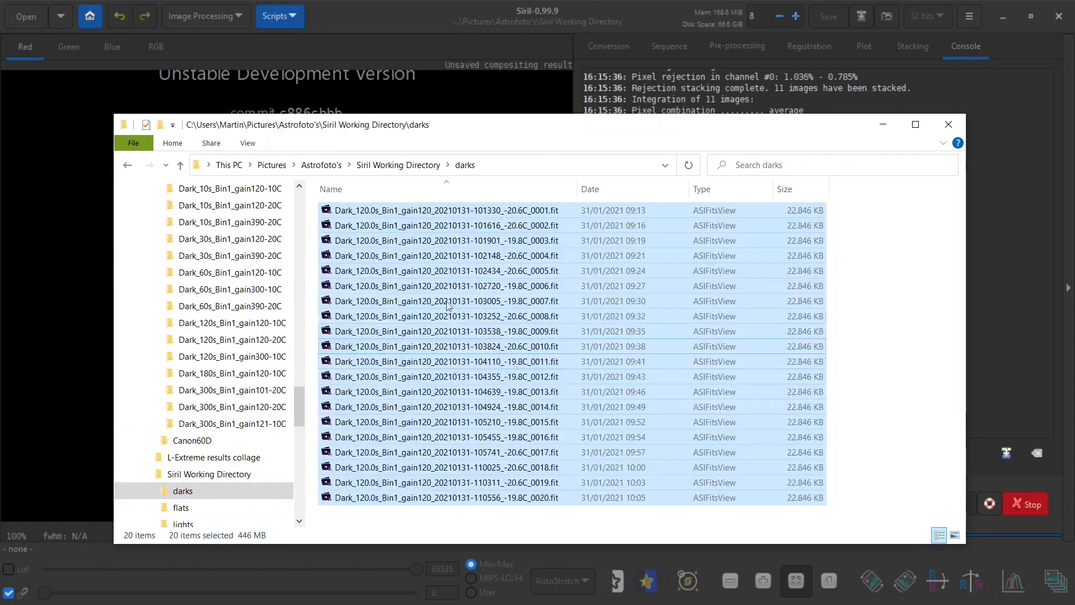
{"action": "left_click", "coordinate": [949, 124]}
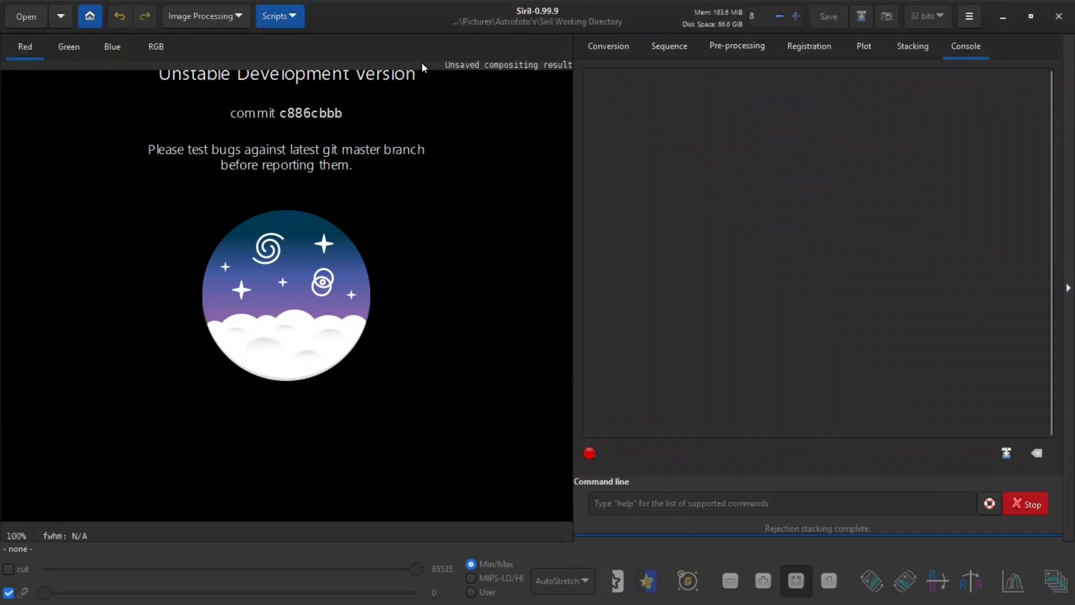
{"action": "mouse_move", "coordinate": [435, 97]}
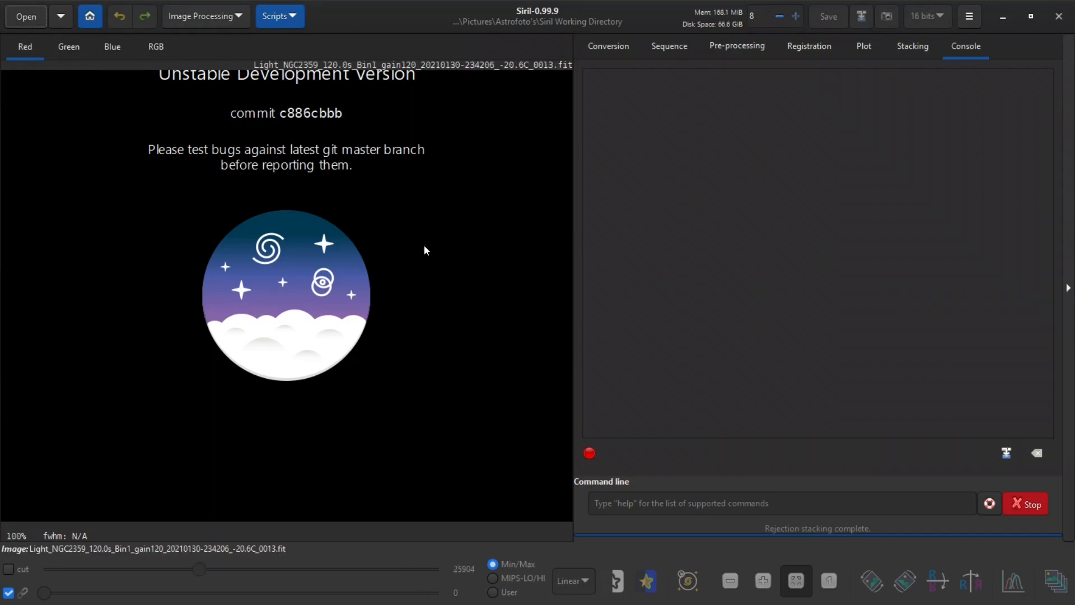
{"action": "mouse_move", "coordinate": [467, 182]}
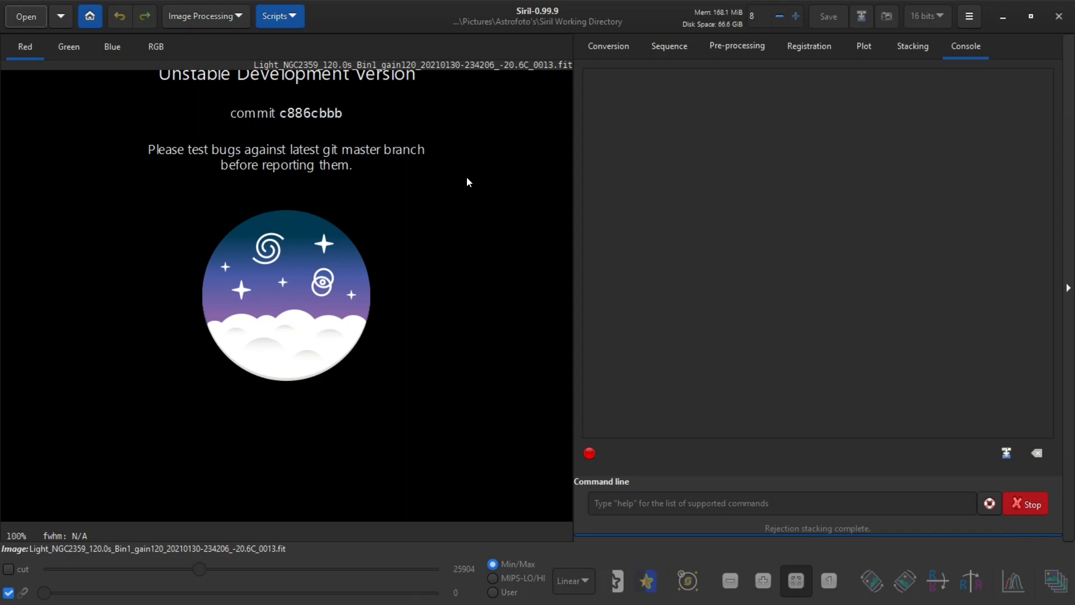
{"action": "mouse_move", "coordinate": [560, 32]}
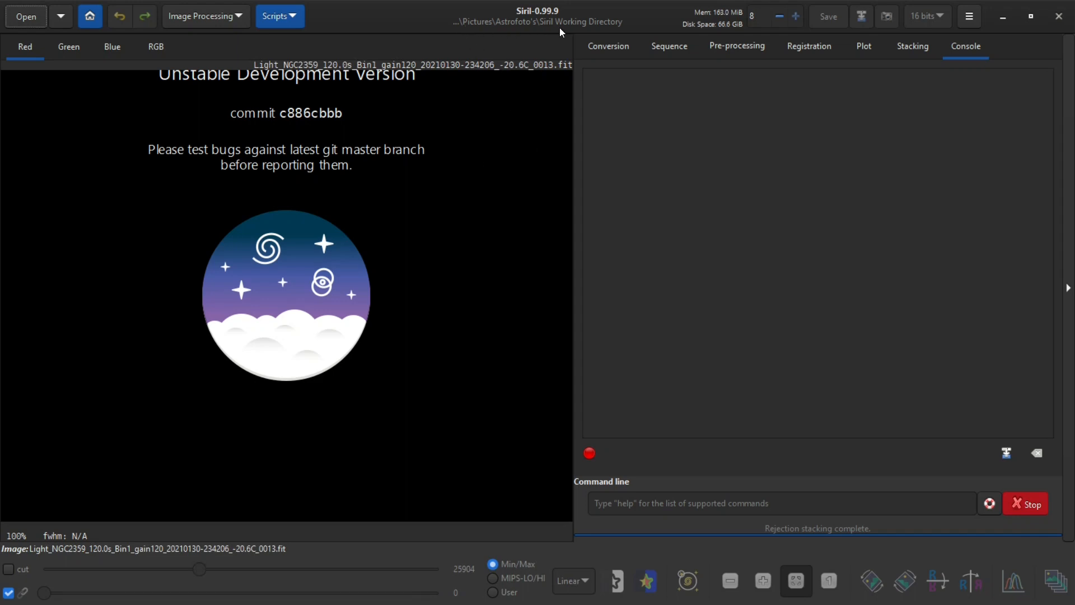
{"action": "mouse_move", "coordinate": [621, 31]}
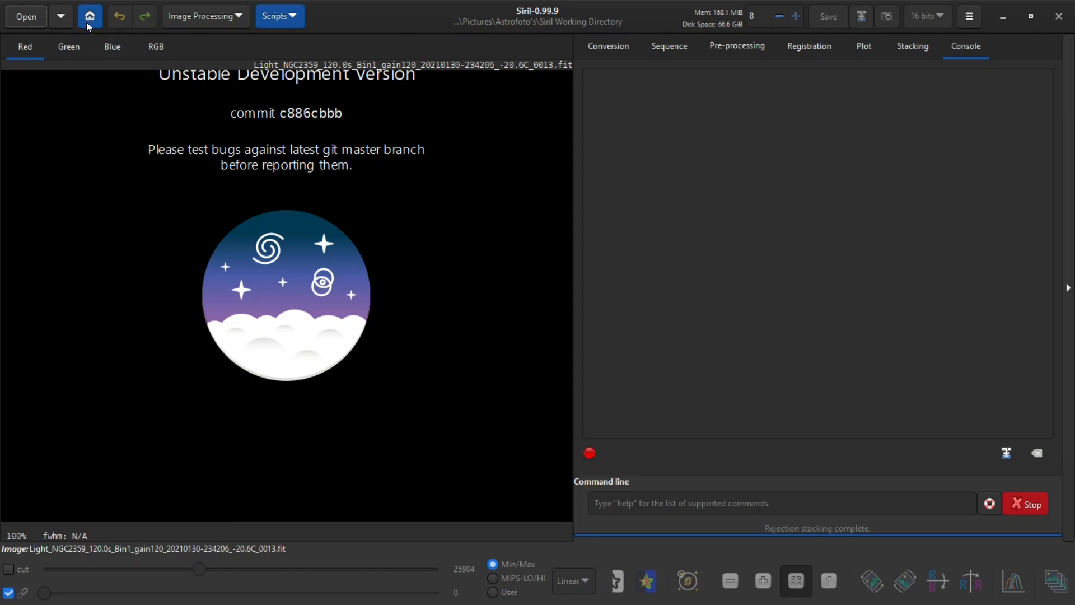
{"action": "mouse_move", "coordinate": [89, 16]}
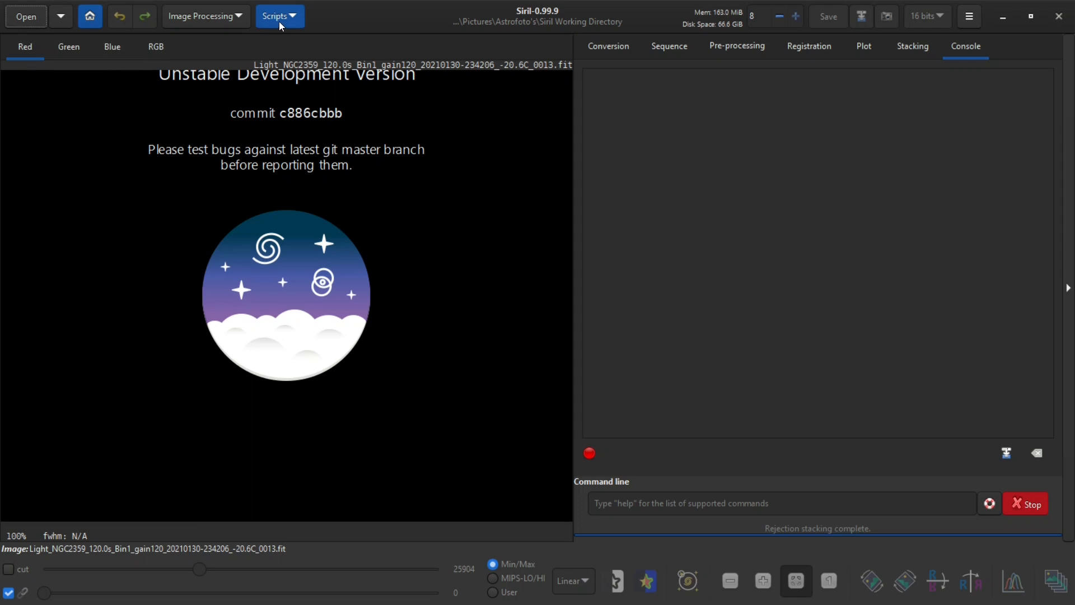
{"action": "mouse_move", "coordinate": [279, 15]}
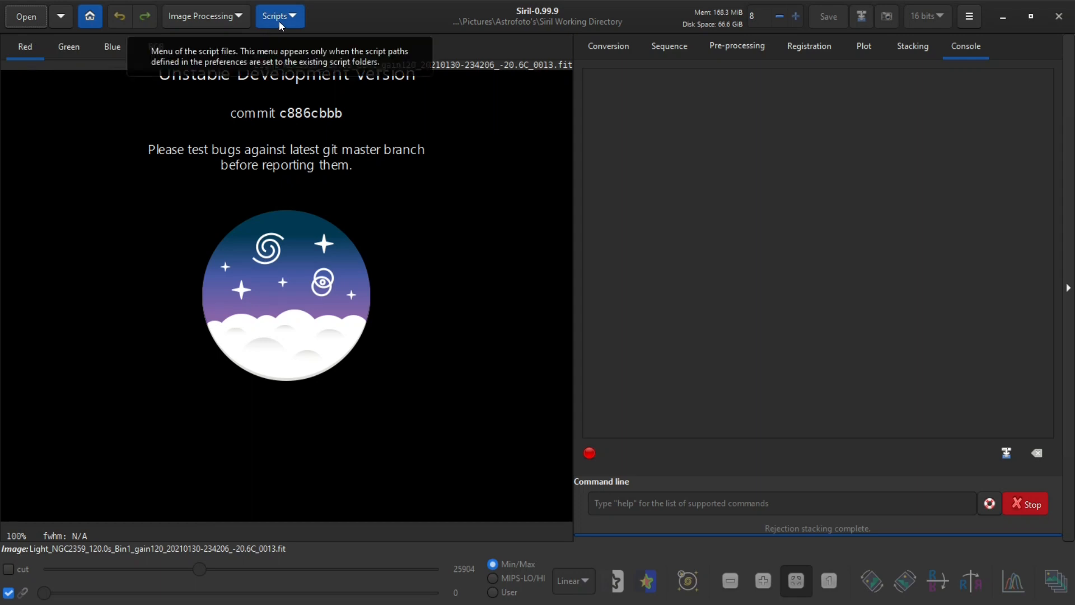
Run the ASI294MC_Pro_Extract_HaOIII_withFlats script to produce Ha_result.fit and OIII_result.fit.
{"action": "left_click", "coordinate": [279, 15]}
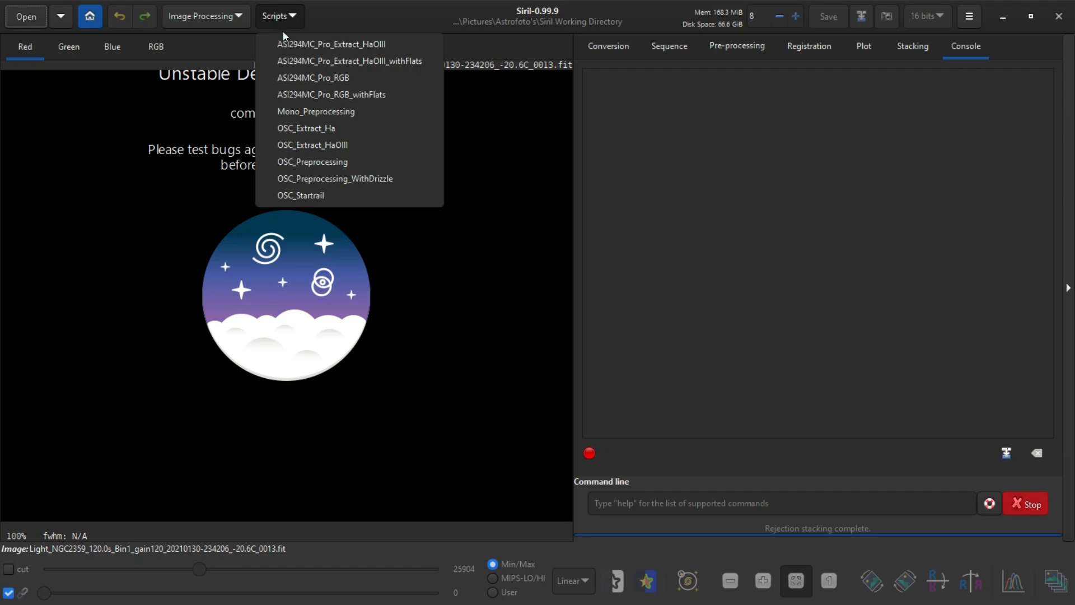
{"action": "mouse_move", "coordinate": [426, 66]}
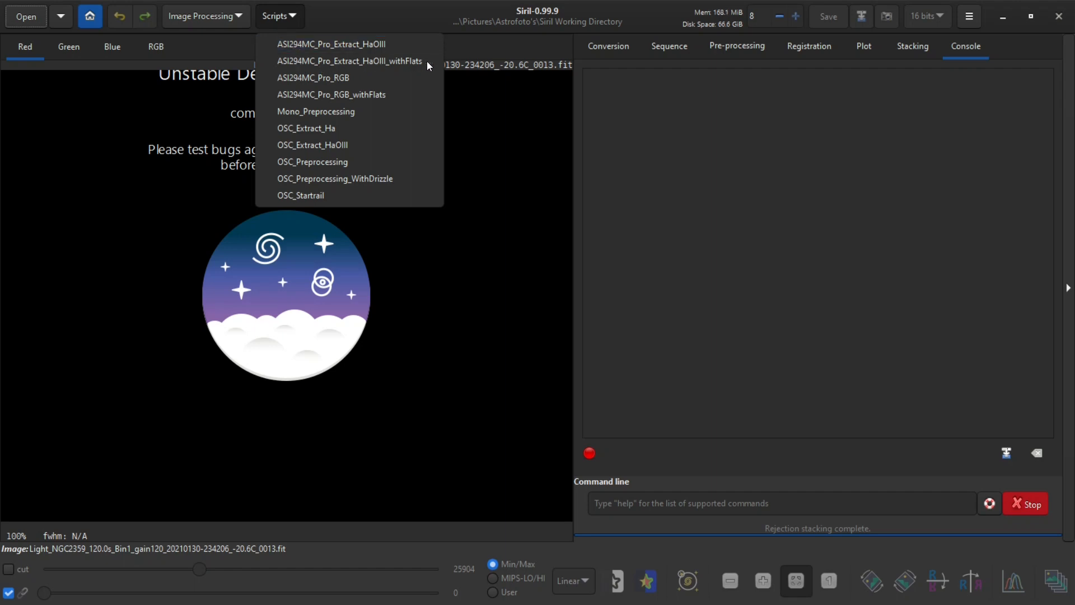
{"action": "mouse_move", "coordinate": [405, 63]}
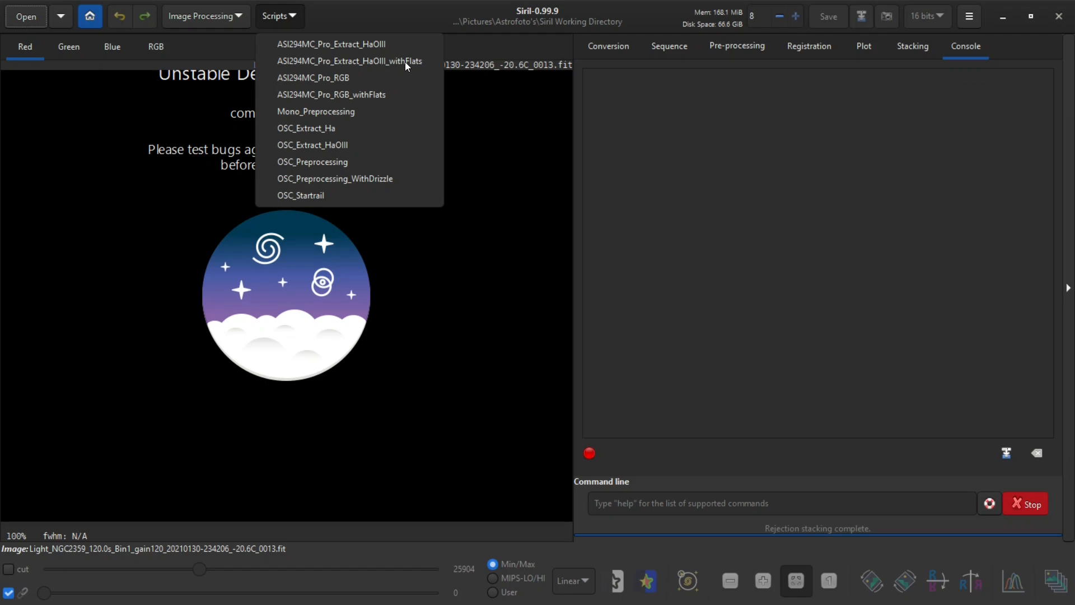
{"action": "mouse_move", "coordinate": [414, 67]}
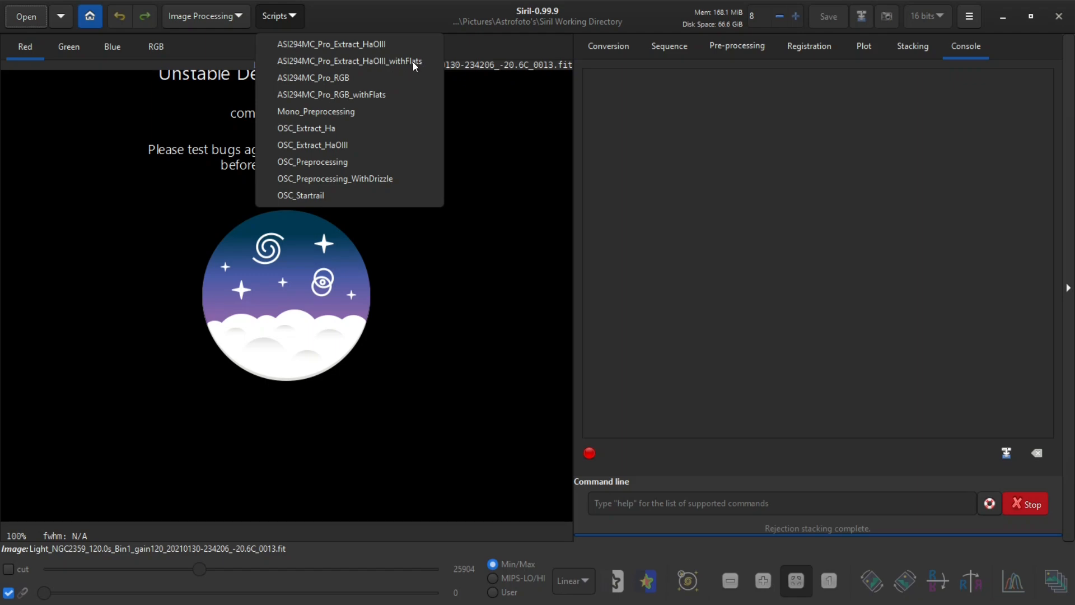
{"action": "left_click", "coordinate": [313, 162]}
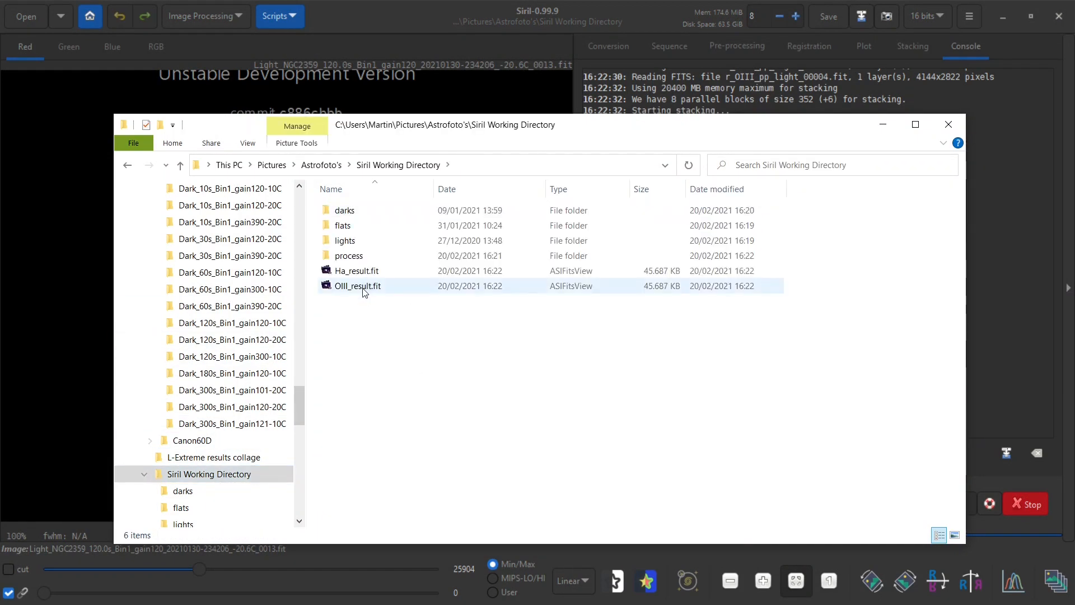
Close the Explorer window and start Siril's RGB Compositing tool.
{"action": "left_click", "coordinate": [357, 286]}
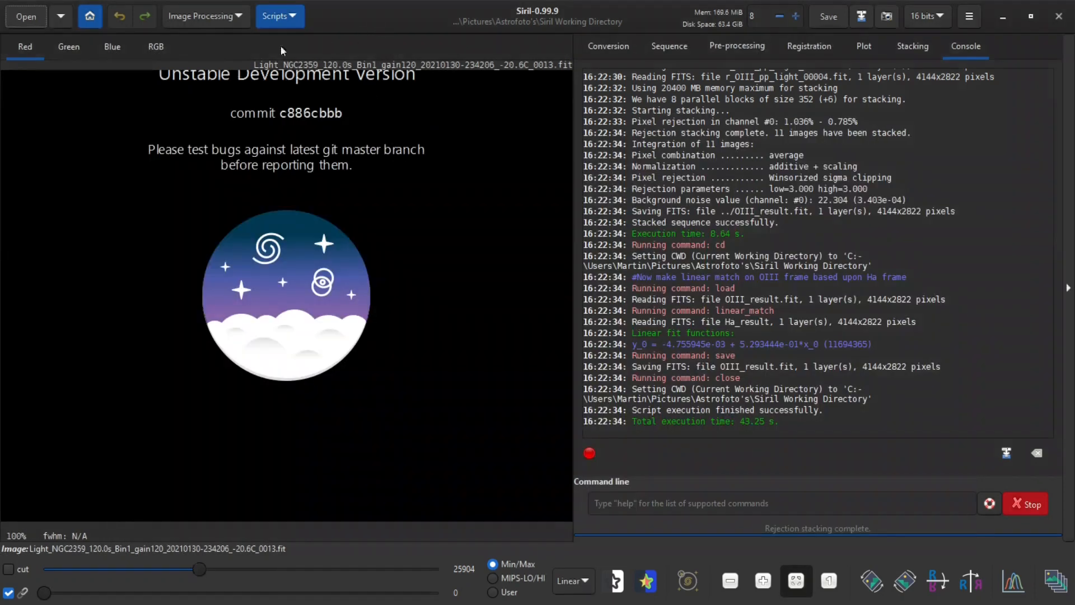
{"action": "left_click", "coordinate": [204, 15]}
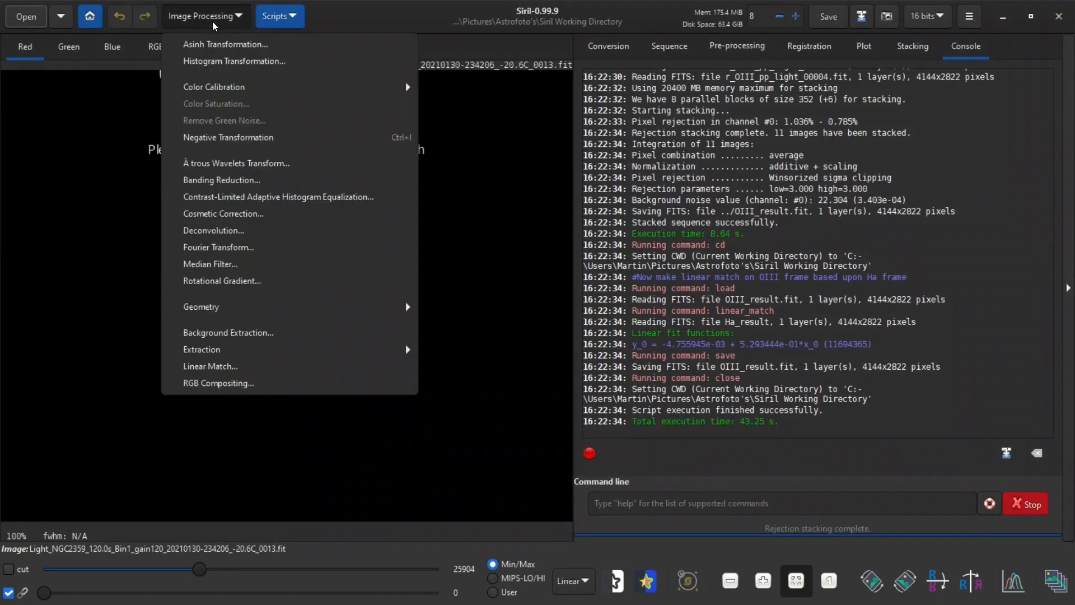
{"action": "mouse_move", "coordinate": [246, 393]}
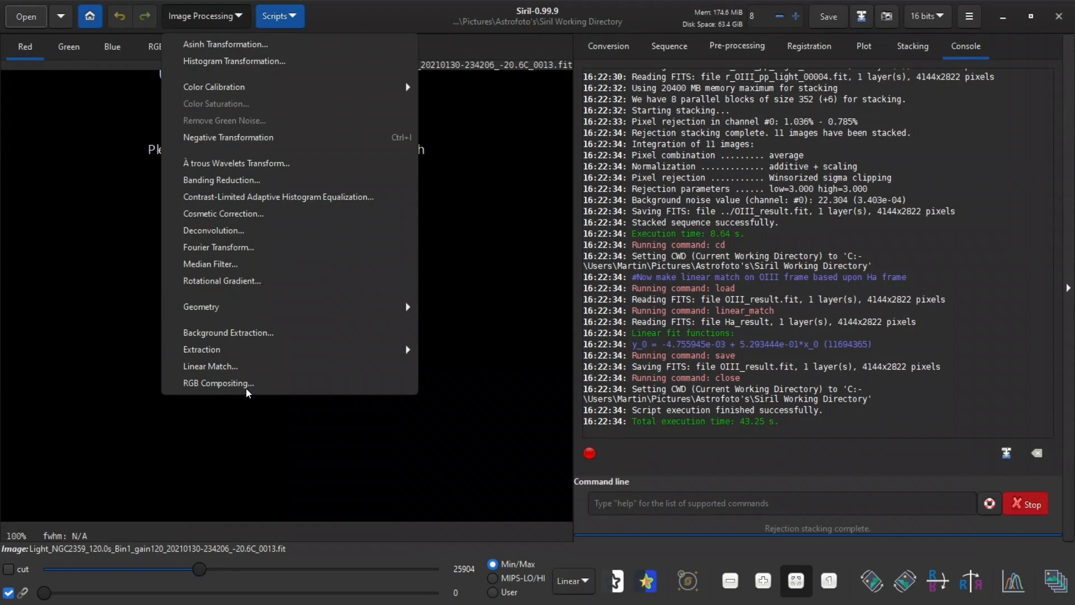
{"action": "left_click", "coordinate": [218, 383]}
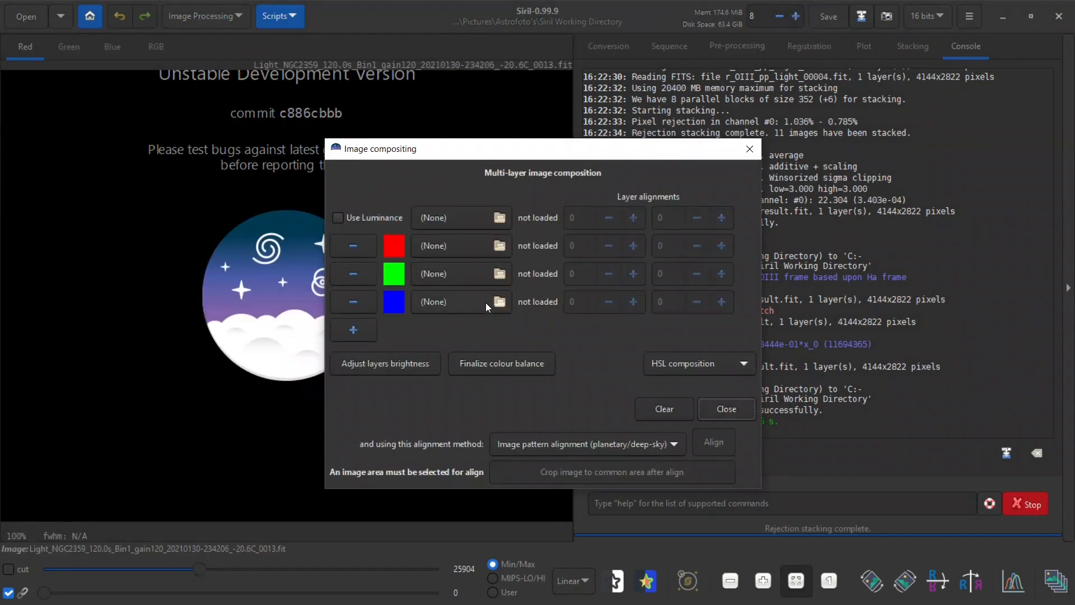
Compose Ha_result.fit as luminance and red with OIII_result.fit as green and blue.
{"action": "left_click", "coordinate": [500, 301]}
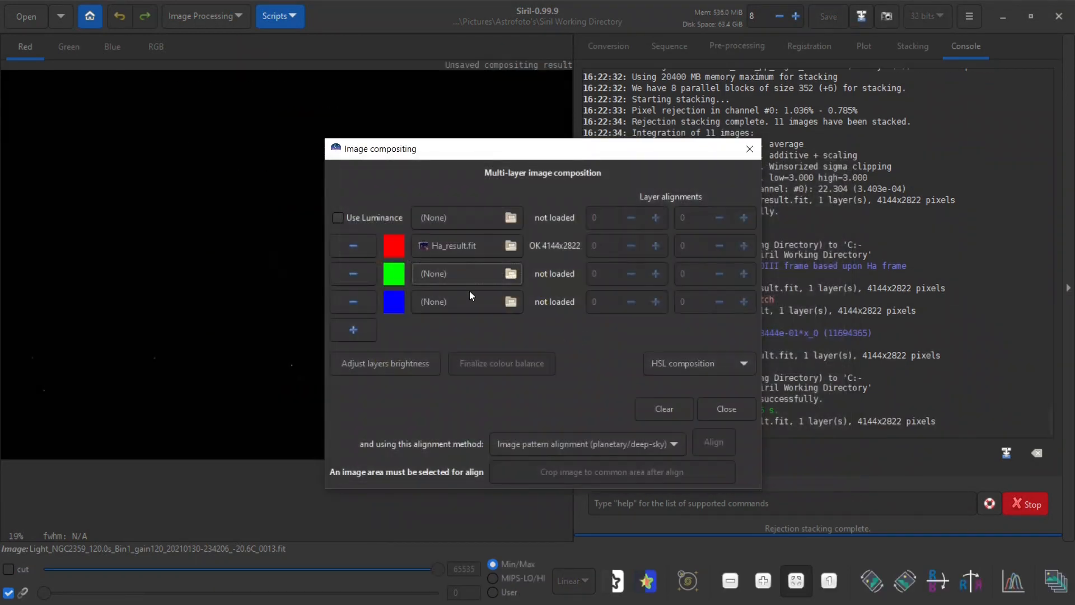
{"action": "left_click", "coordinate": [511, 273]}
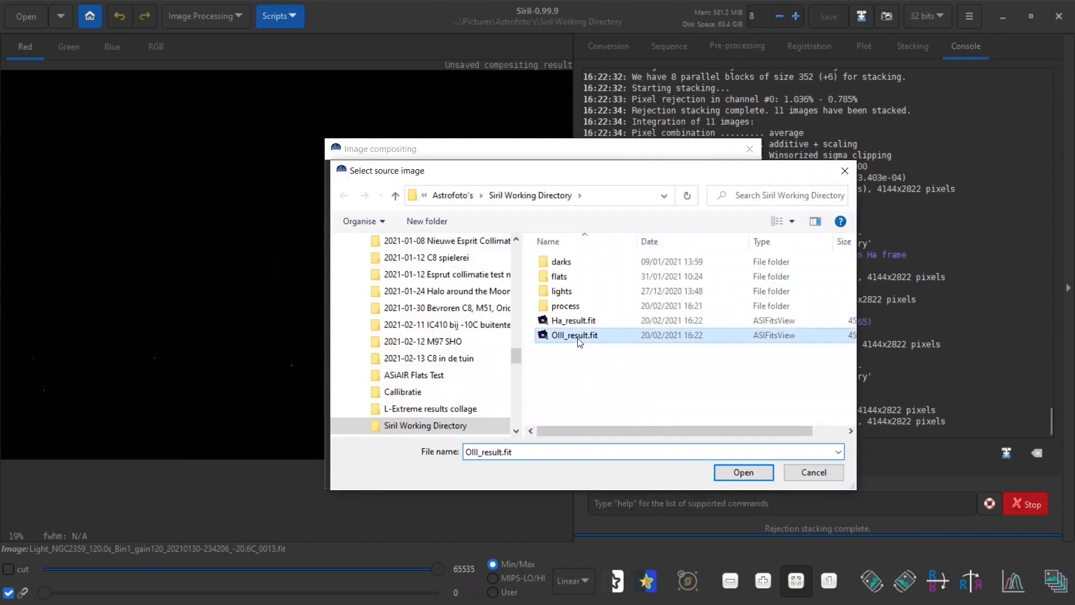
{"action": "left_click", "coordinate": [743, 472]}
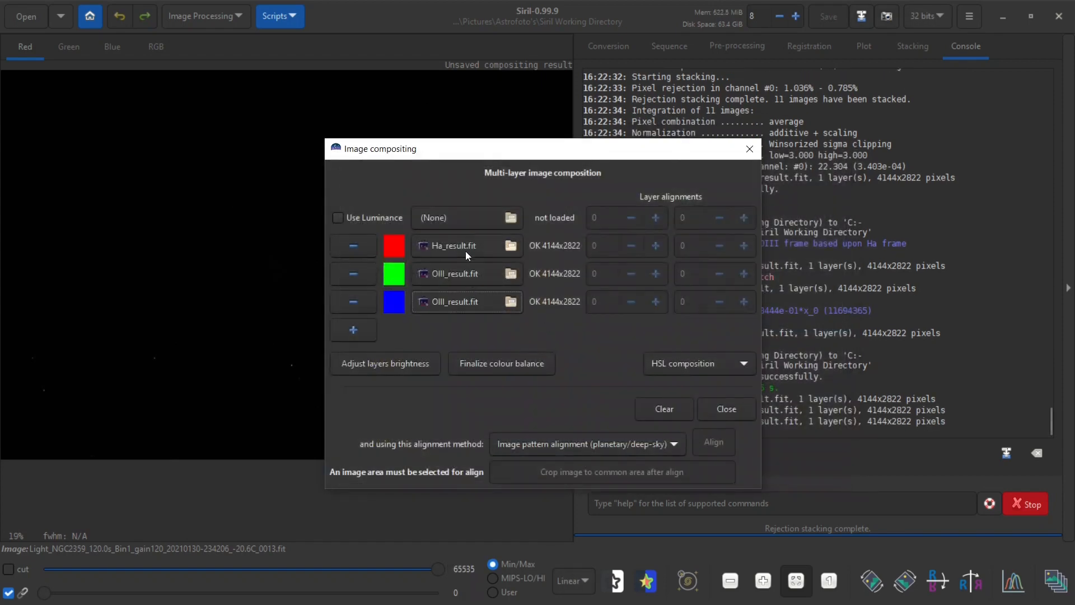
{"action": "mouse_move", "coordinate": [437, 307]}
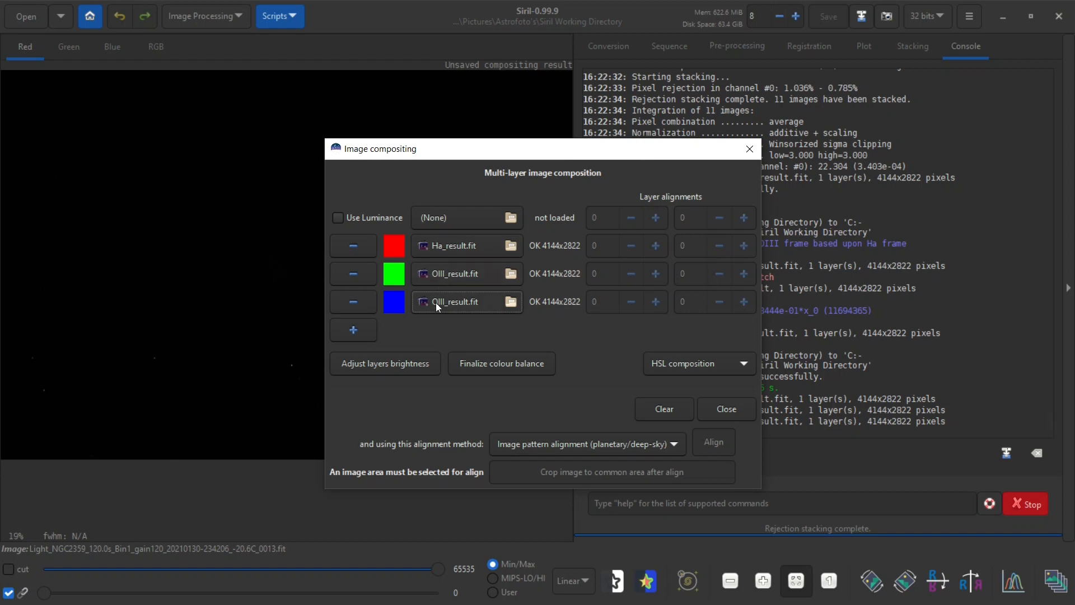
{"action": "mouse_move", "coordinate": [469, 307]}
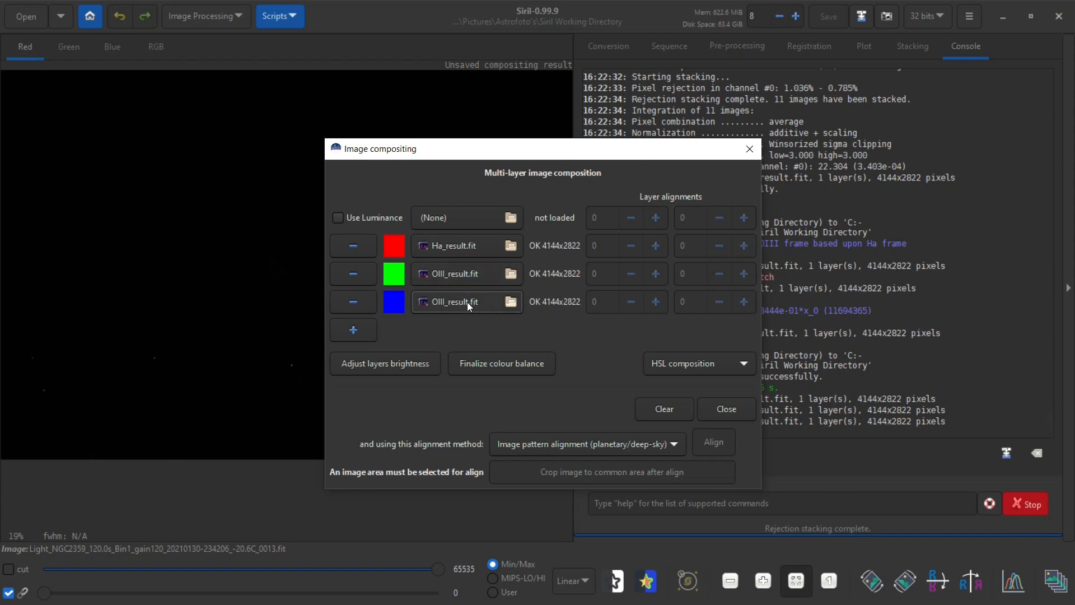
{"action": "left_click", "coordinate": [511, 302]}
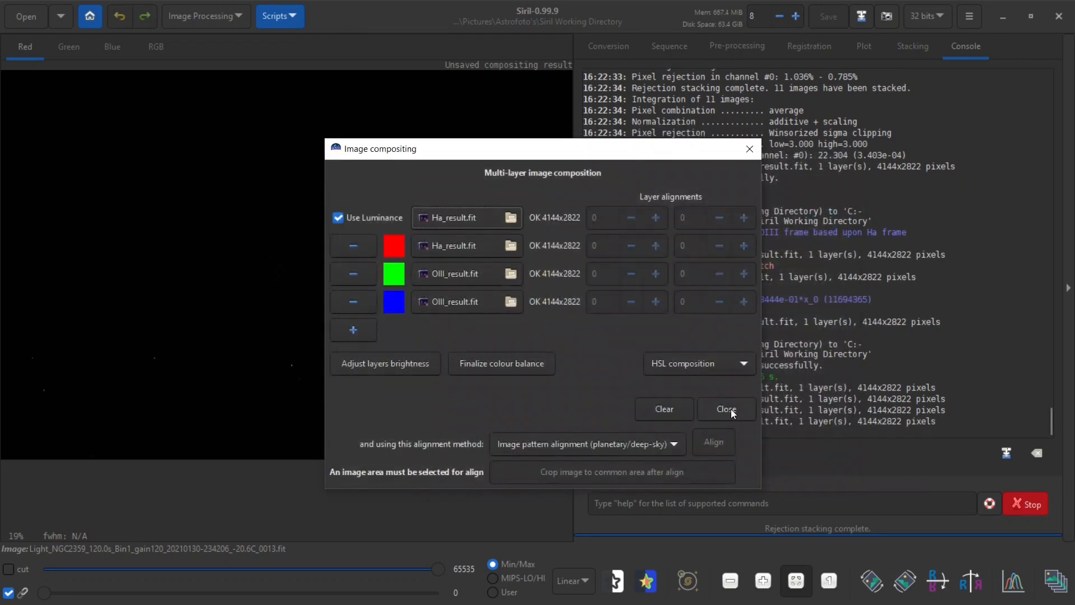
{"action": "left_click", "coordinate": [726, 409]}
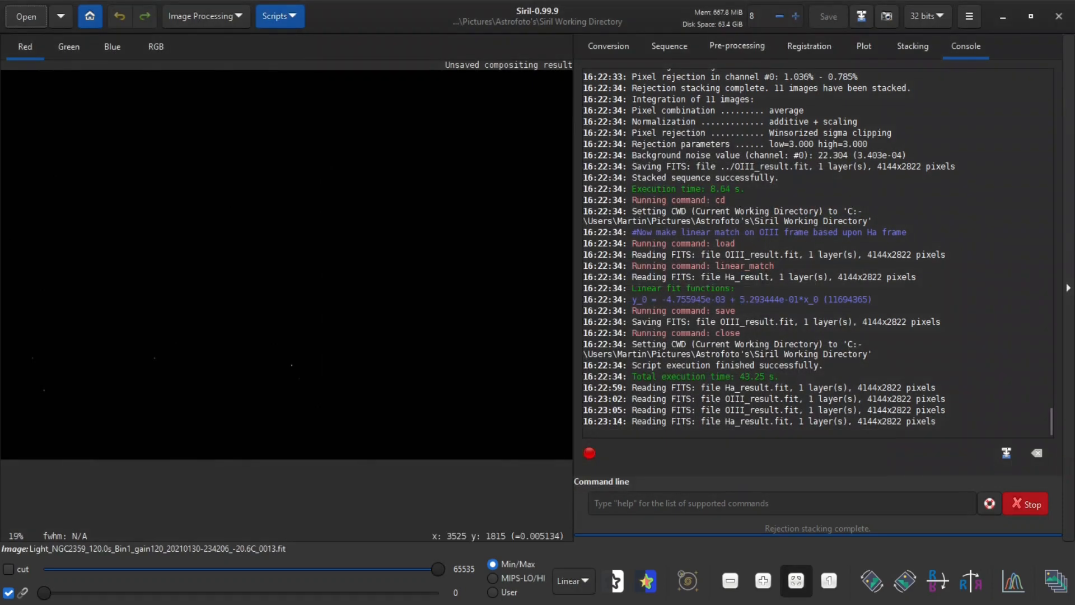
{"action": "mouse_move", "coordinate": [292, 363]}
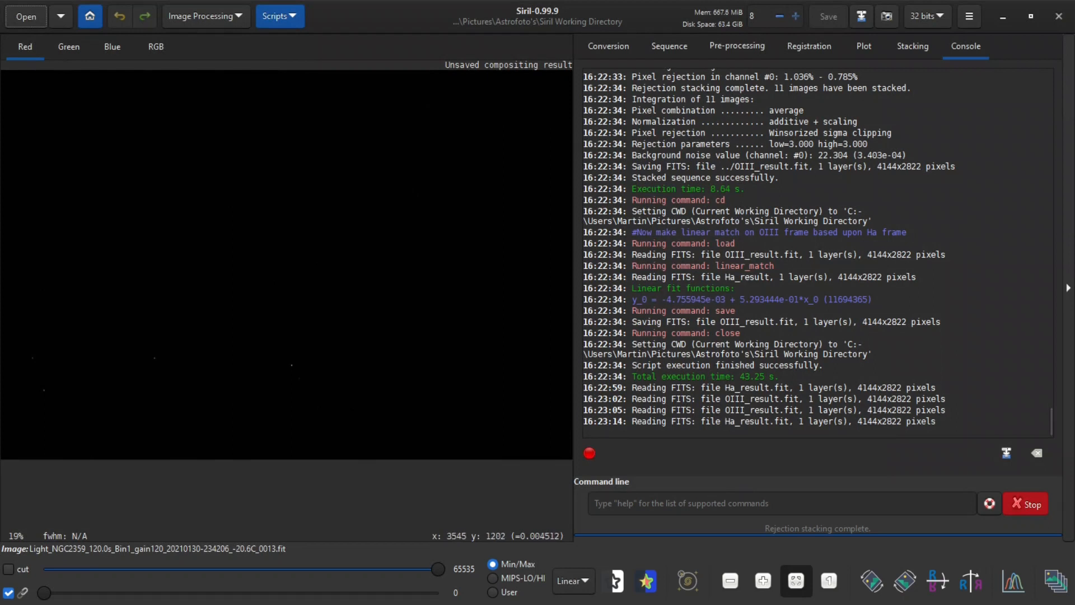
{"action": "mouse_move", "coordinate": [274, 274]}
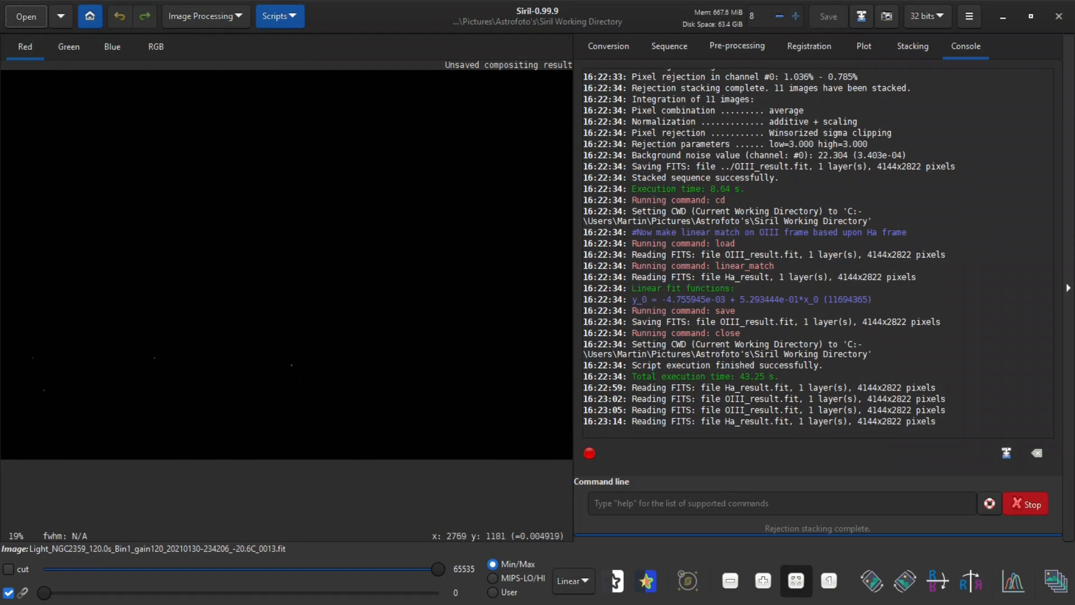
{"action": "mouse_move", "coordinate": [288, 363]}
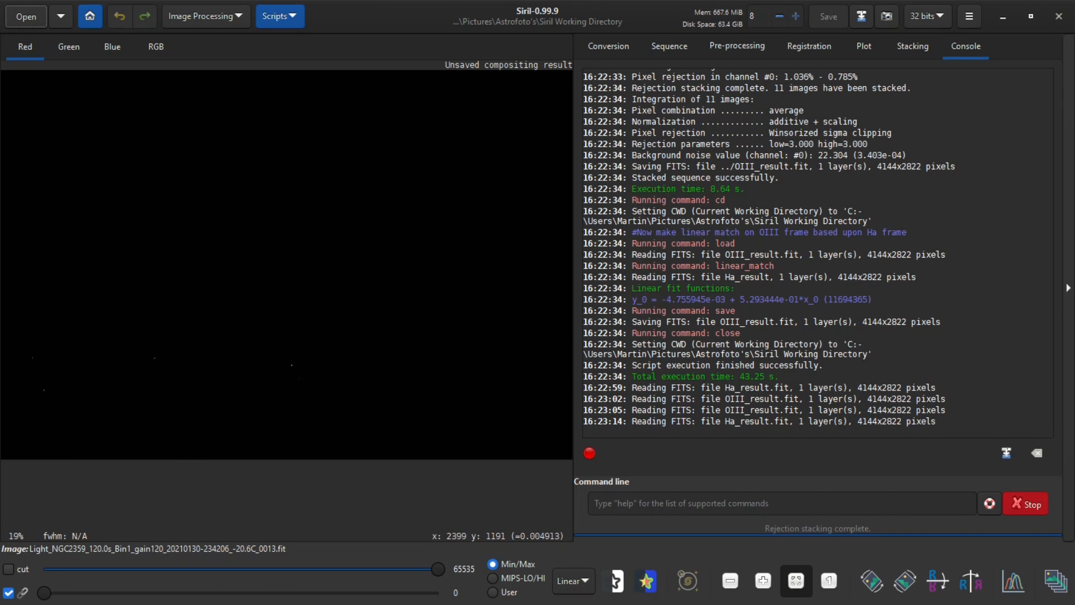
Switch the display to AutoStretch and show the combined RGB view of the nebula.
{"action": "left_click", "coordinate": [572, 582]}
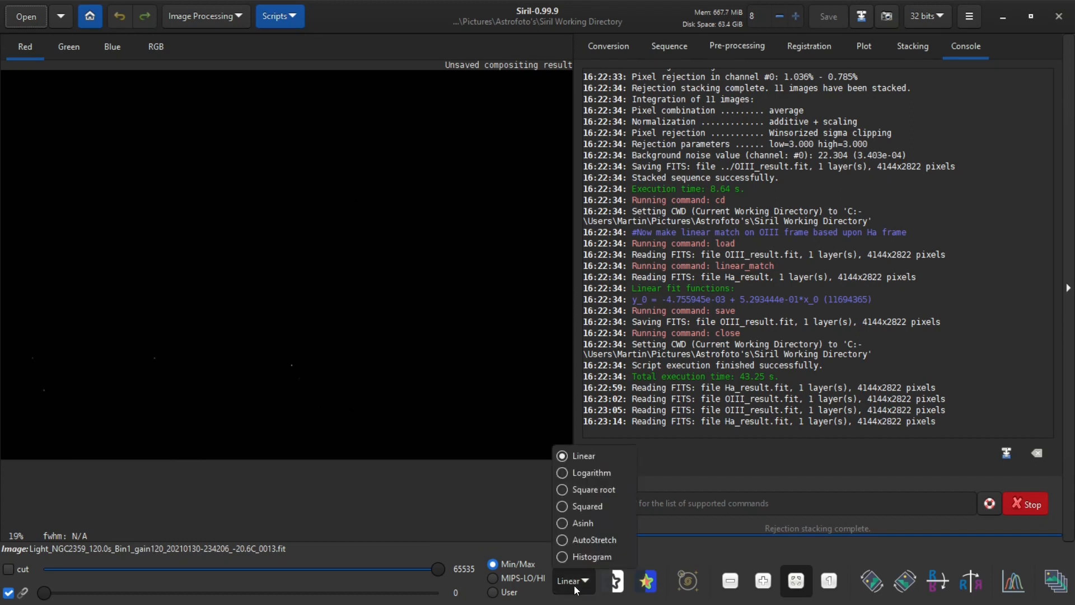
{"action": "mouse_move", "coordinate": [594, 539]}
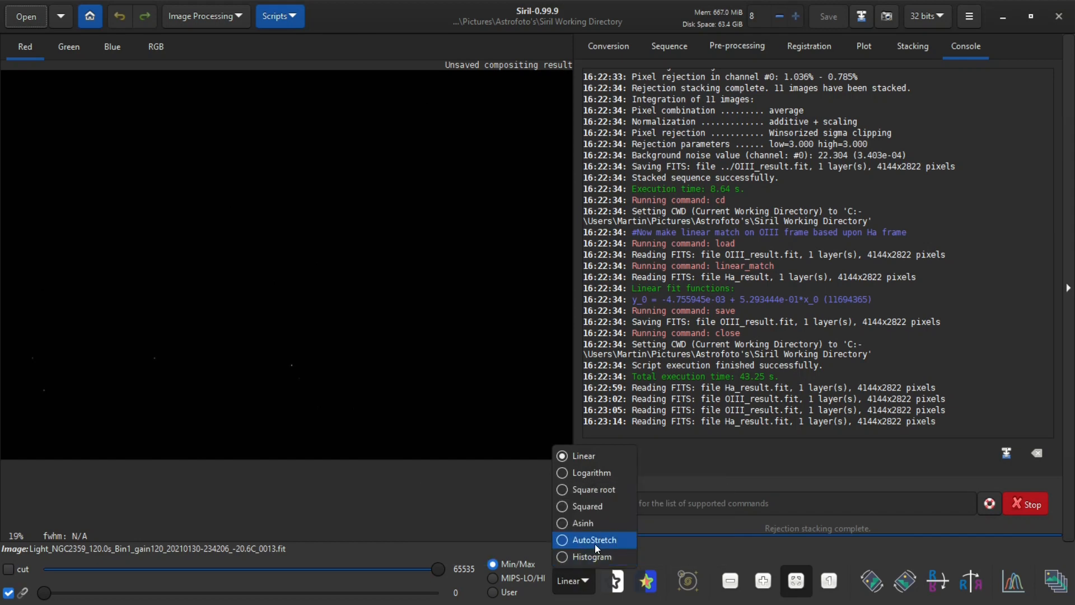
{"action": "left_click", "coordinate": [594, 540]}
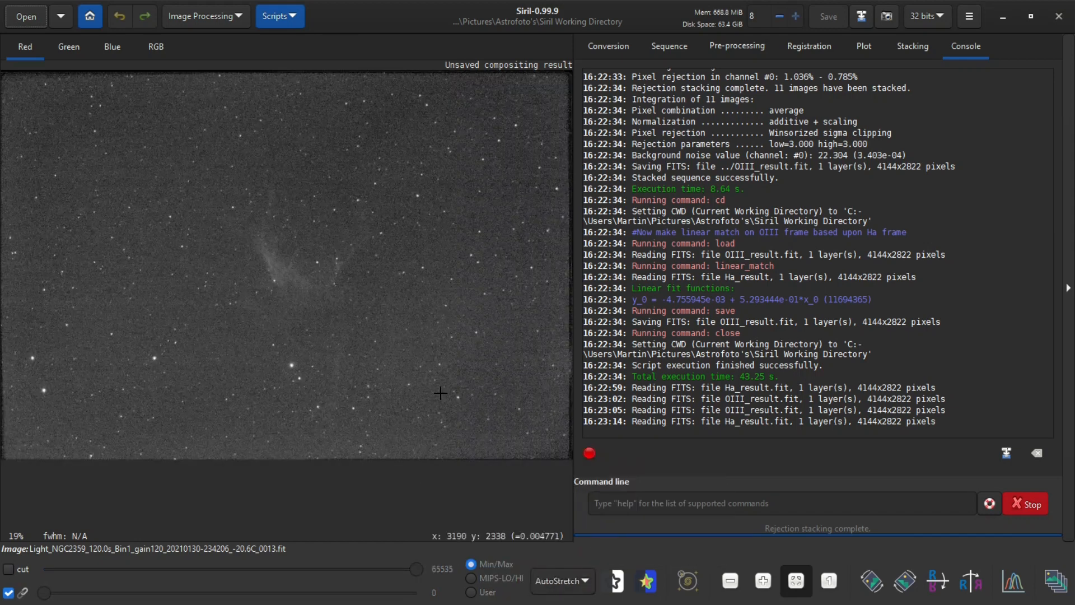
{"action": "mouse_move", "coordinate": [60, 102]}
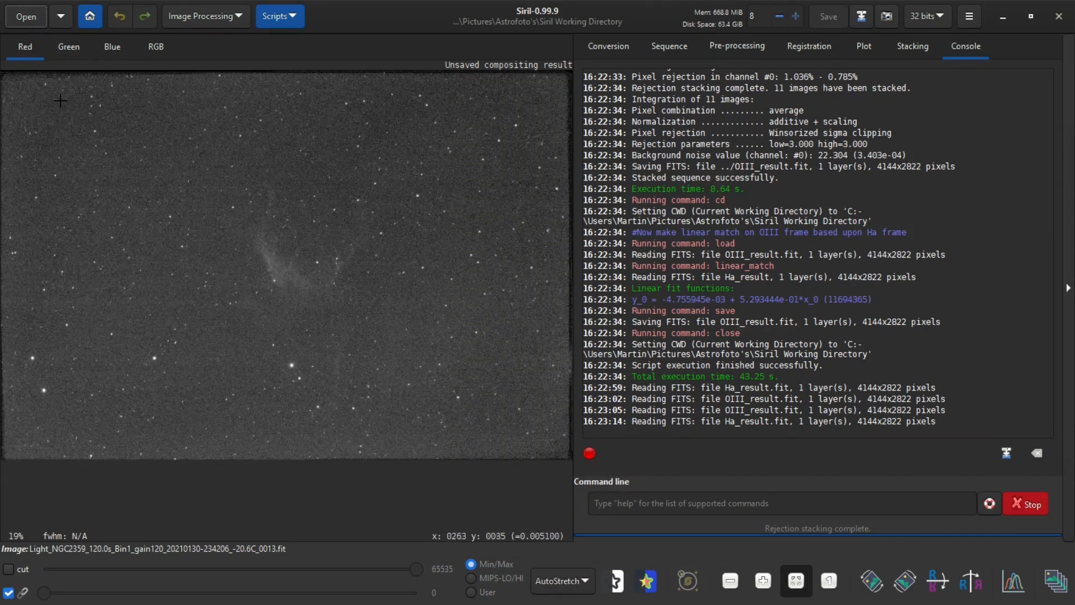
{"action": "mouse_move", "coordinate": [303, 212]}
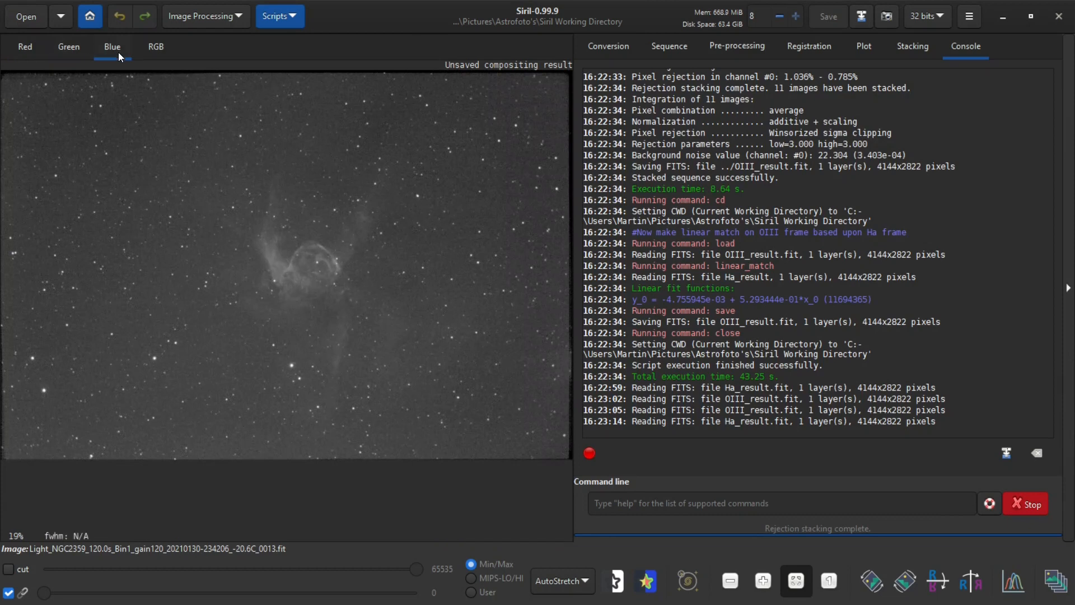
{"action": "mouse_move", "coordinate": [273, 309]}
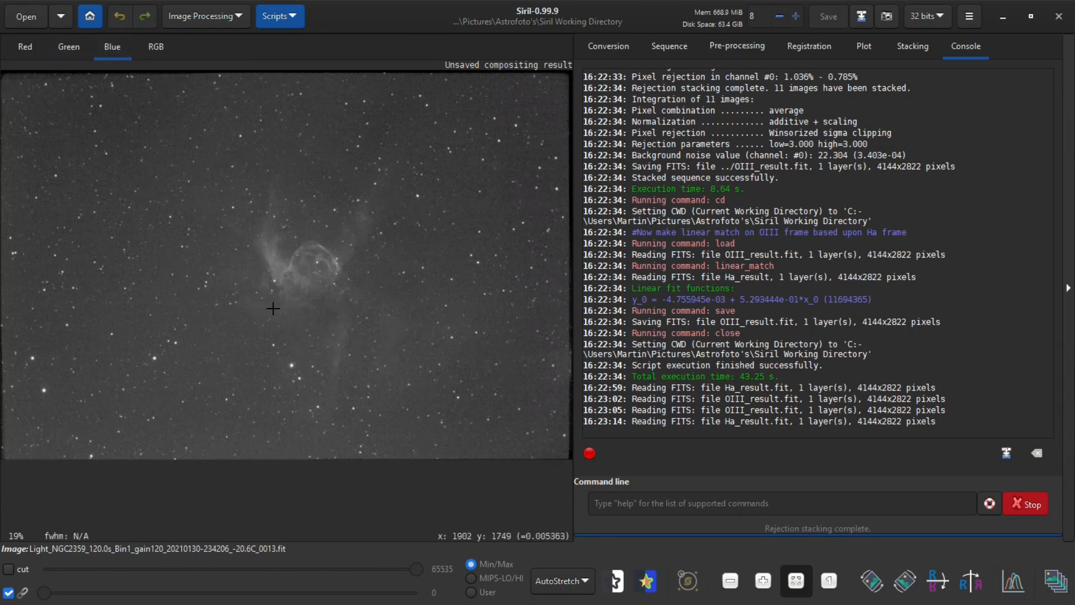
{"action": "left_click", "coordinate": [155, 47]}
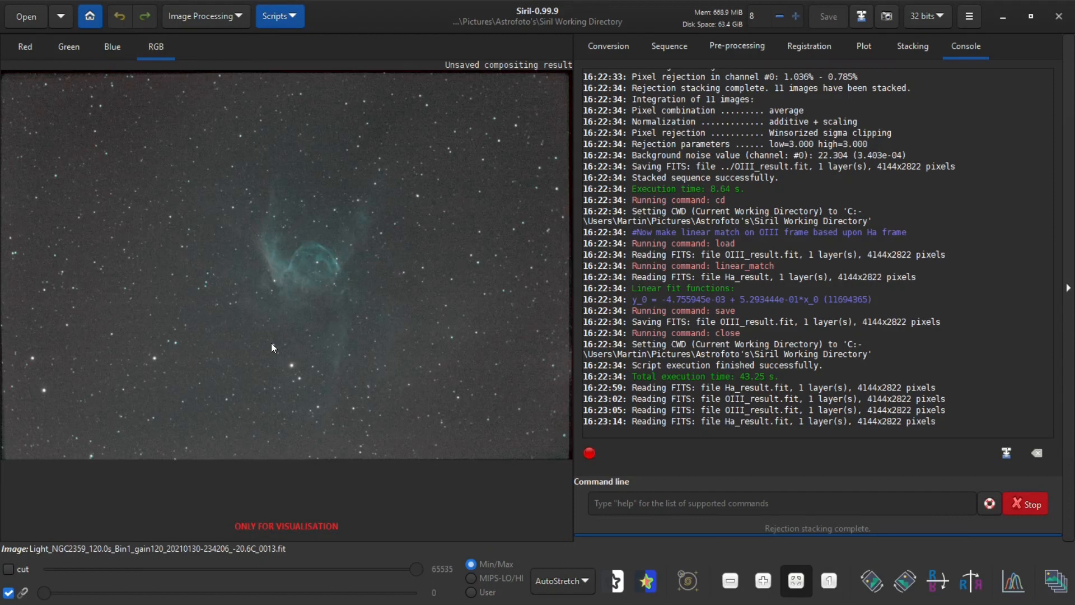
{"action": "mouse_move", "coordinate": [387, 357]}
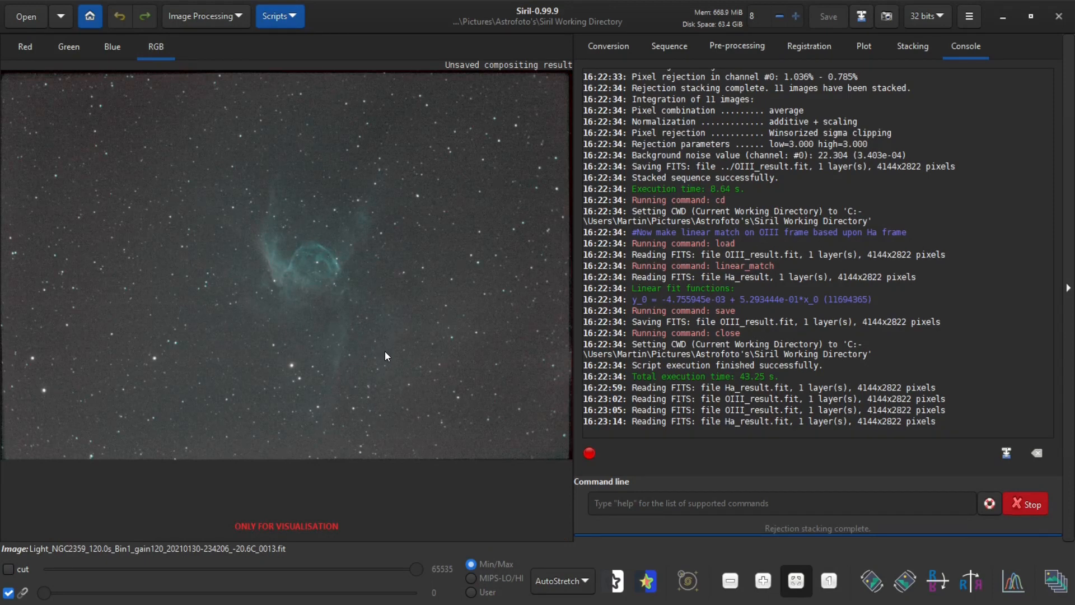
{"action": "mouse_move", "coordinate": [243, 177]}
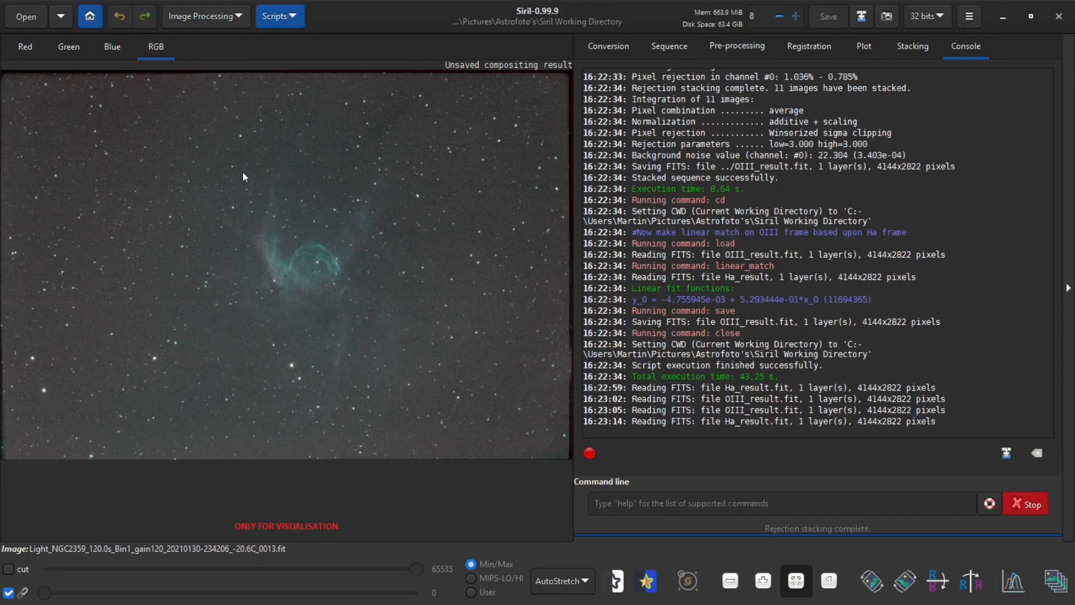
{"action": "mouse_move", "coordinate": [204, 15]}
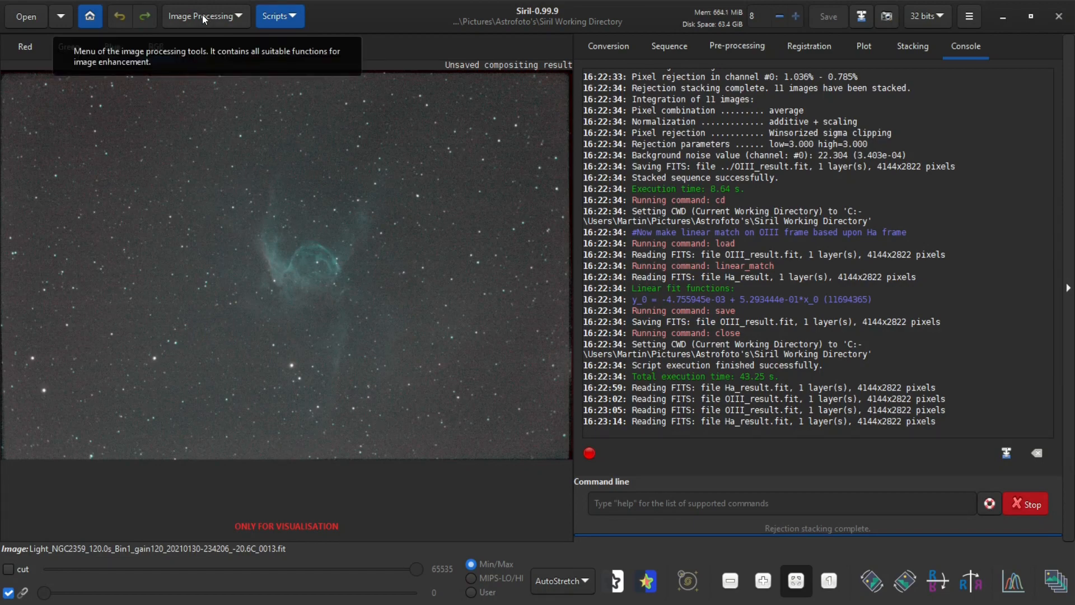
Bring up the Image Processing colour calibration options.
{"action": "left_click", "coordinate": [201, 16]}
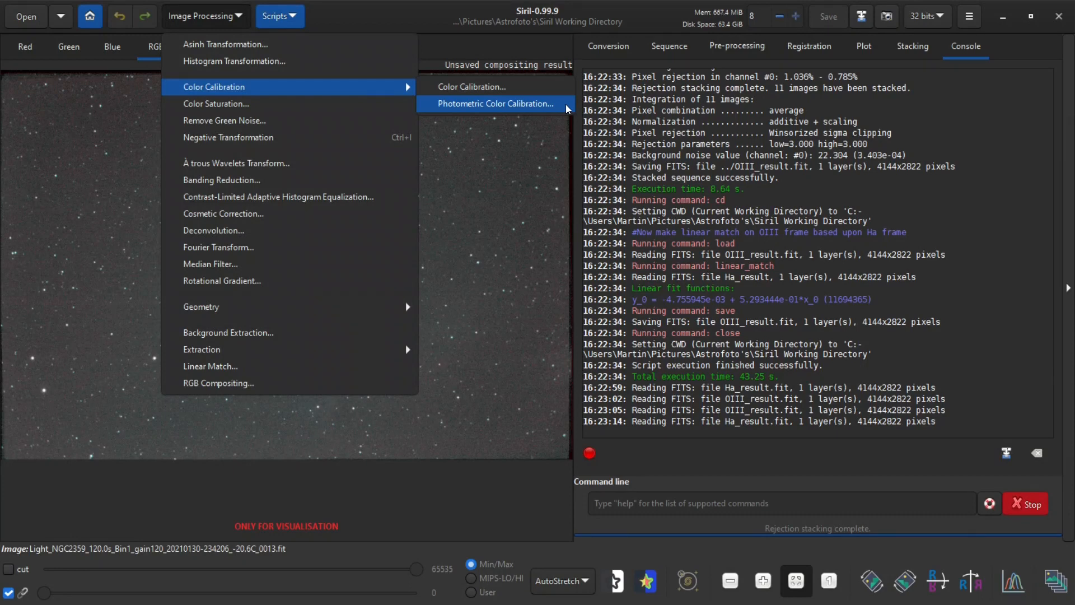
{"action": "mouse_move", "coordinate": [521, 107]}
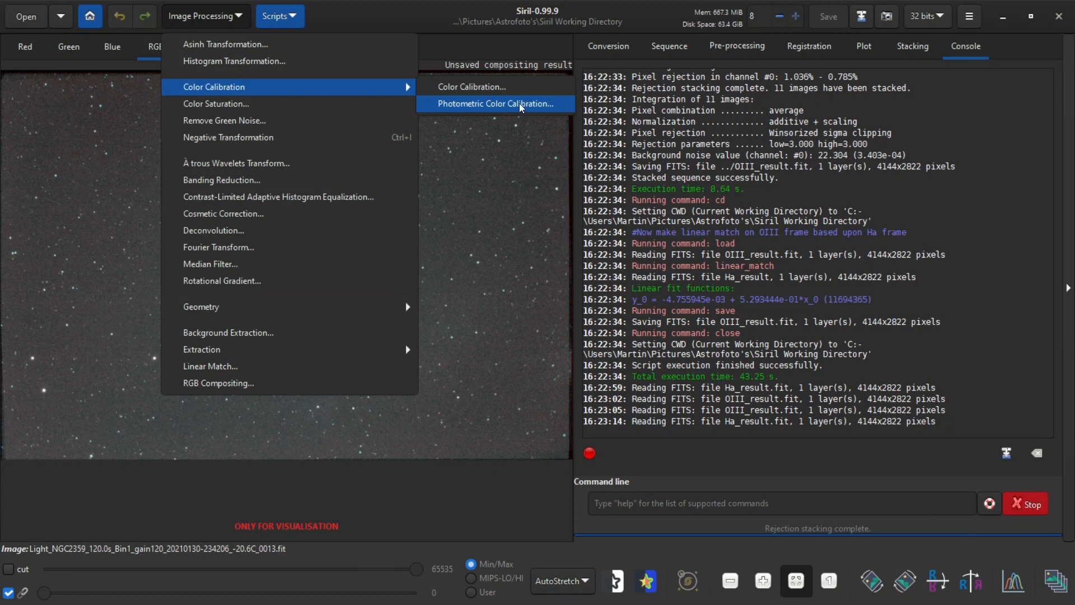
{"action": "mouse_move", "coordinate": [566, 111]}
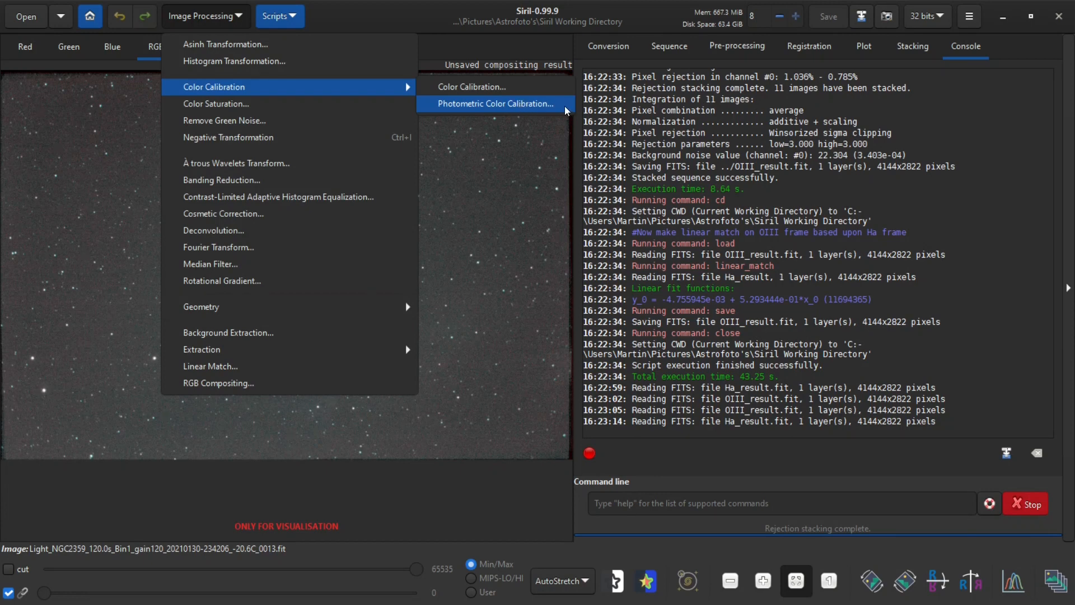
Apply photometric colour calibration using the Simbad match for NGC 2359.
{"action": "left_click", "coordinate": [492, 103]}
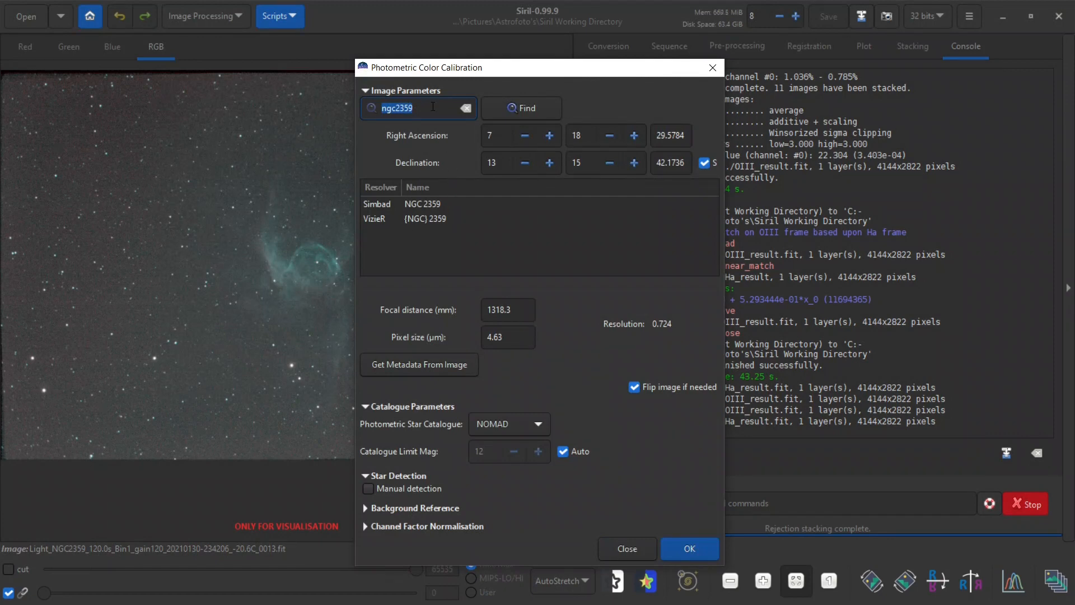
{"action": "mouse_move", "coordinate": [249, 278]}
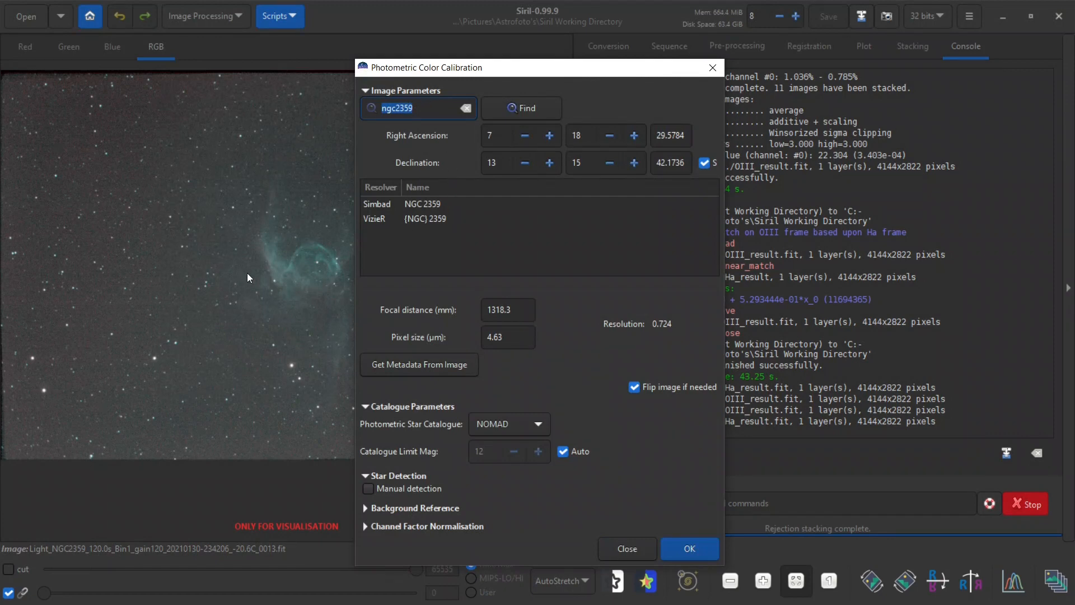
{"action": "left_click", "coordinate": [422, 203]}
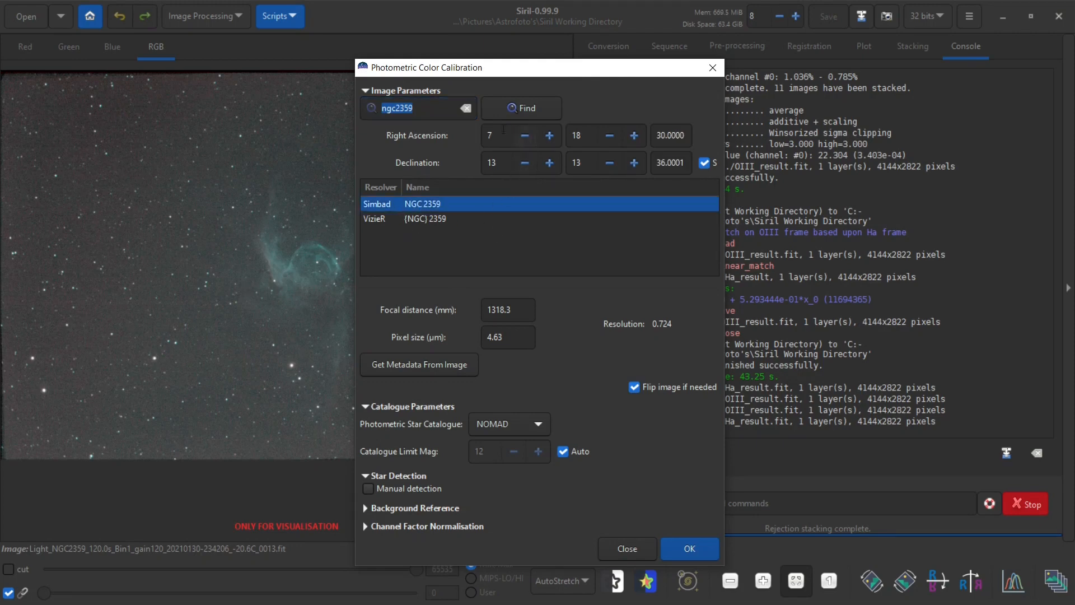
{"action": "mouse_move", "coordinate": [568, 125]}
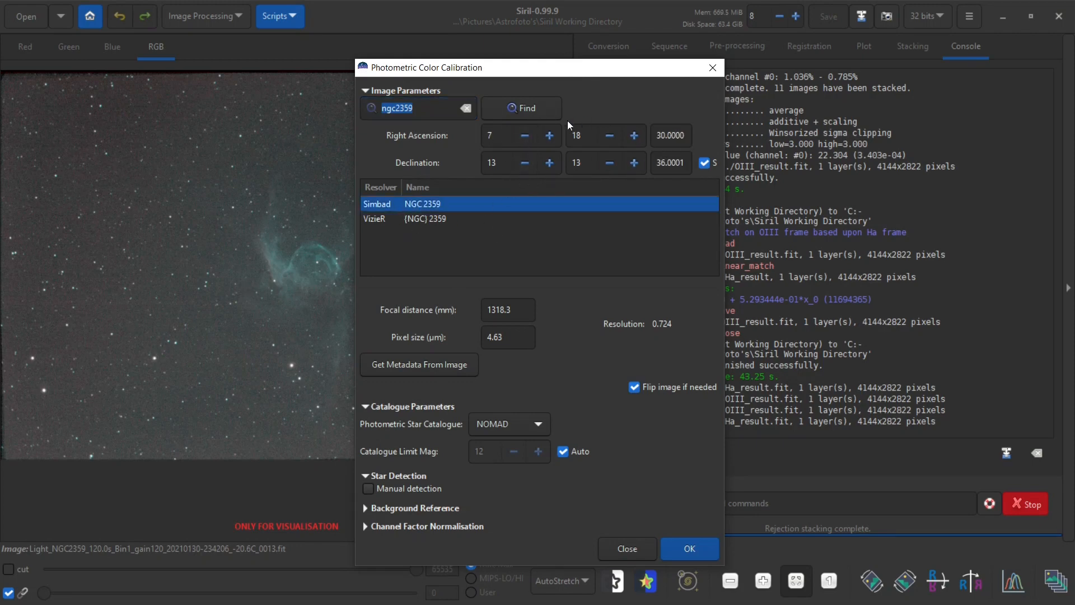
{"action": "left_click", "coordinate": [508, 310]}
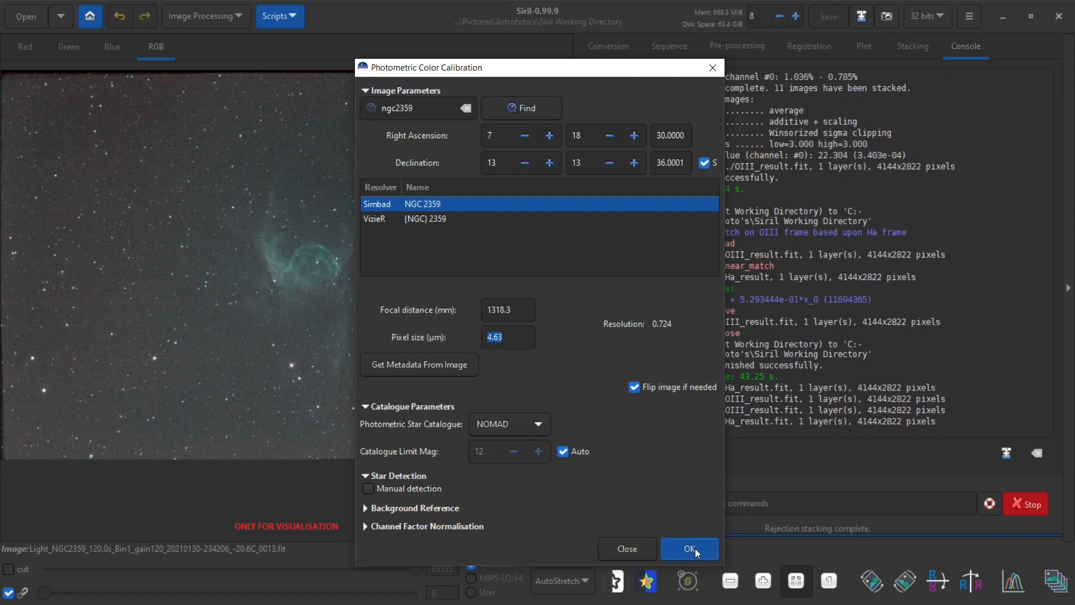
{"action": "left_click", "coordinate": [689, 547]}
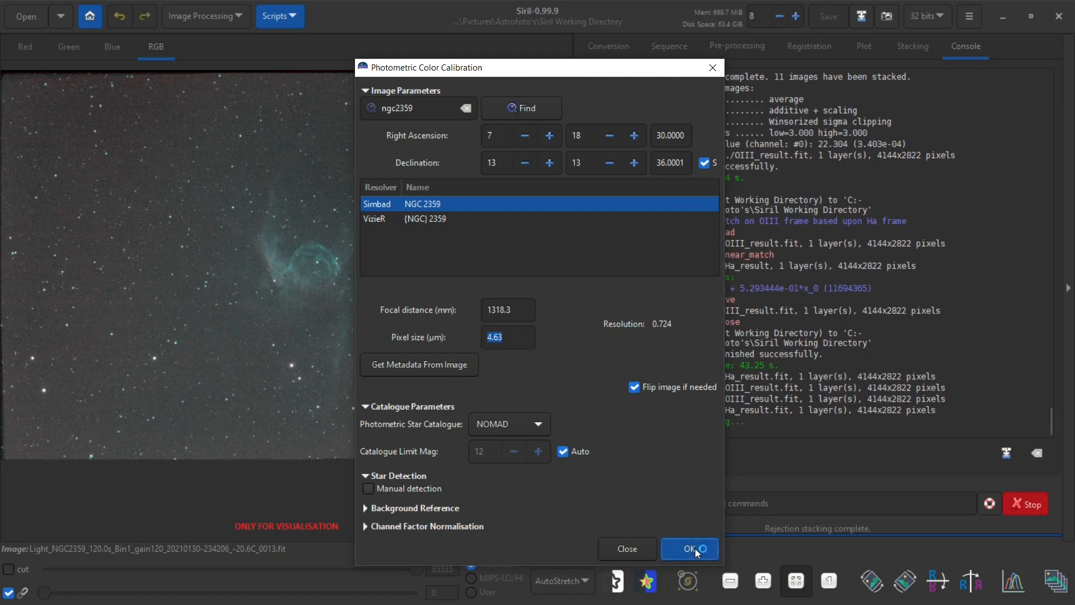
{"action": "left_click", "coordinate": [688, 549]}
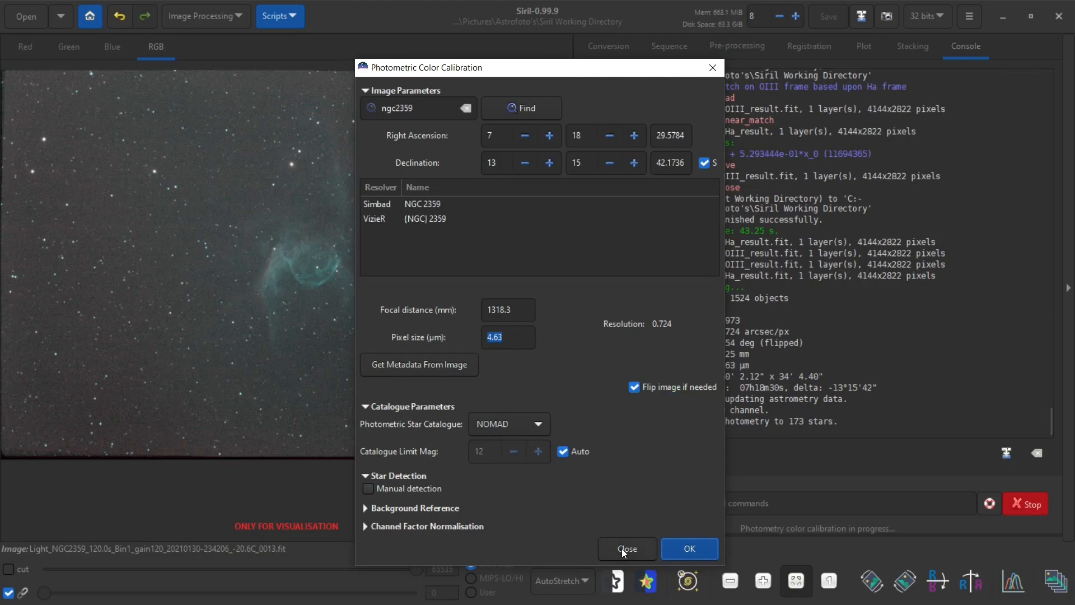
{"action": "left_click", "coordinate": [626, 549]}
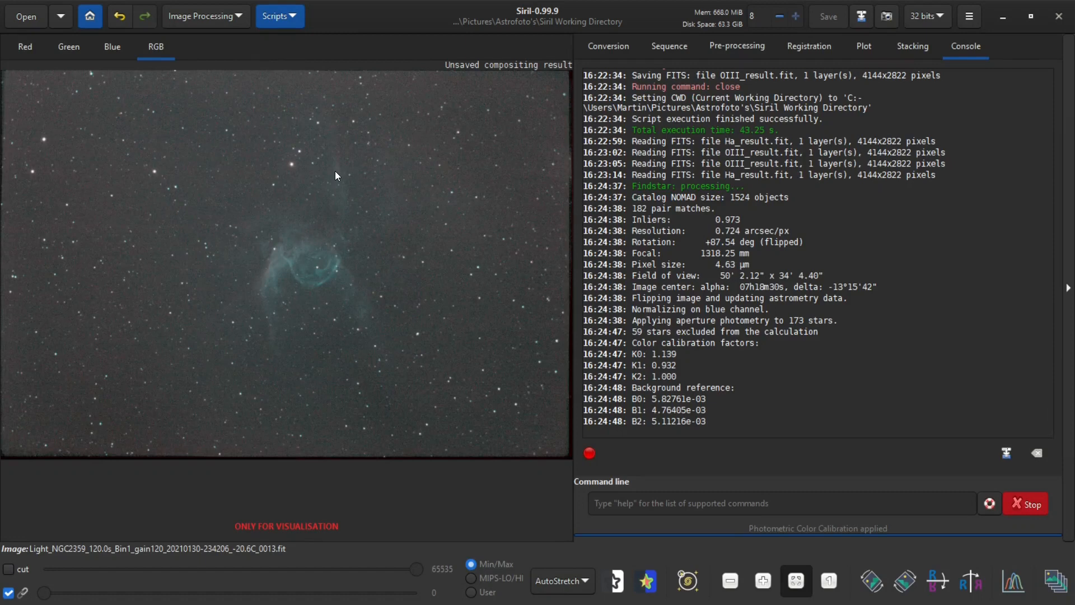
{"action": "mouse_move", "coordinate": [462, 277]}
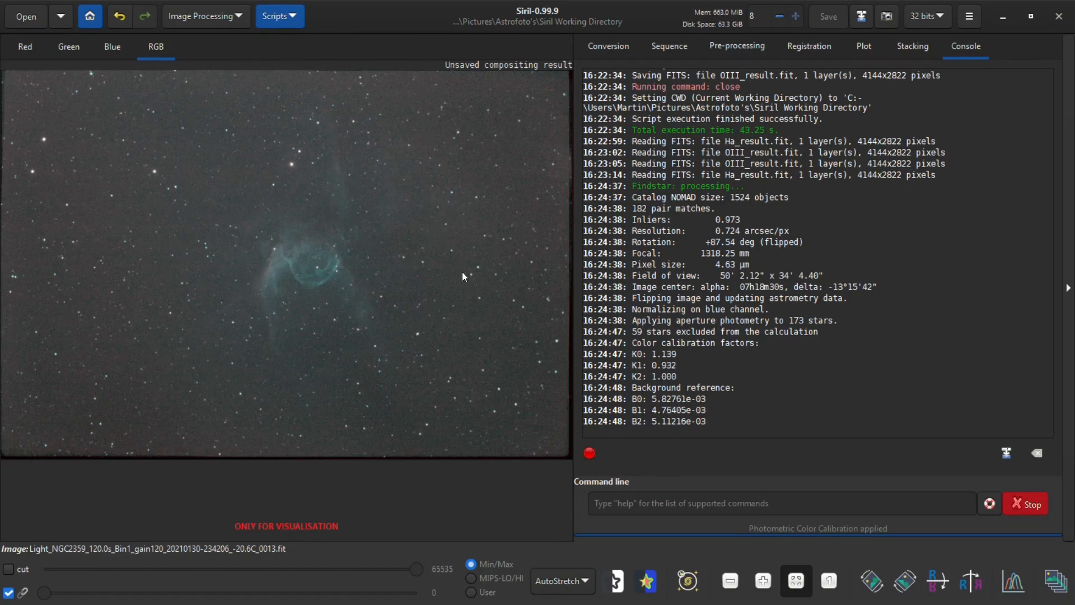
{"action": "mouse_move", "coordinate": [365, 420]}
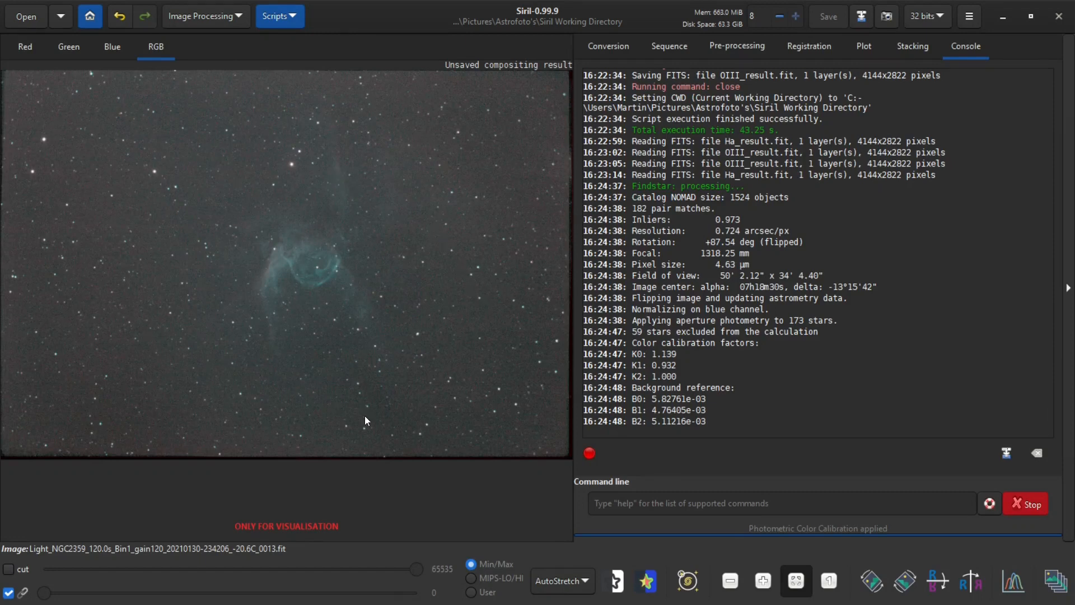
{"action": "mouse_move", "coordinate": [531, 287]}
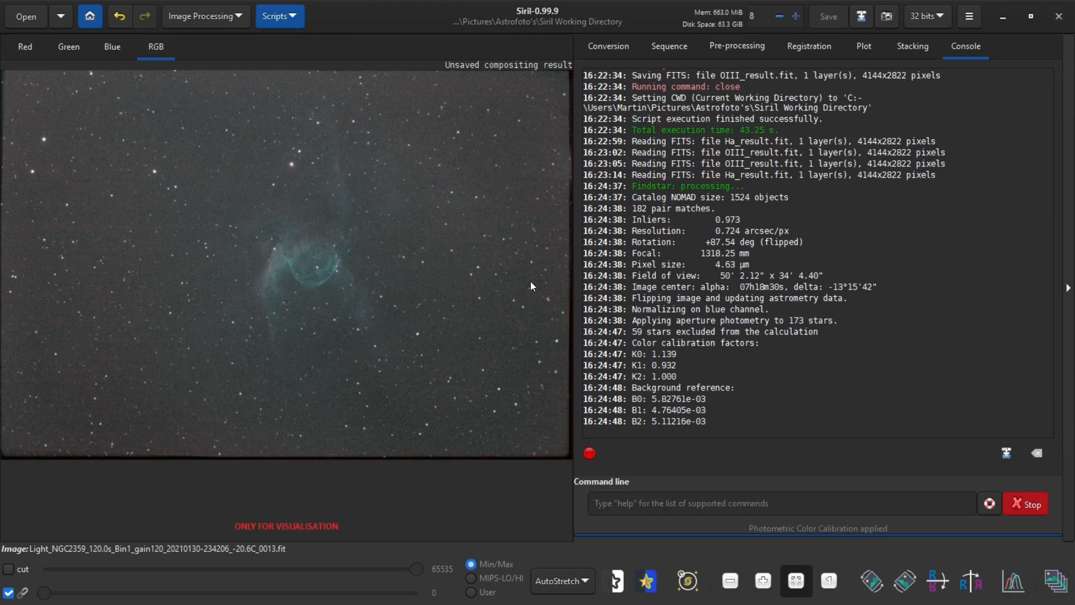
{"action": "mouse_move", "coordinate": [332, 453]}
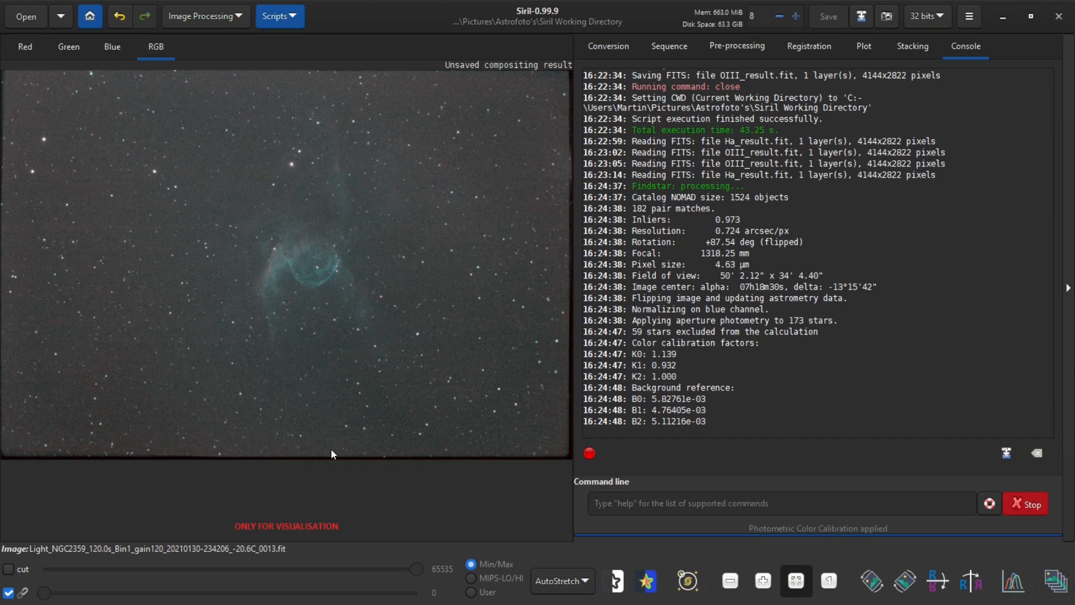
{"action": "mouse_move", "coordinate": [426, 370]}
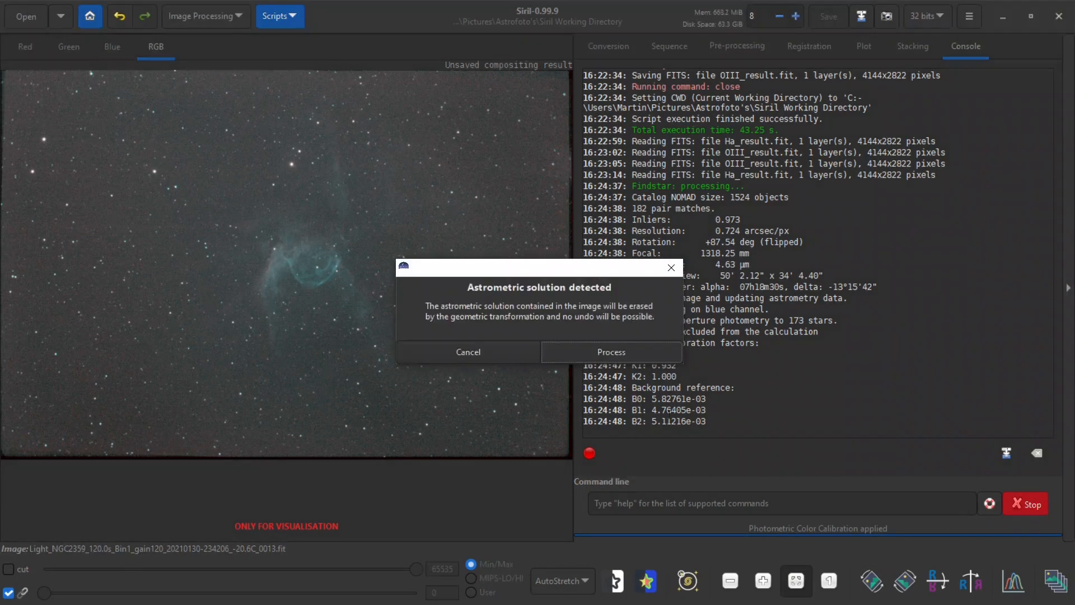
Proceed with the 270° rotation despite losing the astrometric solution.
{"action": "left_click", "coordinate": [610, 352]}
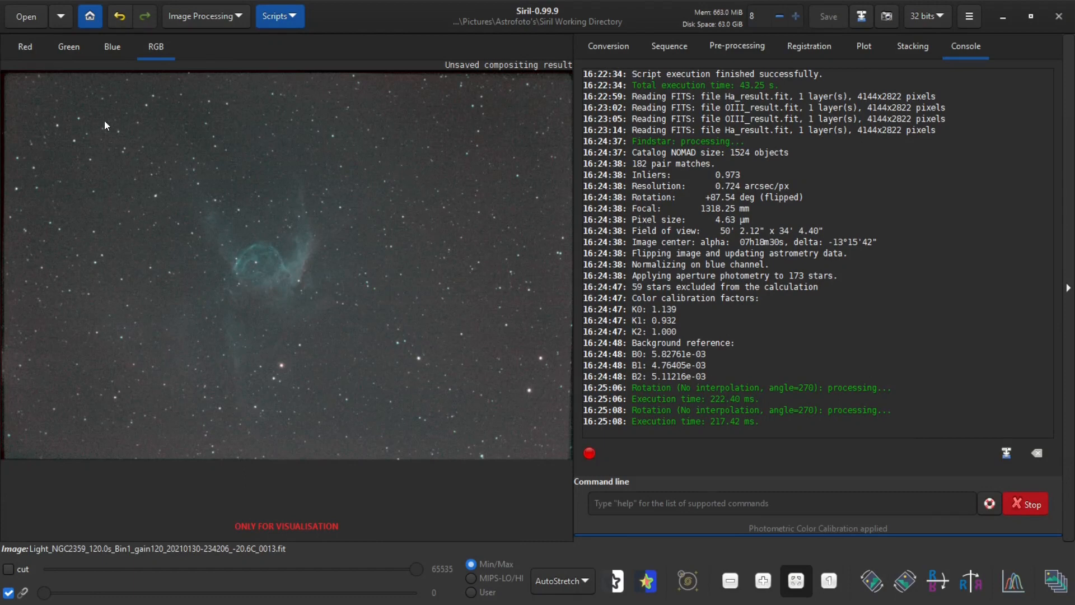
{"action": "mouse_move", "coordinate": [457, 353]}
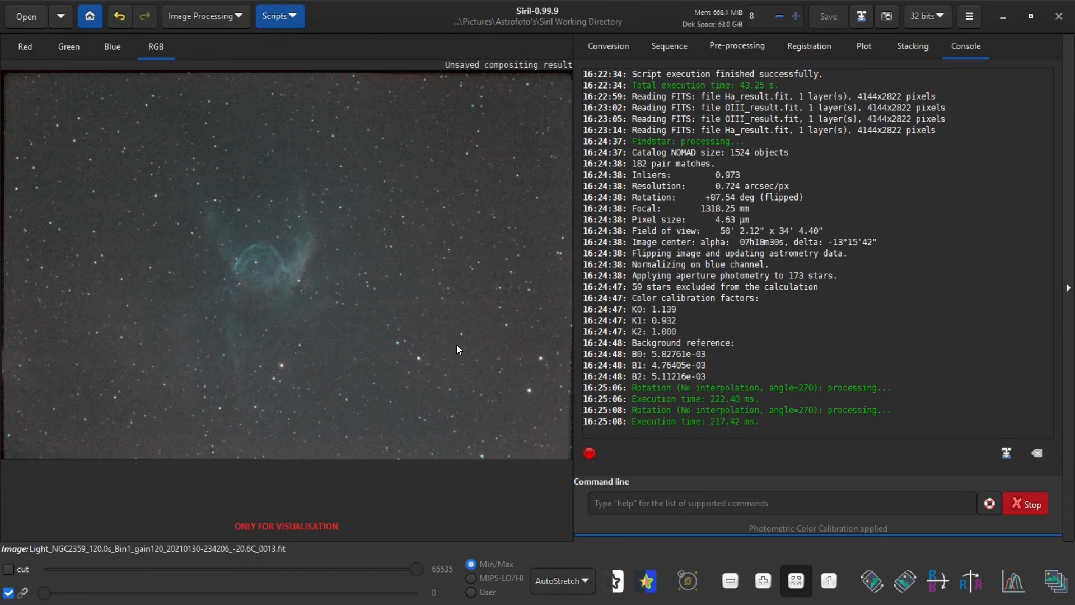
{"action": "mouse_move", "coordinate": [87, 75]}
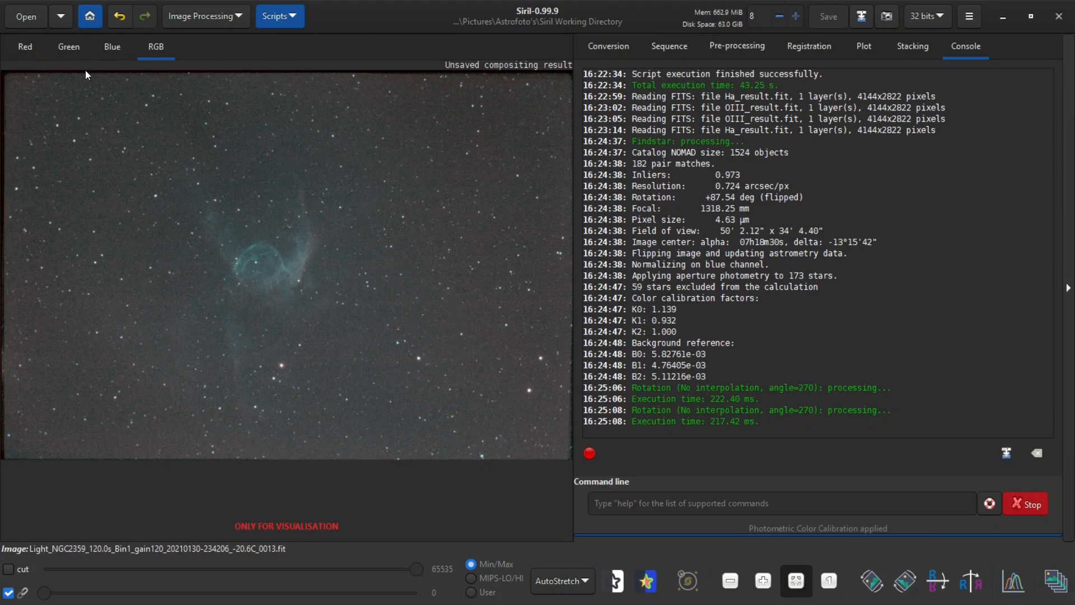
{"action": "mouse_move", "coordinate": [3, 93]}
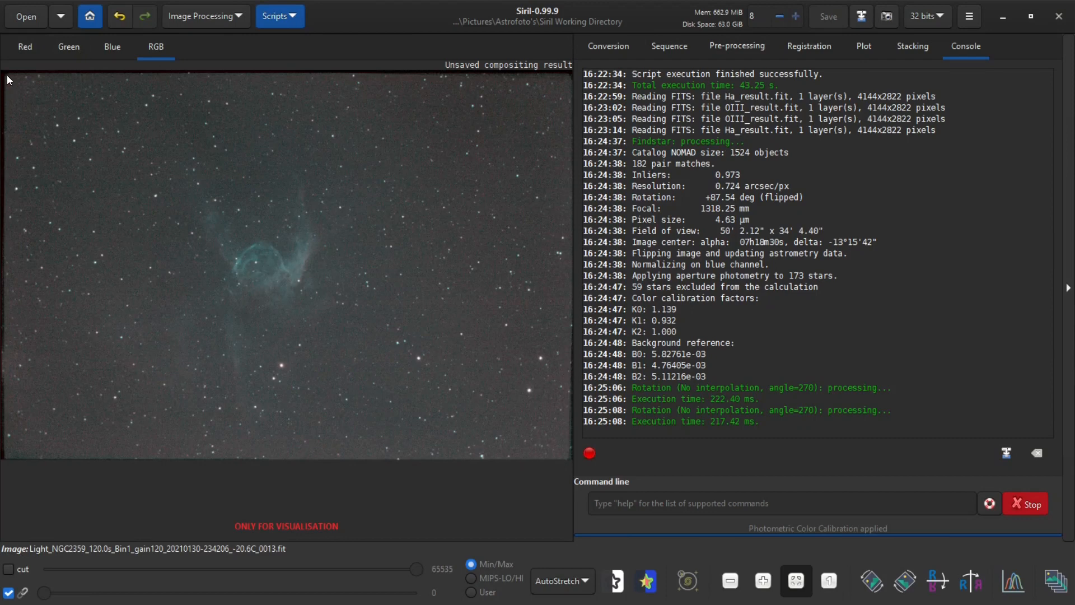
{"action": "mouse_move", "coordinate": [26, 181]}
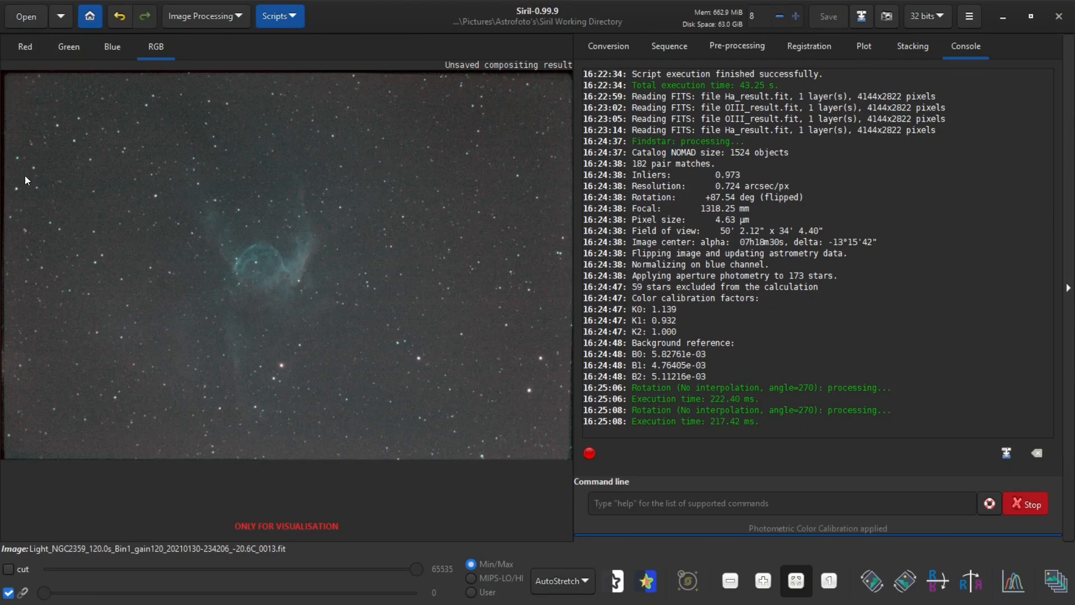
{"action": "mouse_move", "coordinate": [567, 461]}
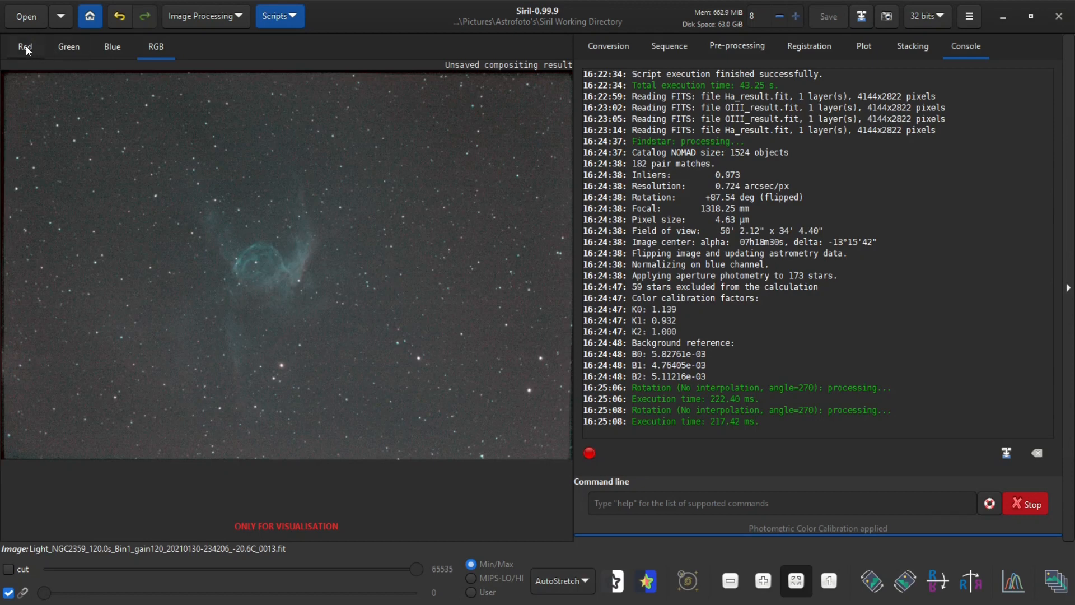
Crop the image to the drawn 4048×2749 selection and return to the RGB view.
{"action": "left_click", "coordinate": [69, 47]}
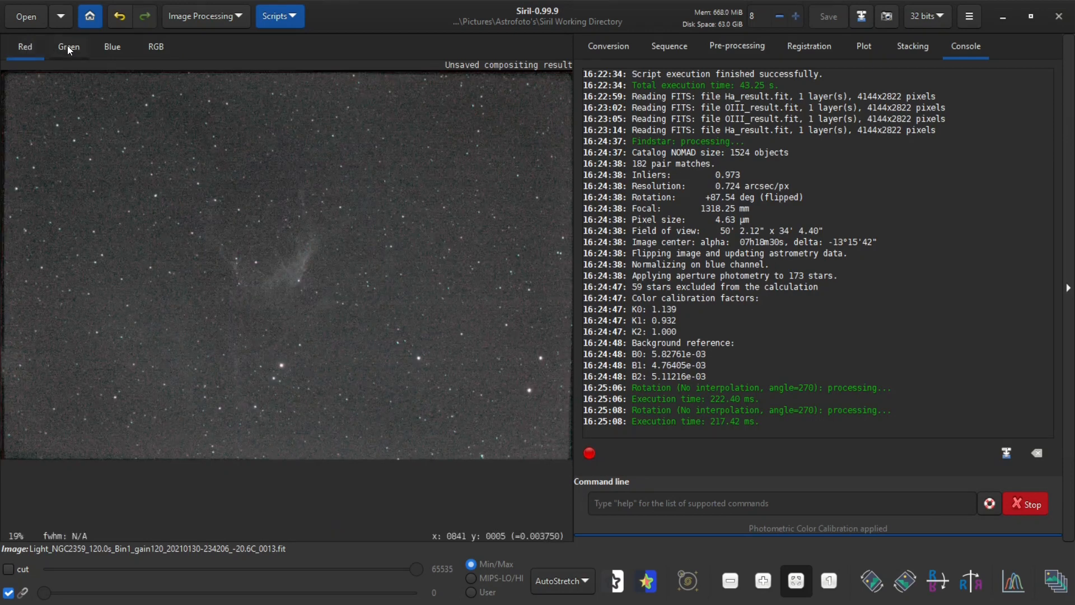
{"action": "left_click", "coordinate": [68, 47]}
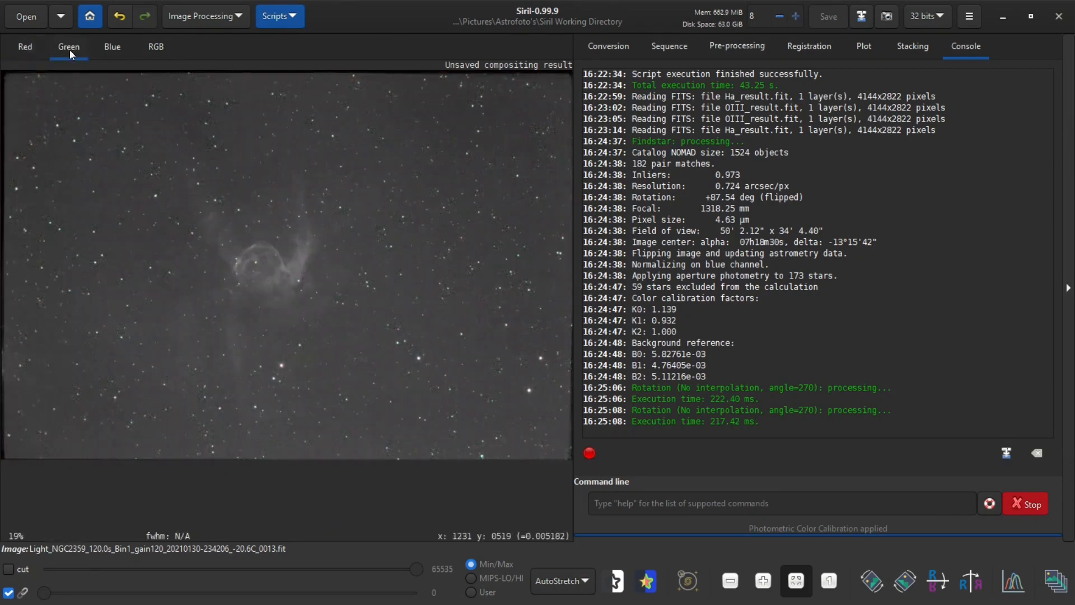
{"action": "mouse_move", "coordinate": [57, 106]}
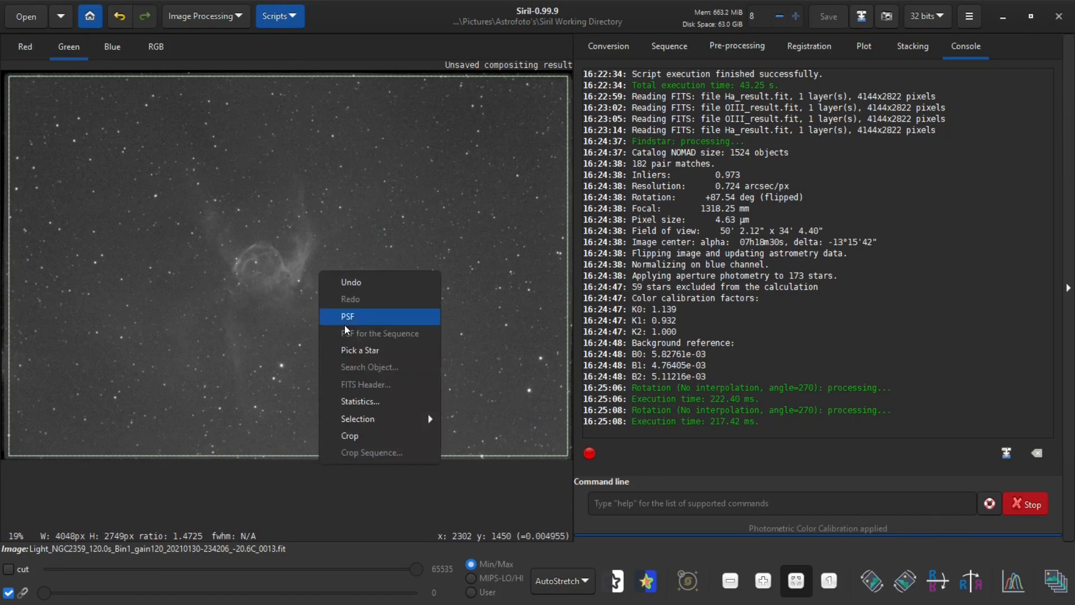
{"action": "left_click", "coordinate": [350, 436]}
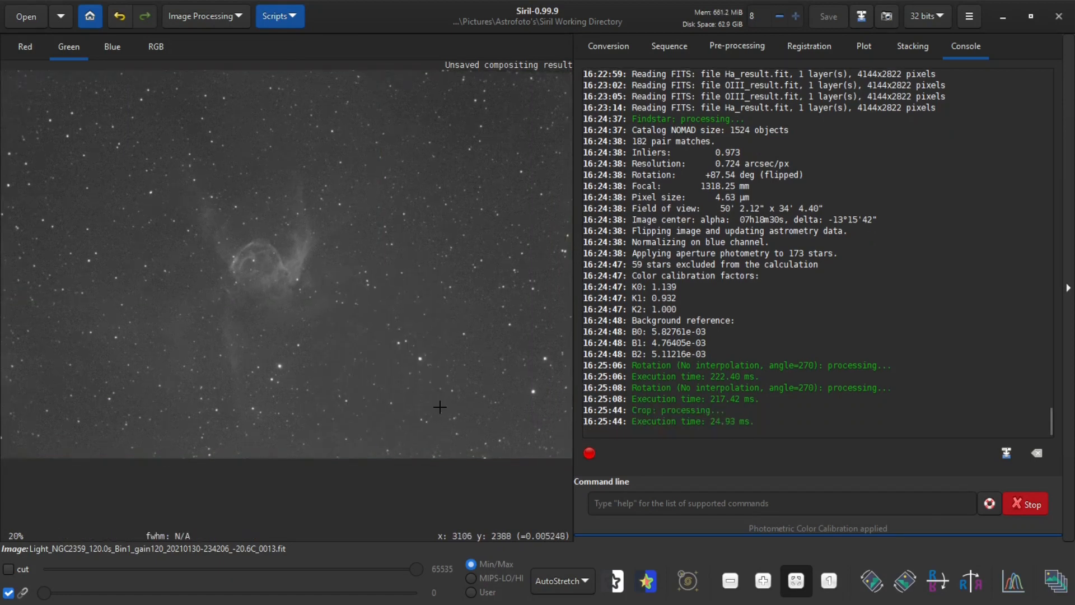
{"action": "left_click", "coordinate": [155, 47]}
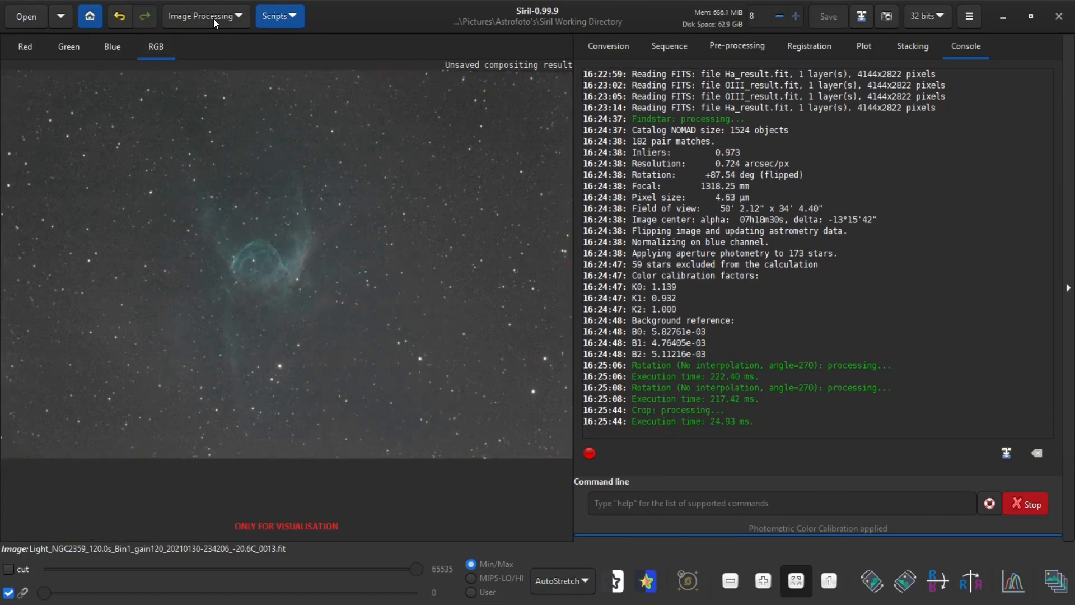
Apply Remove Green Noise with Average Neutral at amount 1.00 to the composite.
{"action": "left_click", "coordinate": [201, 16]}
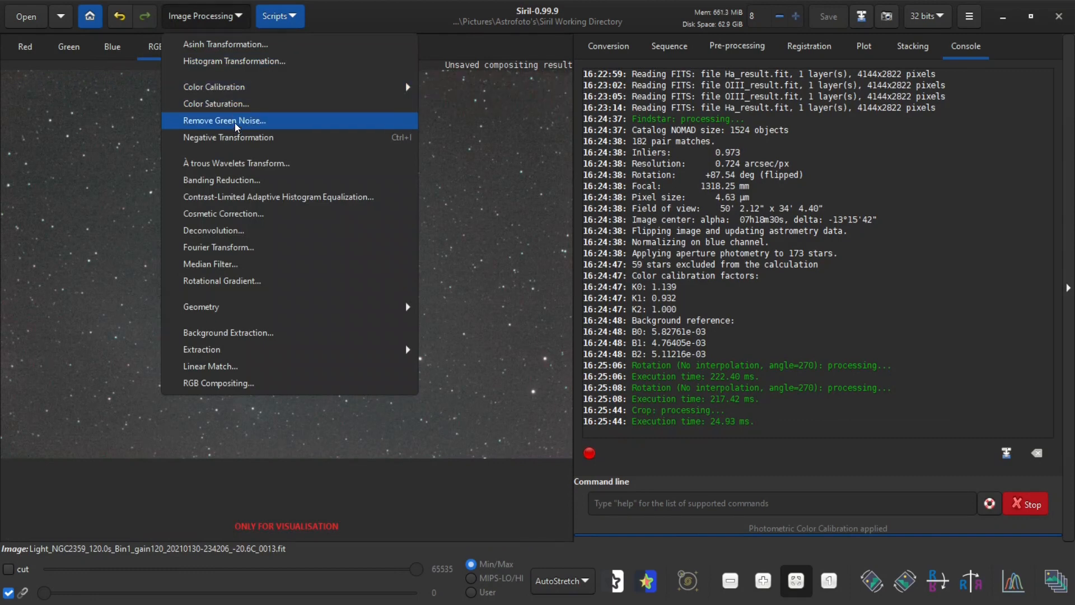
{"action": "mouse_move", "coordinate": [288, 124]}
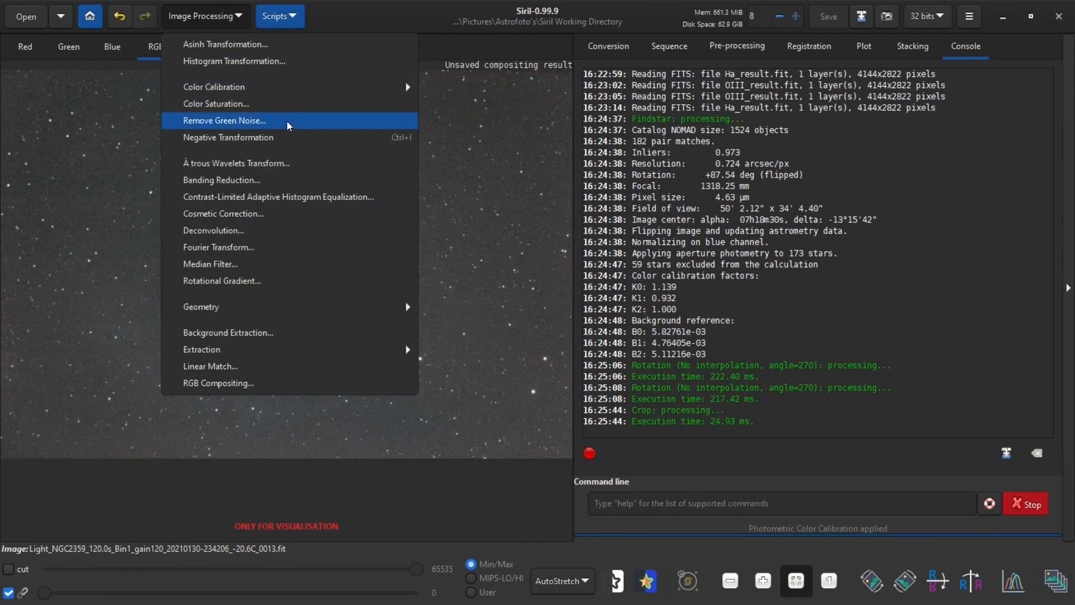
{"action": "left_click", "coordinate": [224, 120]}
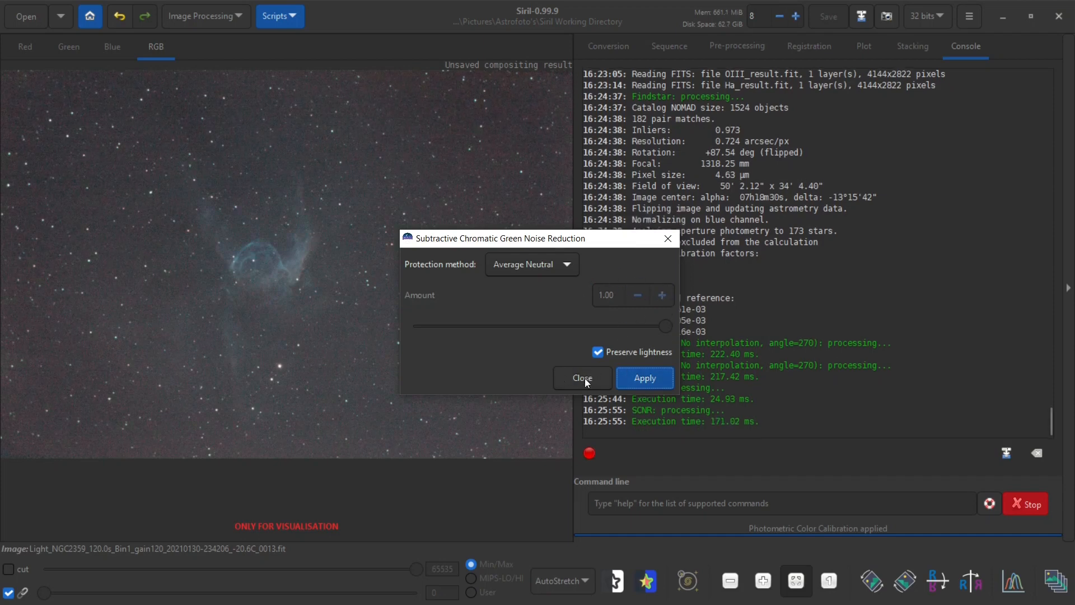
{"action": "left_click", "coordinate": [582, 377]}
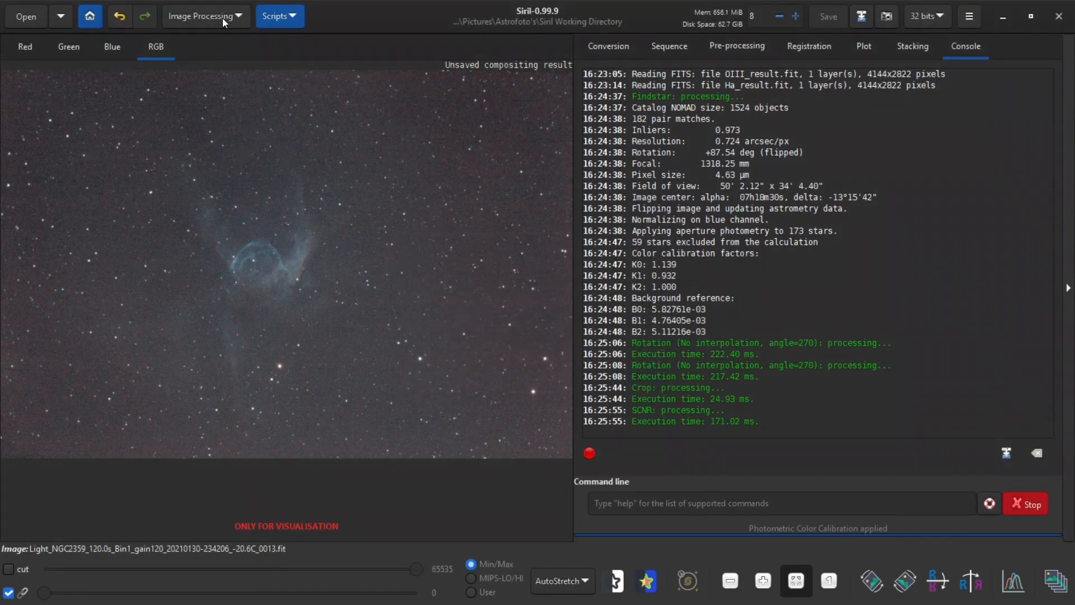
Generate background samples at tolerance 0.37, subtract the gradient, and view the blue channel alone.
{"action": "left_click", "coordinate": [200, 16]}
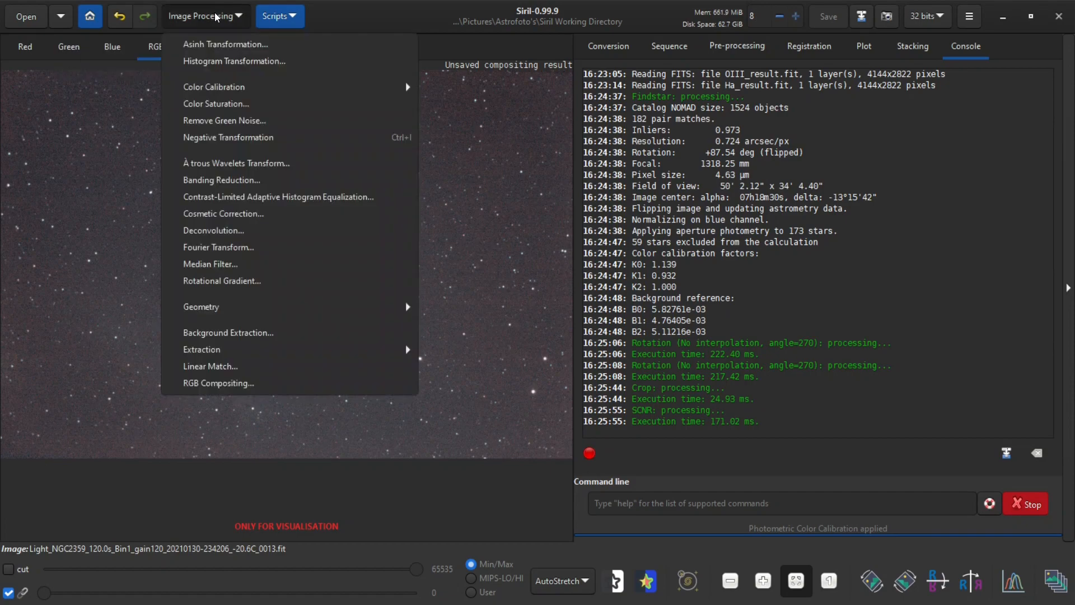
{"action": "left_click", "coordinate": [227, 333]}
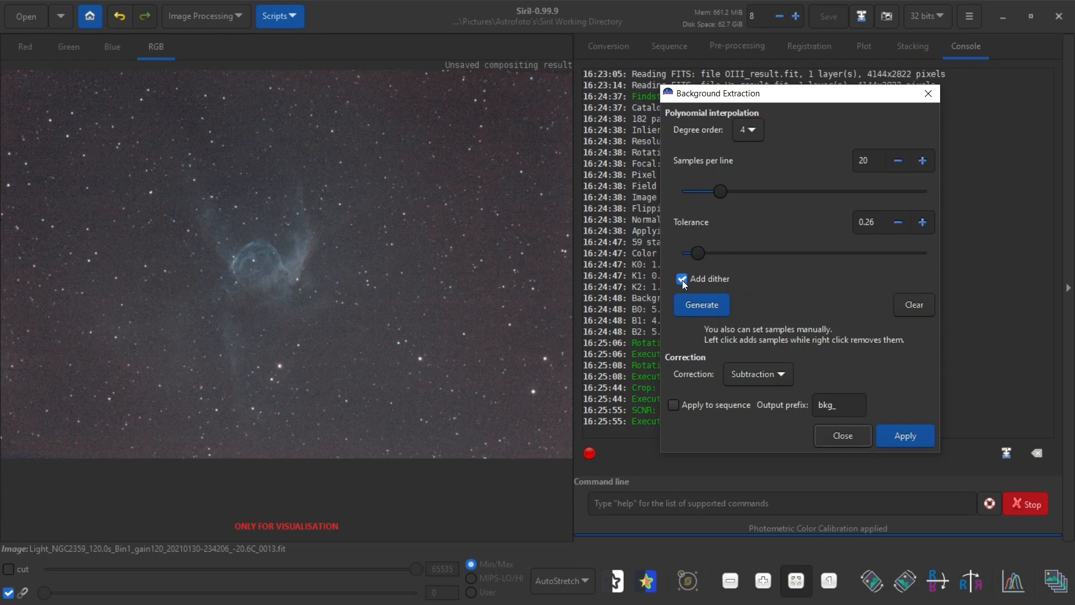
{"action": "mouse_move", "coordinate": [683, 281]}
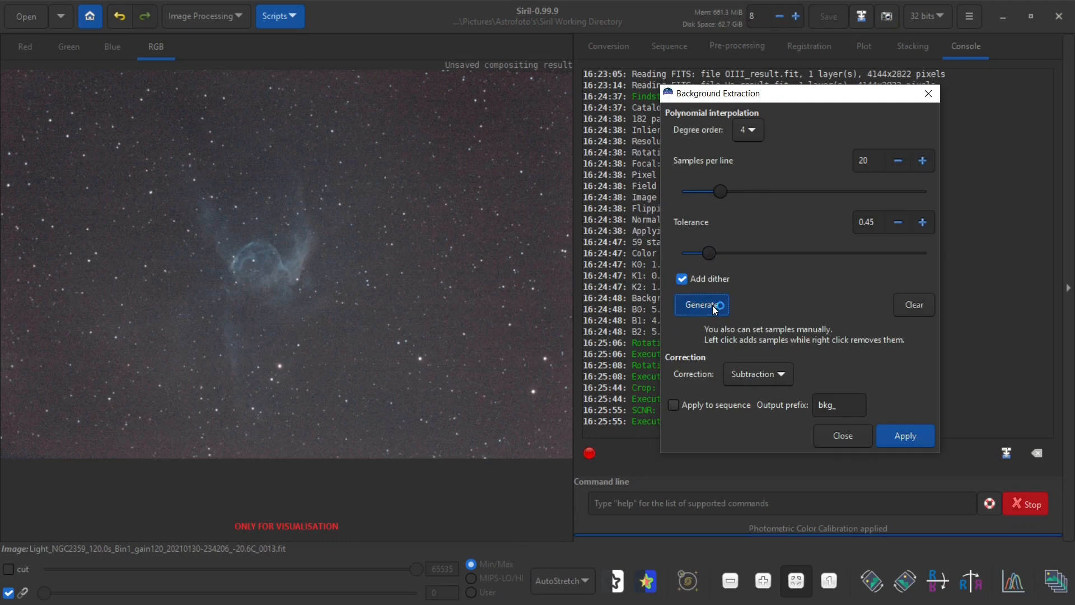
{"action": "left_click", "coordinate": [701, 305]}
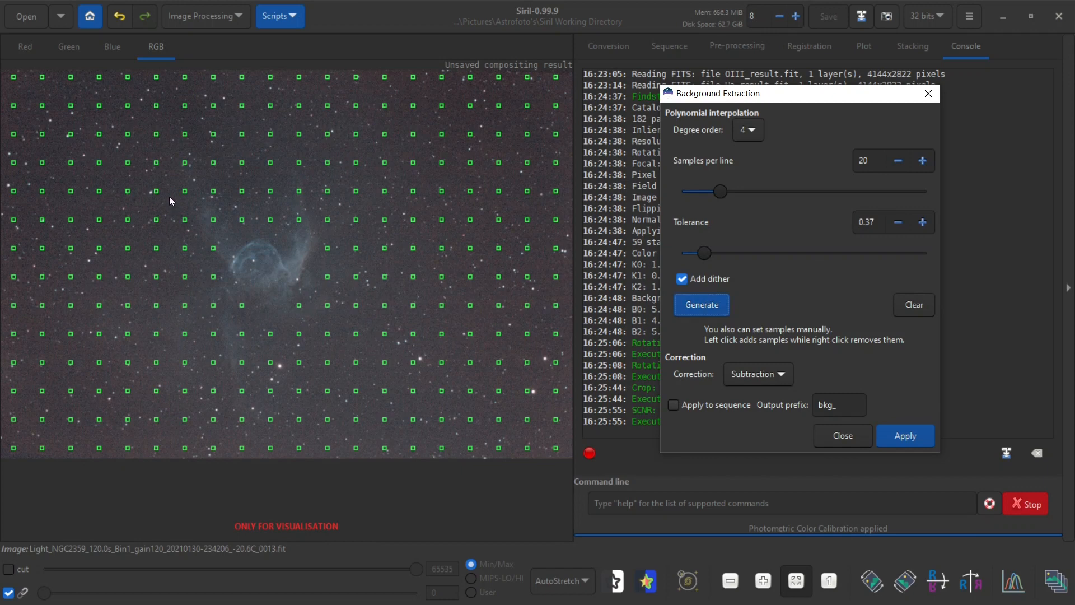
{"action": "mouse_move", "coordinate": [255, 223]}
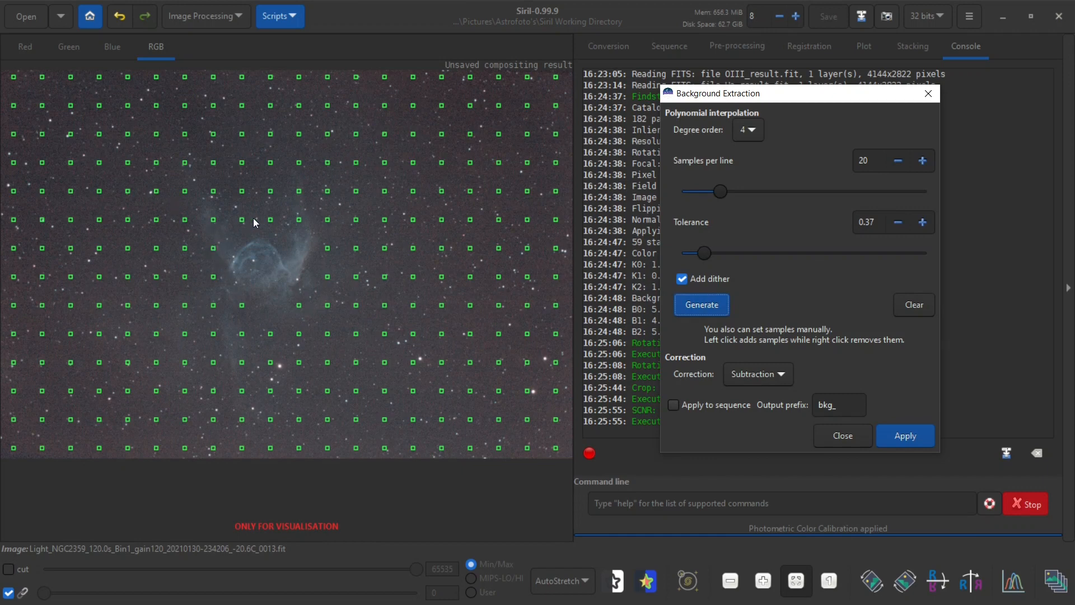
{"action": "mouse_move", "coordinate": [233, 231]}
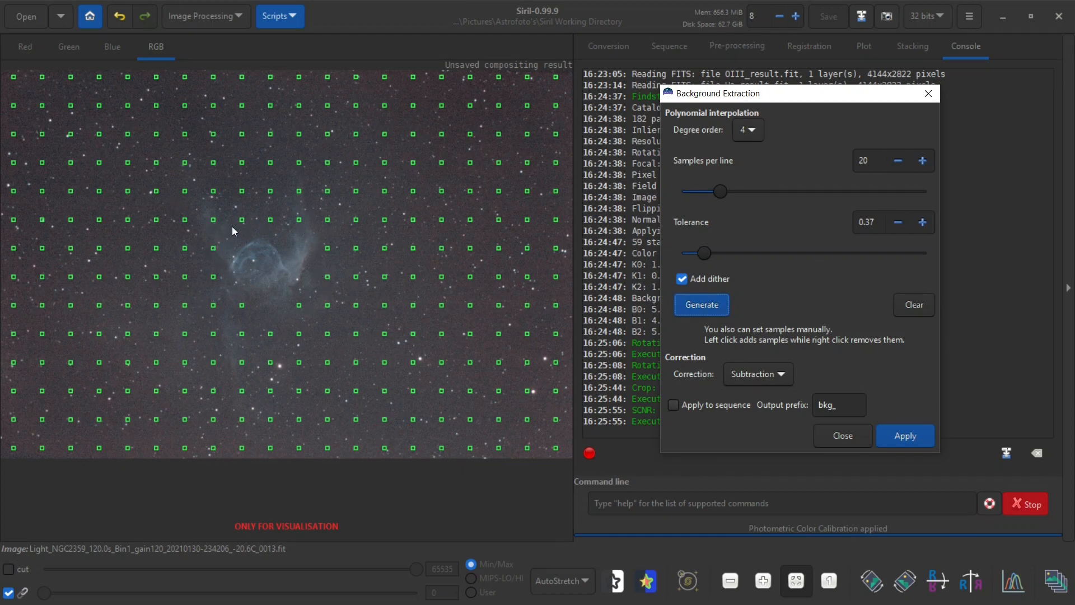
{"action": "right_click", "coordinate": [233, 231]}
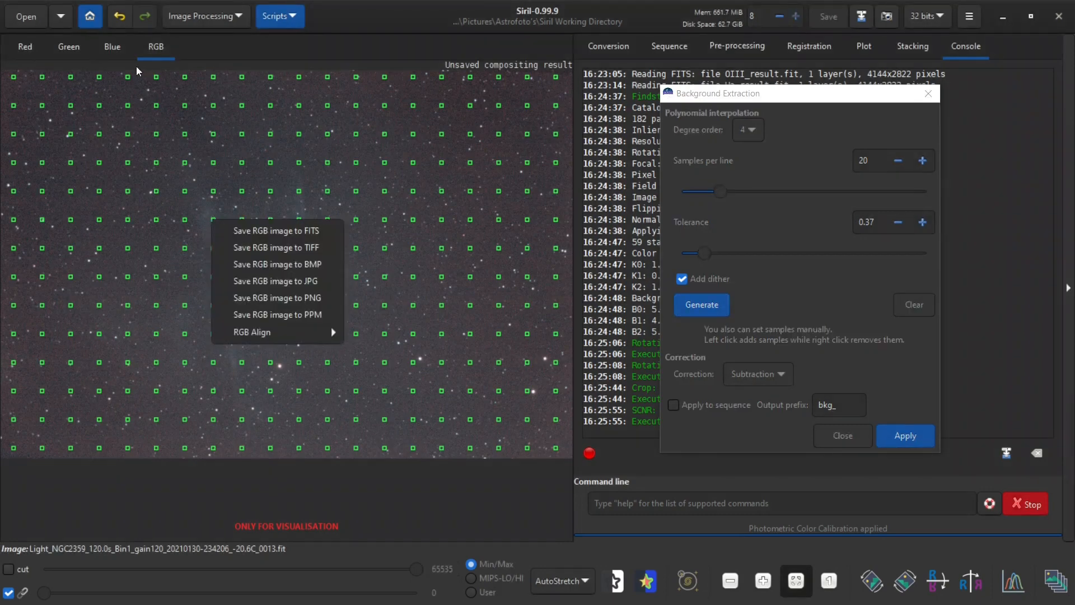
{"action": "left_click", "coordinate": [112, 47]}
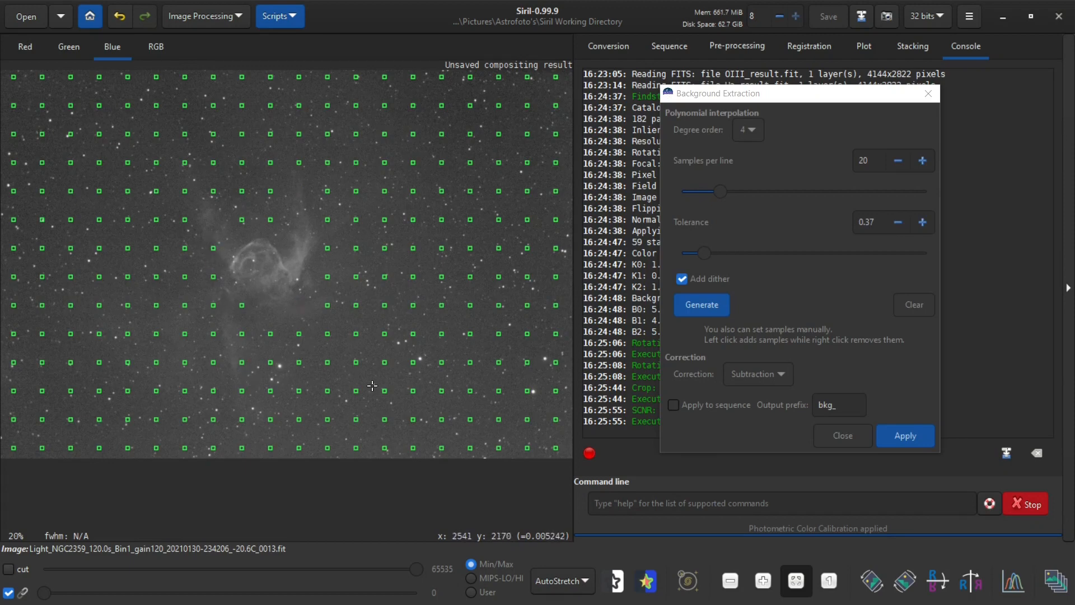
{"action": "mouse_move", "coordinate": [219, 345]}
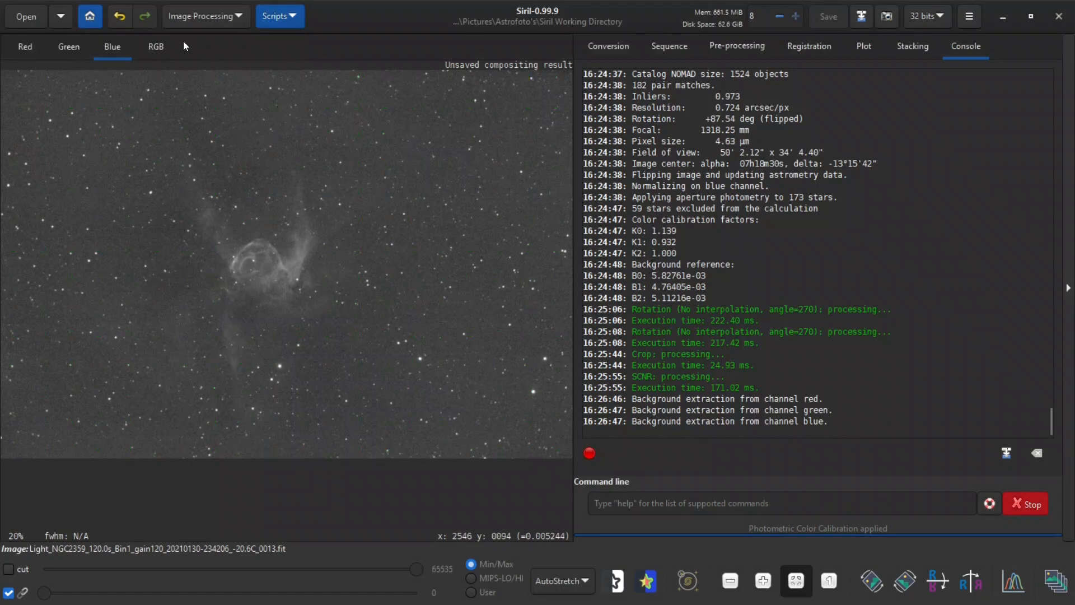
Apply an autostretch Histogram Transformation so the nebula and stars stand out.
{"action": "left_click", "coordinate": [201, 15]}
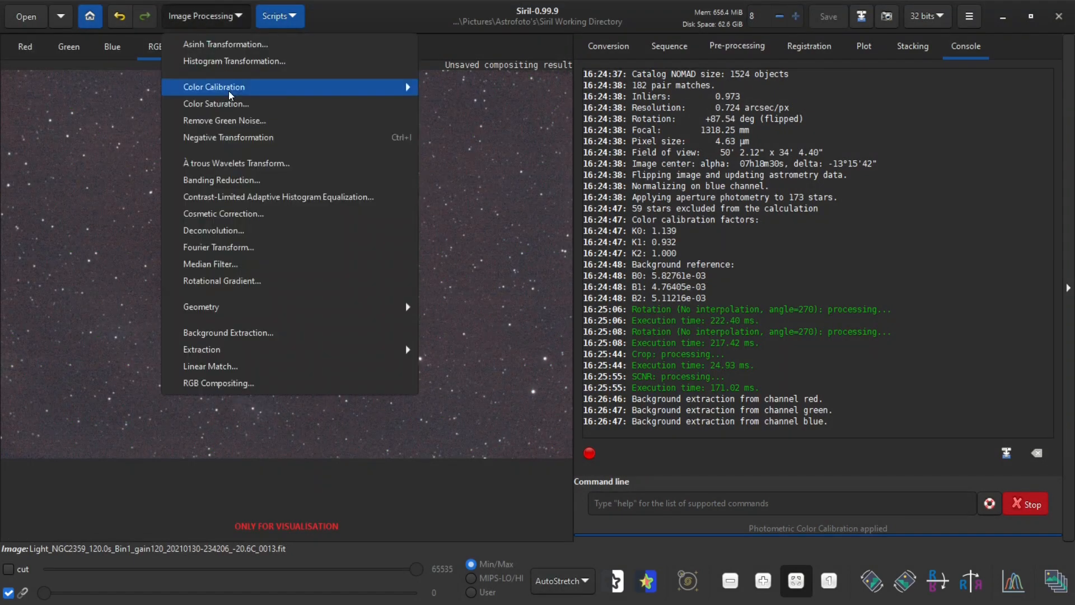
{"action": "mouse_move", "coordinate": [517, 502]}
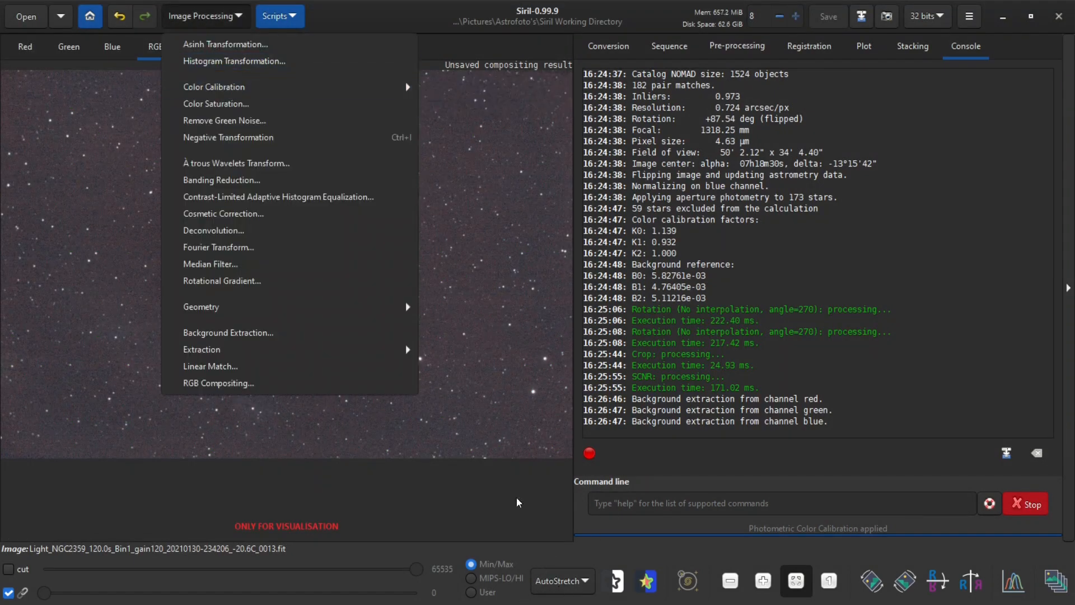
{"action": "left_click", "coordinate": [233, 60]}
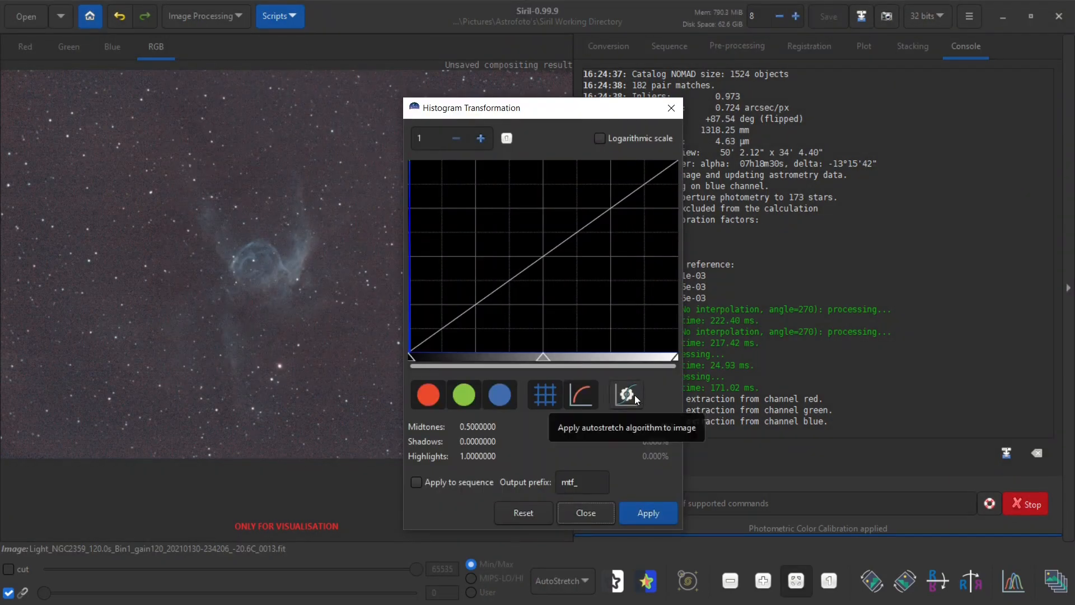
{"action": "mouse_move", "coordinate": [637, 394]}
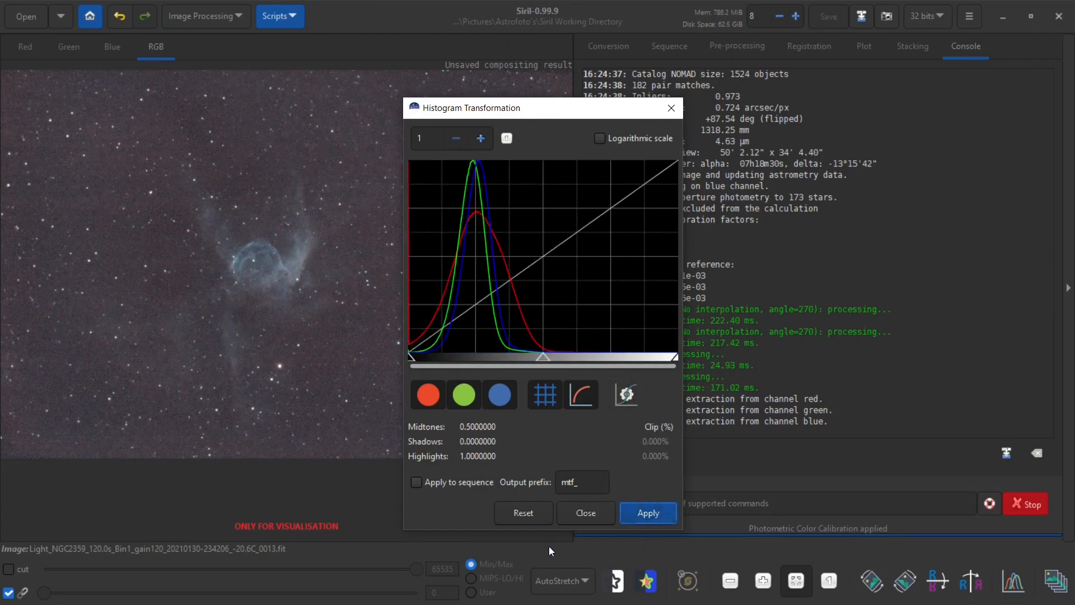
{"action": "left_click", "coordinate": [586, 513]}
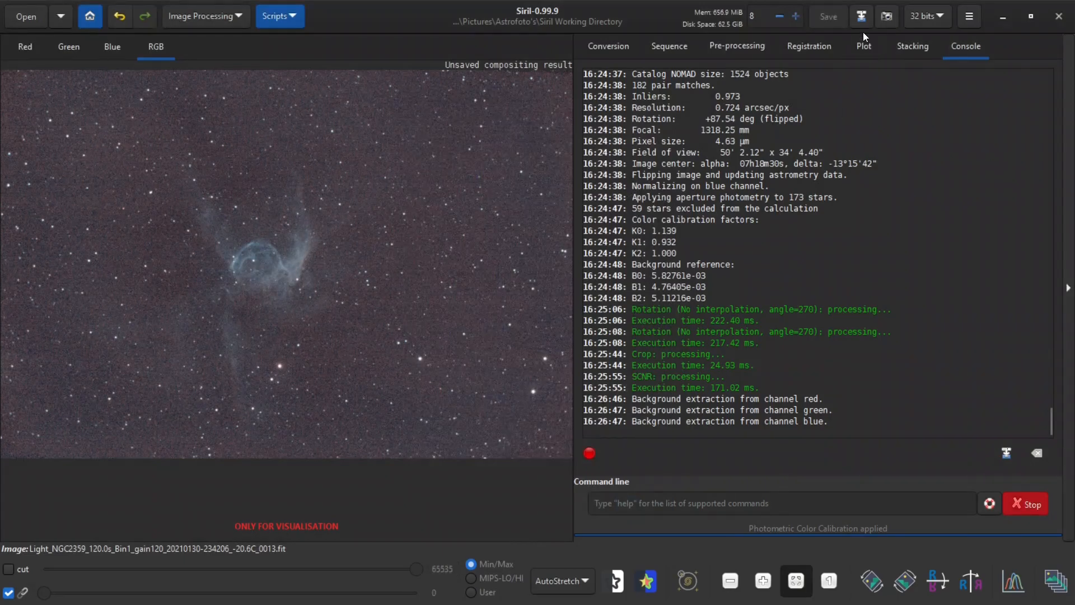
Save the stretched image as result.tif, a 16-bit unsigned integer TIFF in the working directory.
{"action": "left_click", "coordinate": [827, 15]}
{"action": "type", "text": "result.t"}
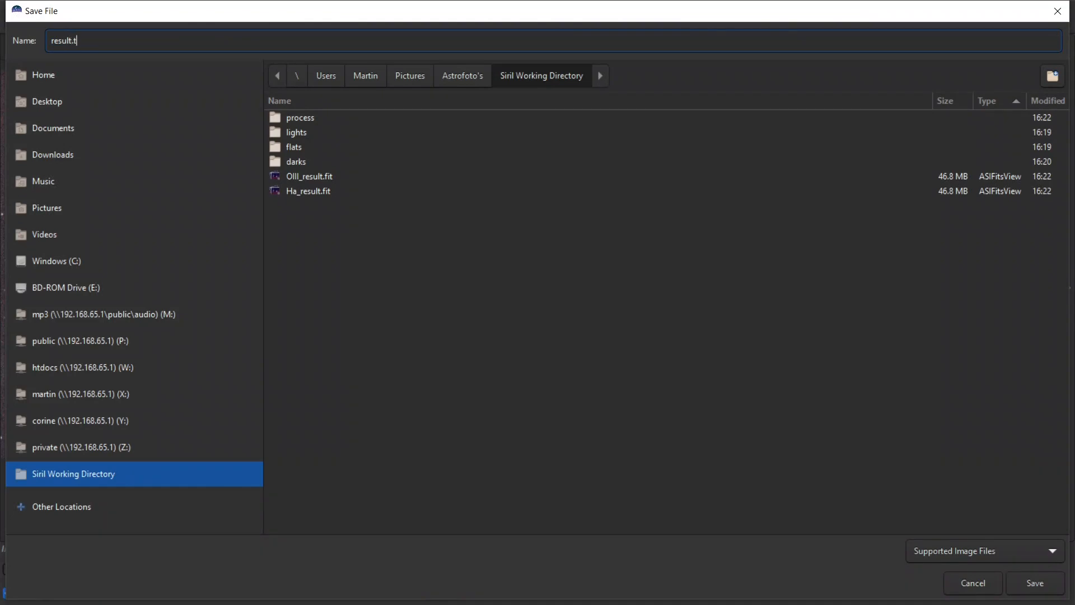
{"action": "type", "text": "if"}
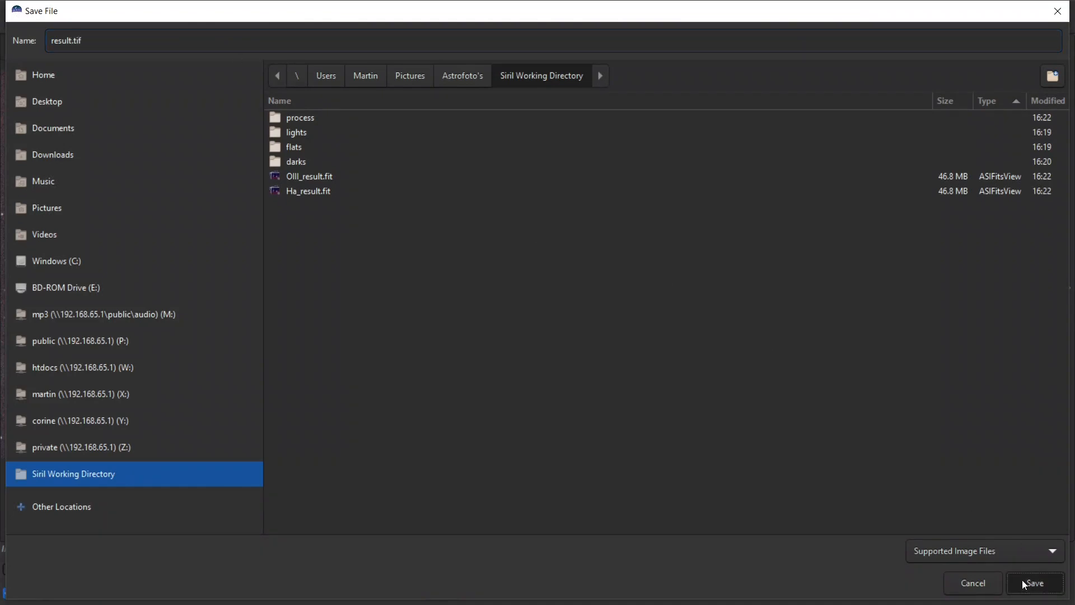
{"action": "left_click", "coordinate": [1033, 583]}
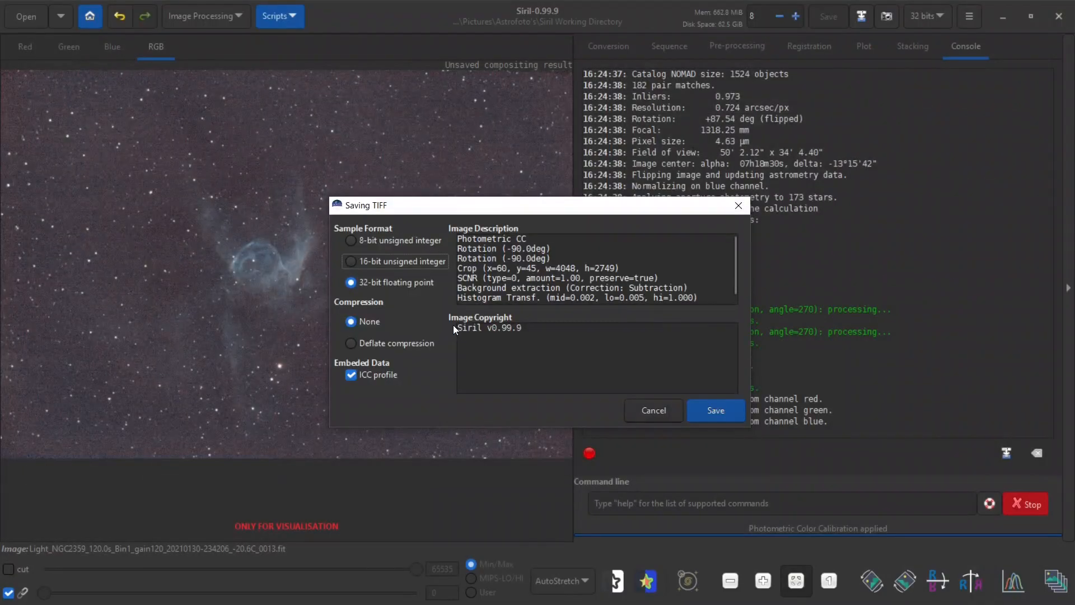
{"action": "left_click", "coordinate": [351, 261]}
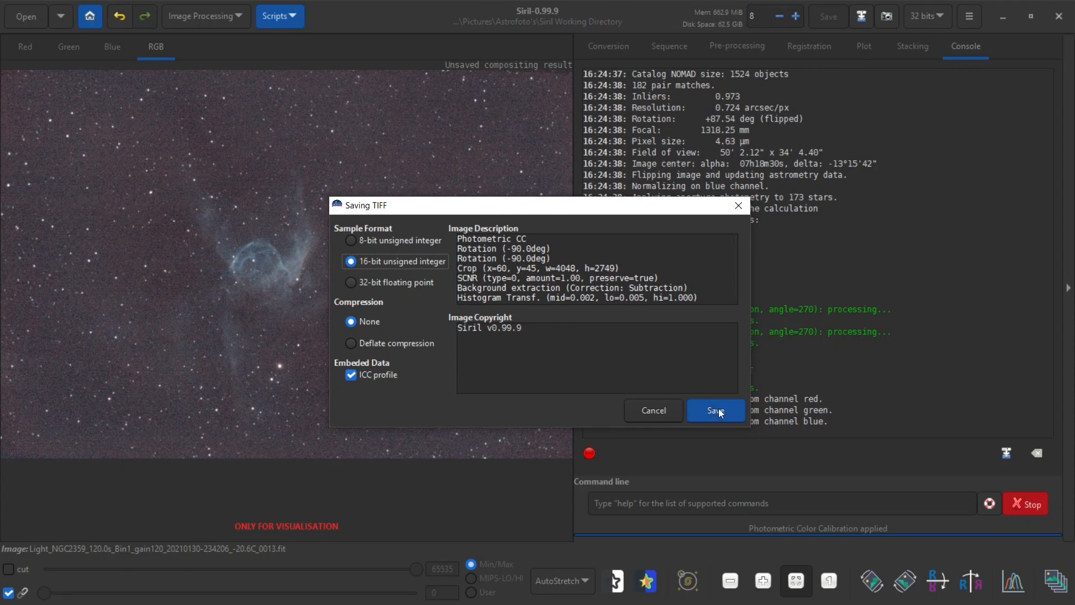
{"action": "left_click", "coordinate": [716, 410]}
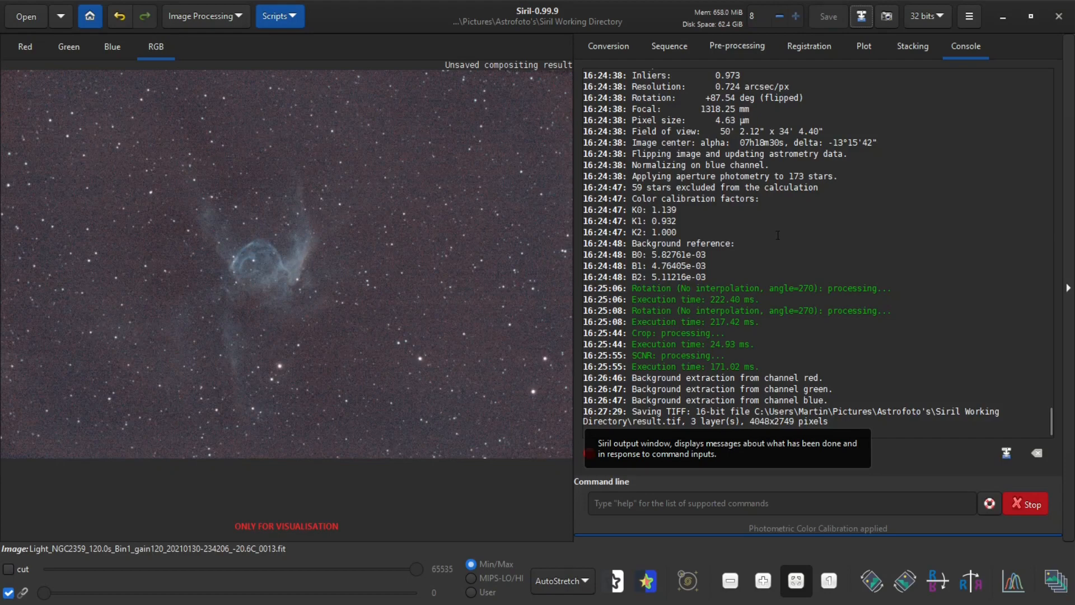
{"action": "mouse_move", "coordinate": [303, 227]}
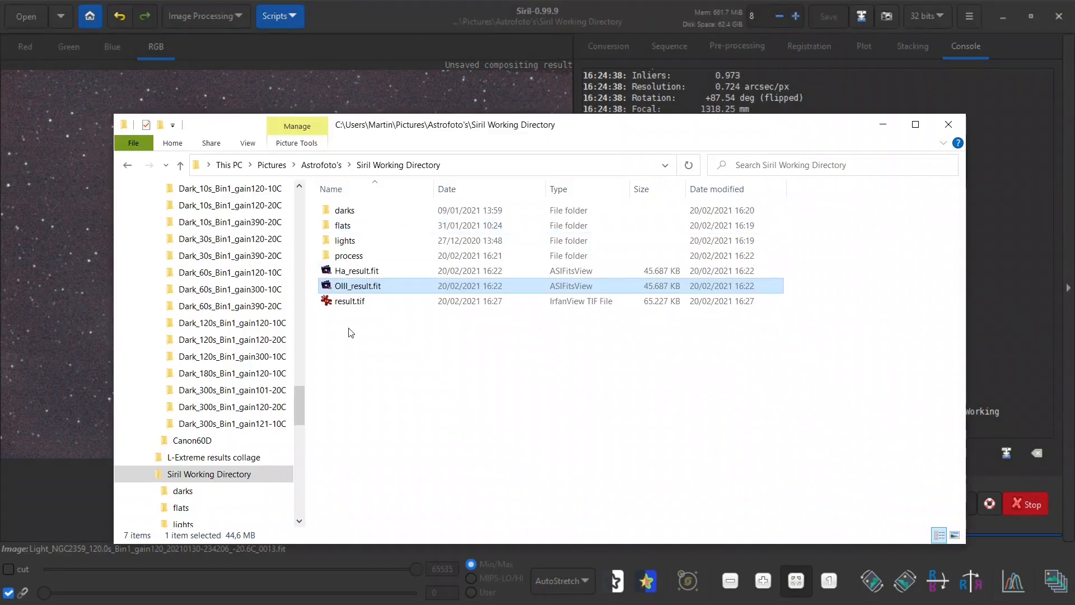
Open result.tif from the working directory in Adobe Photoshop.
{"action": "right_click", "coordinate": [348, 301]}
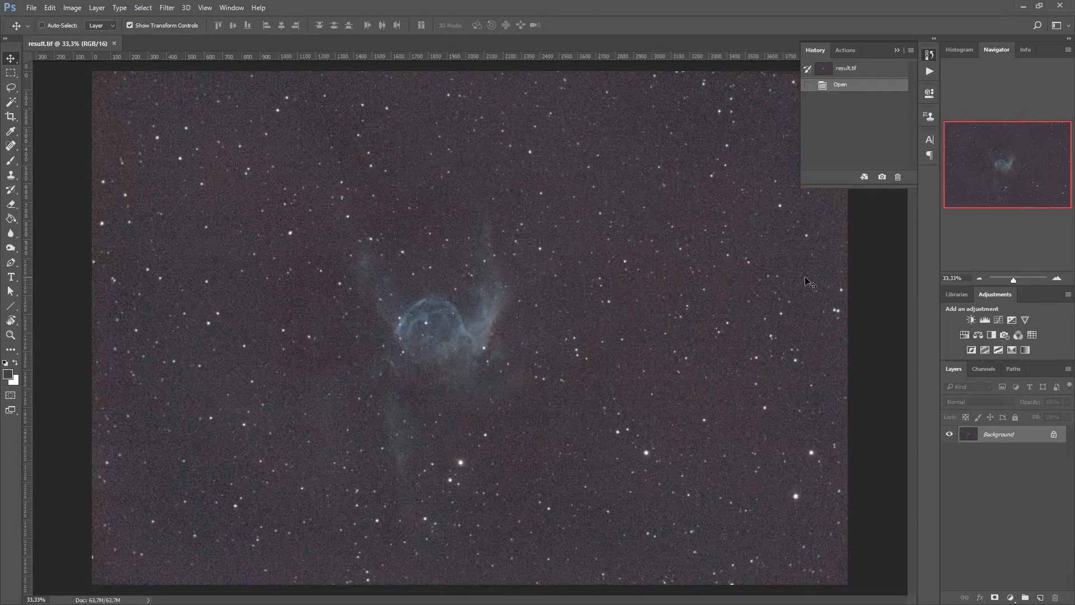
{"action": "mouse_move", "coordinate": [988, 436]}
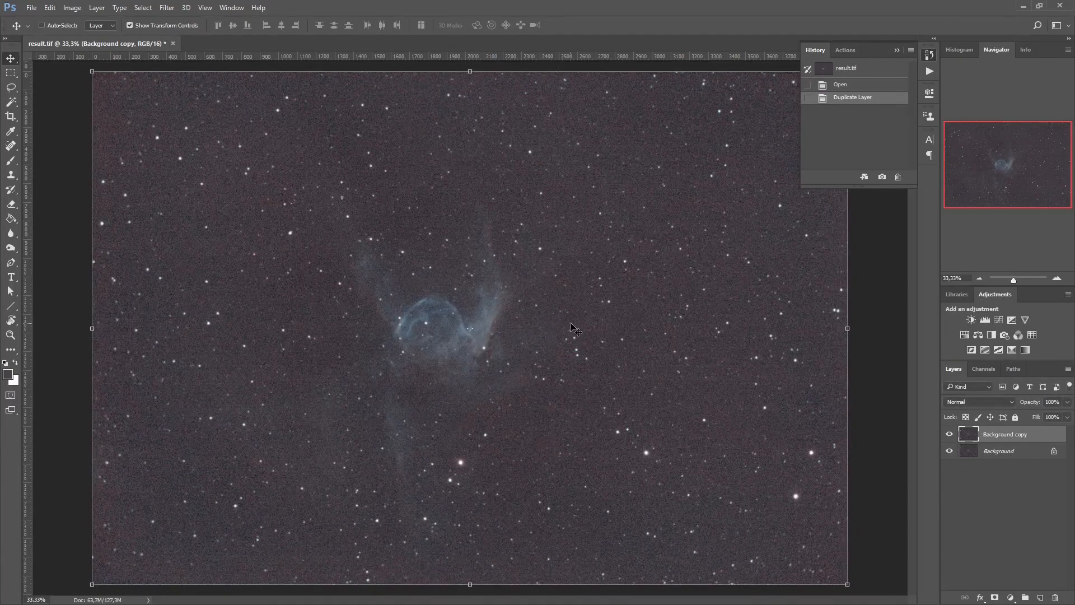
{"action": "mouse_move", "coordinate": [623, 259]}
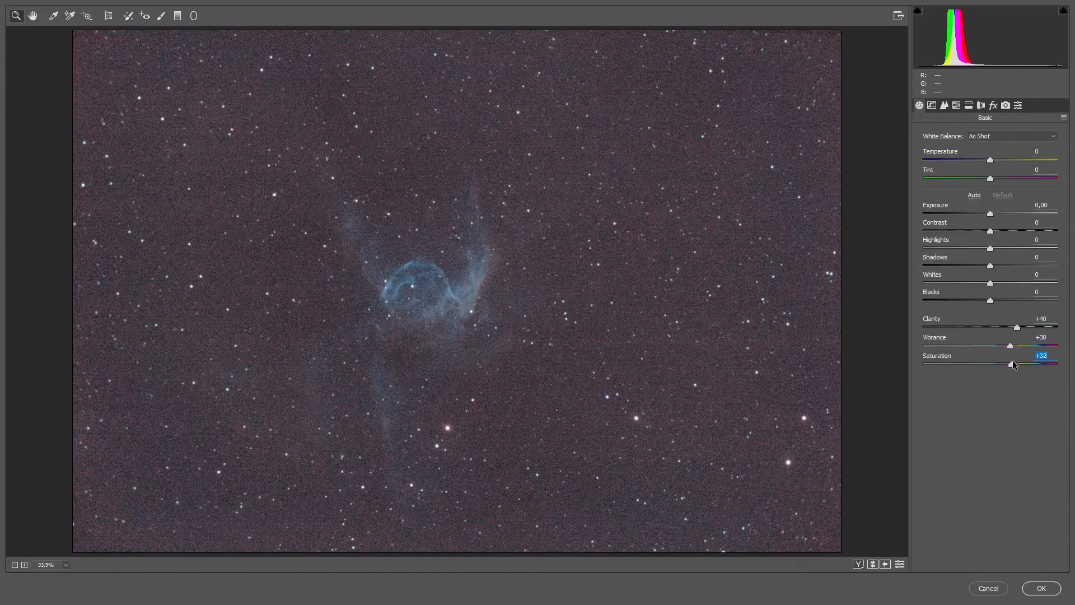
{"action": "mouse_move", "coordinate": [1010, 390]}
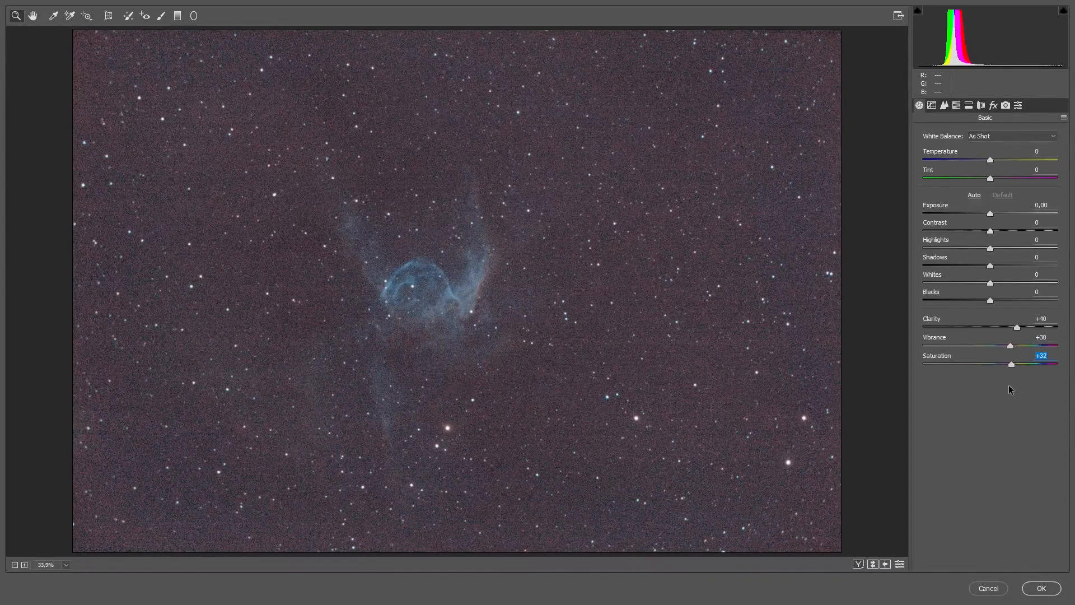
Confirm the Camera Raw Clarity +40, Vibrance +30, Saturation +32 boost on the duplicate layer.
{"action": "left_click", "coordinate": [1041, 588]}
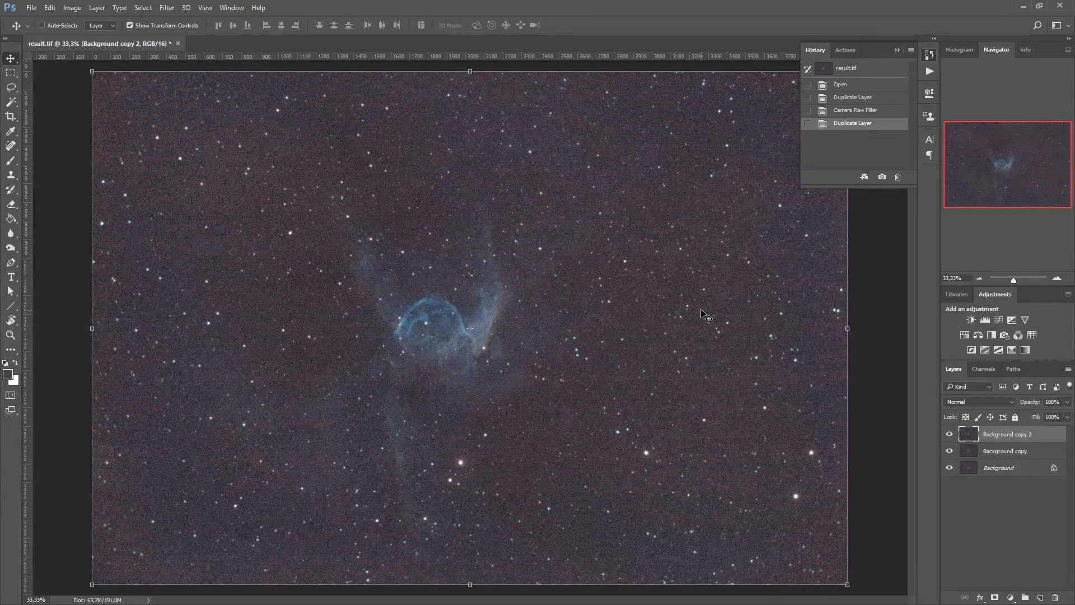
{"action": "mouse_move", "coordinate": [387, 350]}
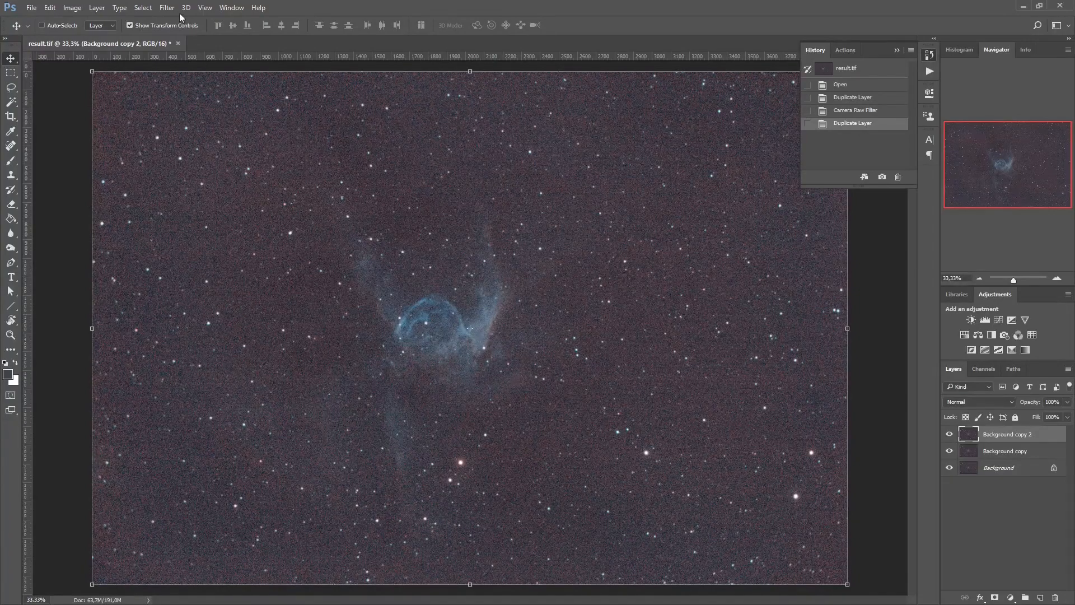
Make an inverted Highlights Color Range selection (Fuzziness 29, Range 85) and add it as a layer mask.
{"action": "left_click", "coordinate": [143, 8]}
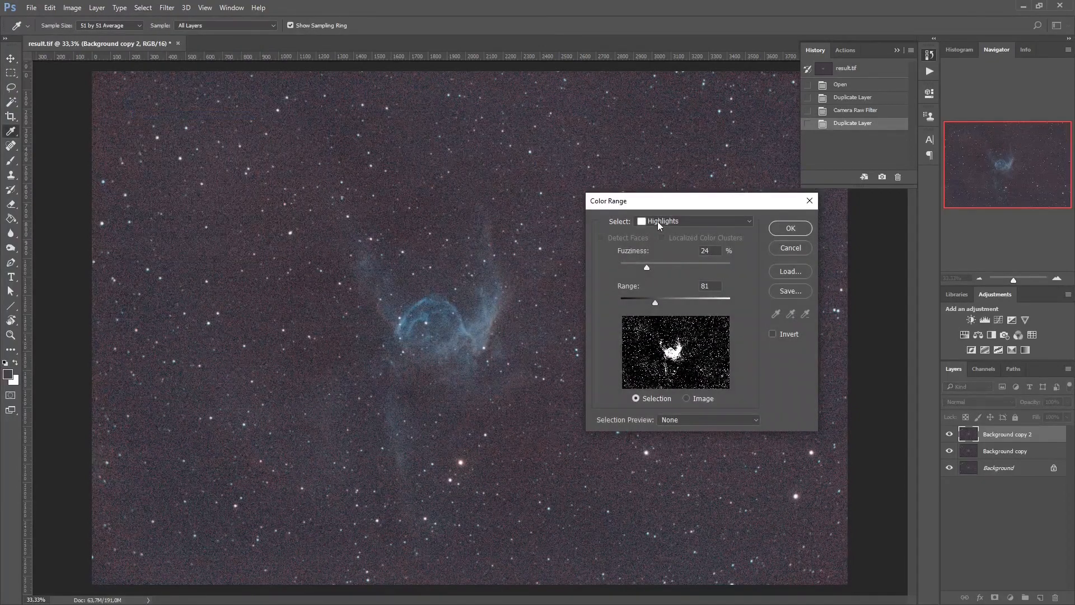
{"action": "mouse_move", "coordinate": [677, 320]}
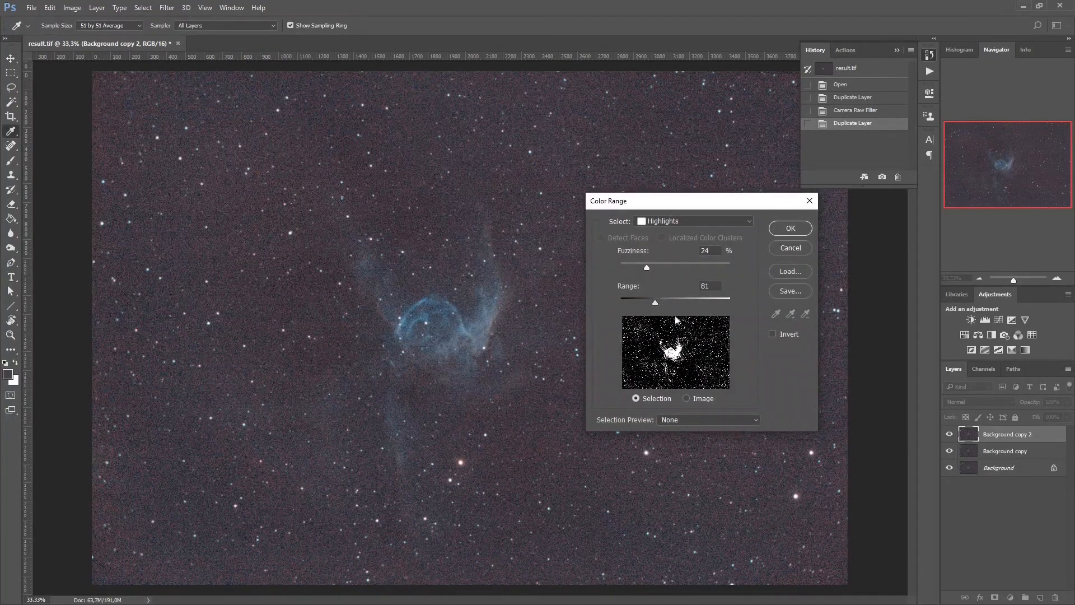
{"action": "left_click", "coordinate": [774, 334]}
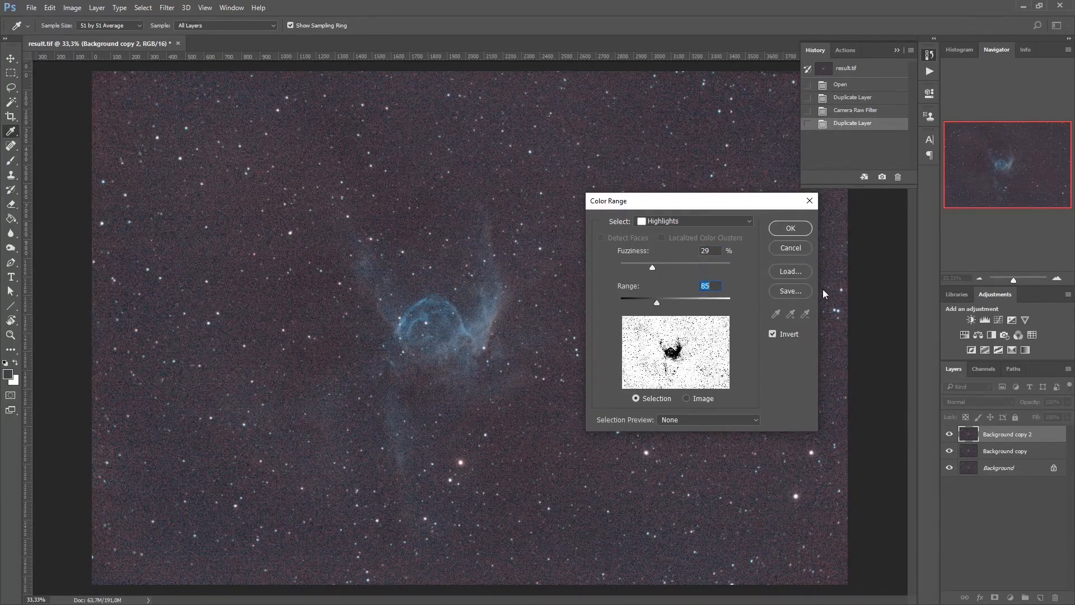
{"action": "left_click", "coordinate": [789, 228]}
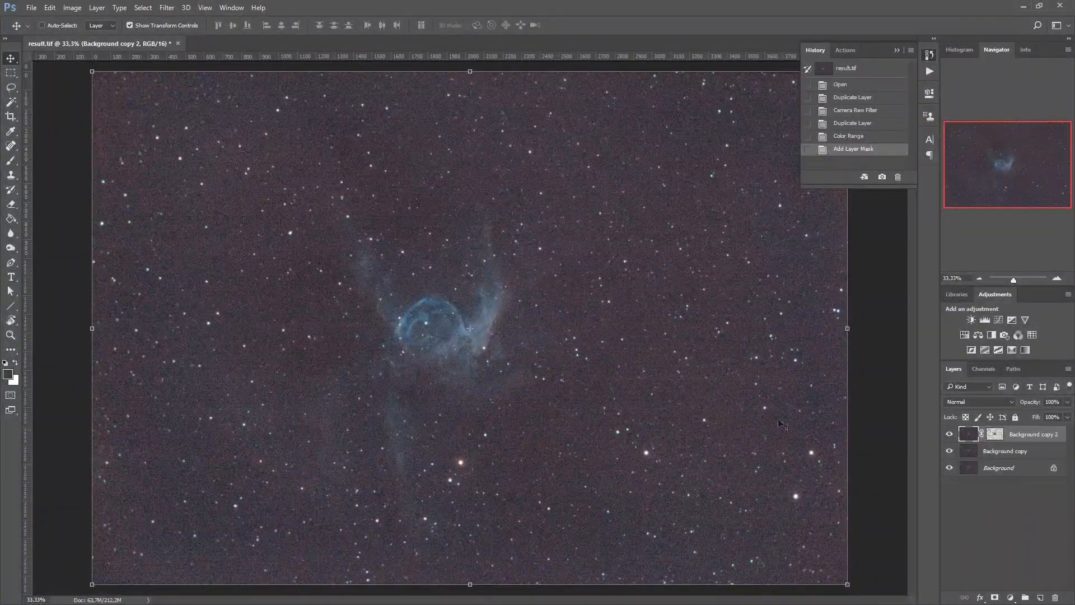
{"action": "left_click", "coordinate": [165, 8]}
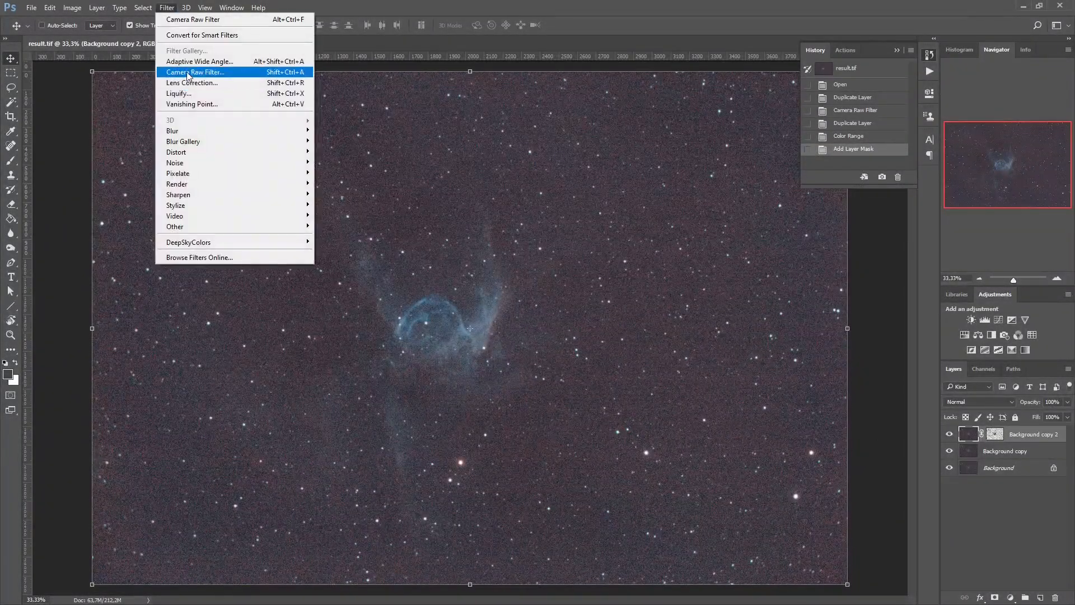
Apply Camera Raw luminance noise reduction 52 with detail 11 to the masked layer.
{"action": "left_click", "coordinate": [195, 71]}
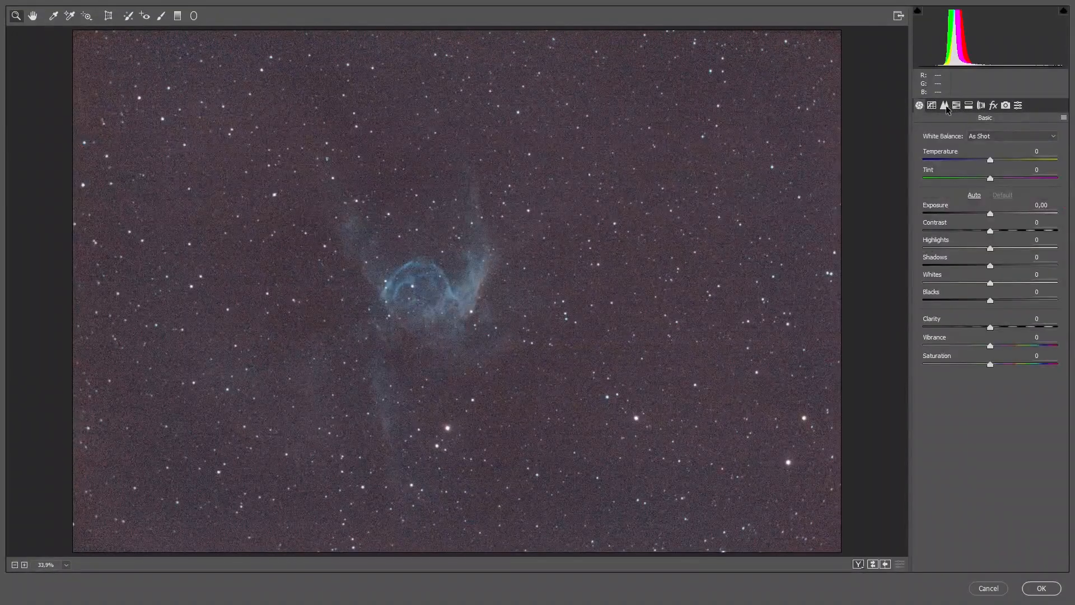
{"action": "left_click", "coordinate": [945, 106]}
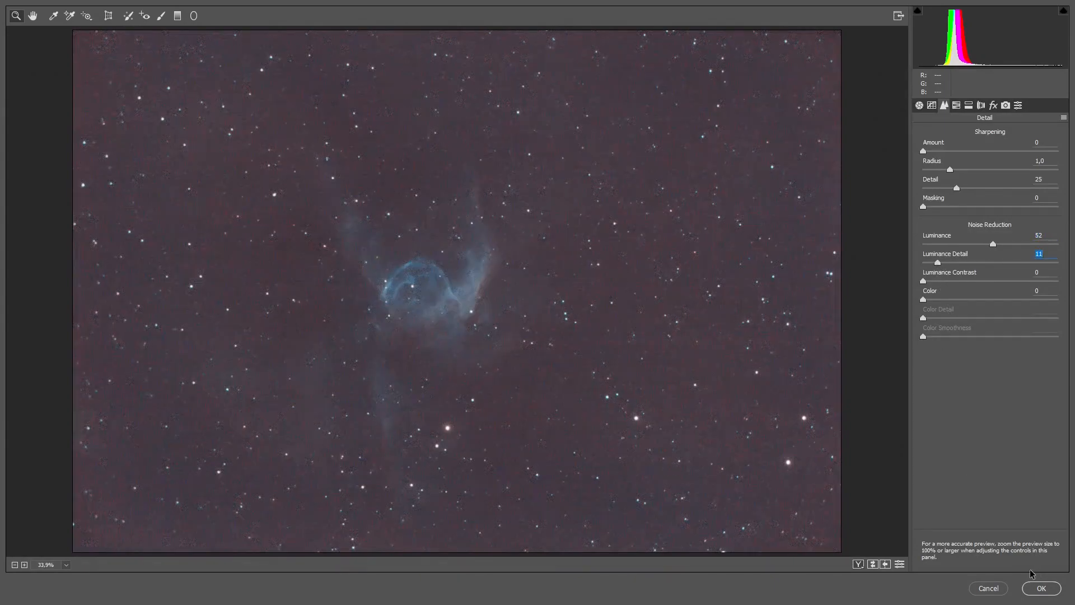
{"action": "left_click", "coordinate": [1041, 589]}
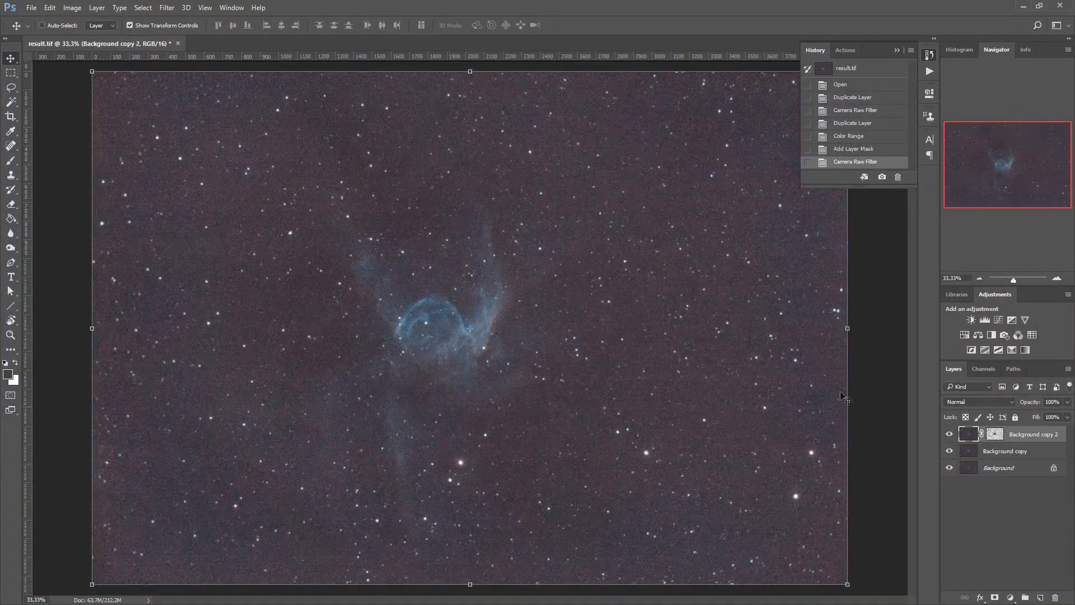
{"action": "mouse_move", "coordinate": [795, 461]}
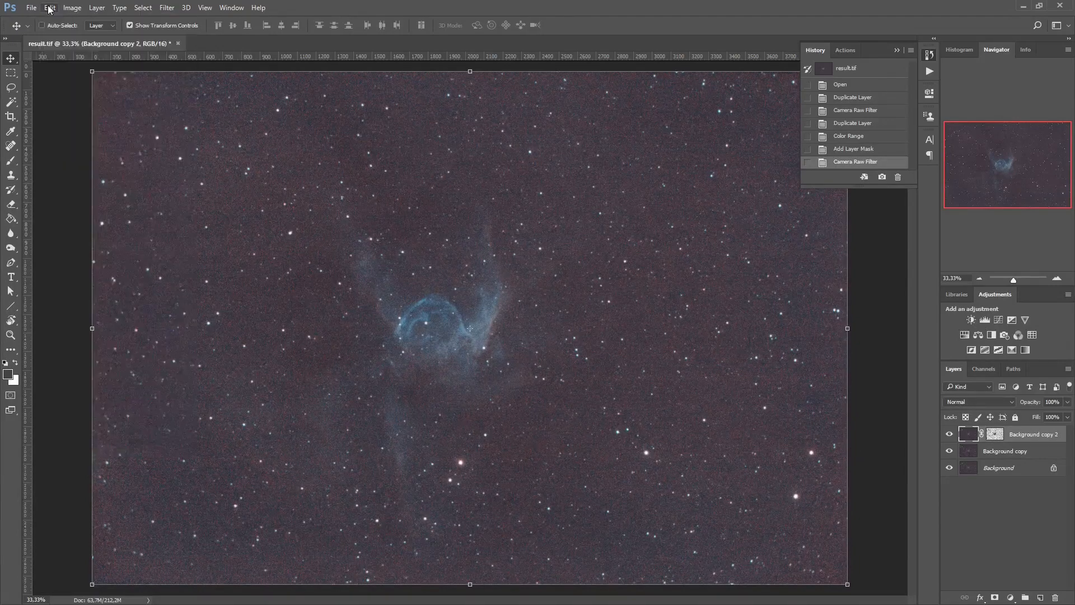
Copy Merged and paste as Layer 1, then begin a Levels adjustment on it.
{"action": "left_click", "coordinate": [142, 7]}
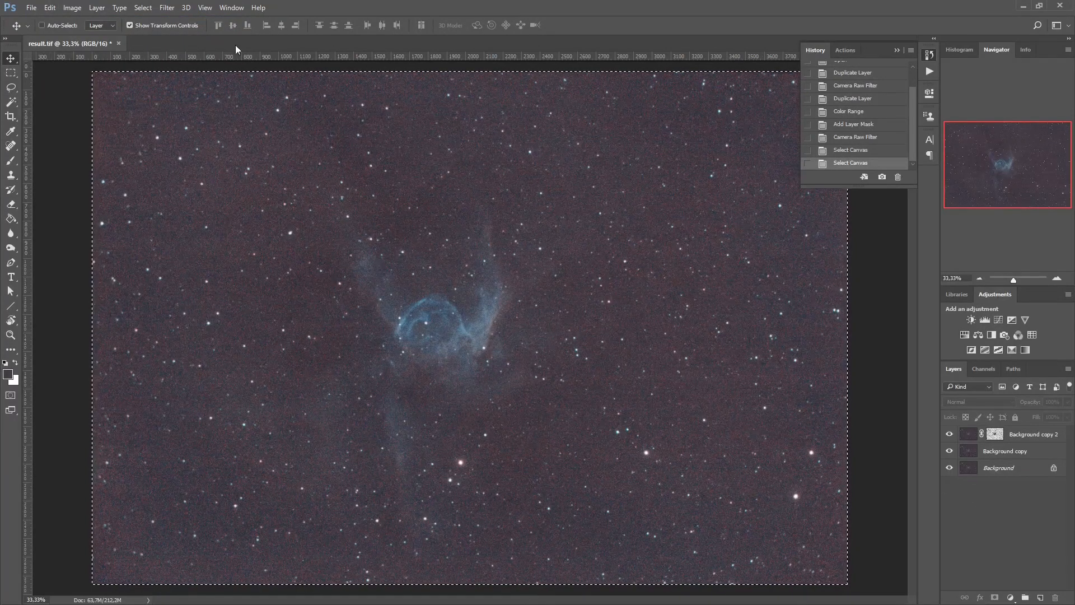
{"action": "key", "text": "ctrl+v"}
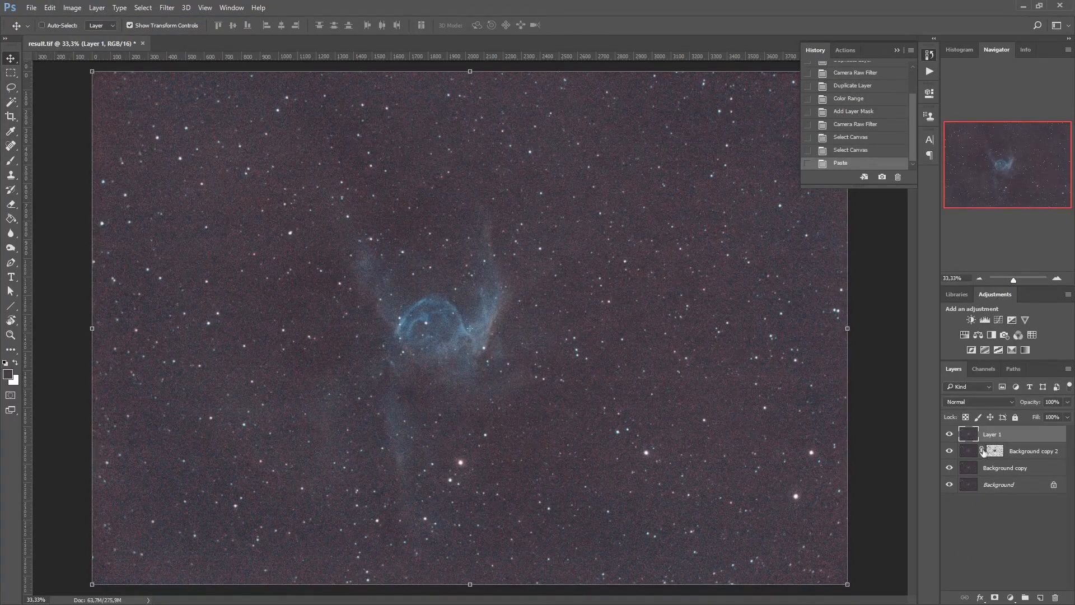
{"action": "left_click", "coordinate": [949, 451]}
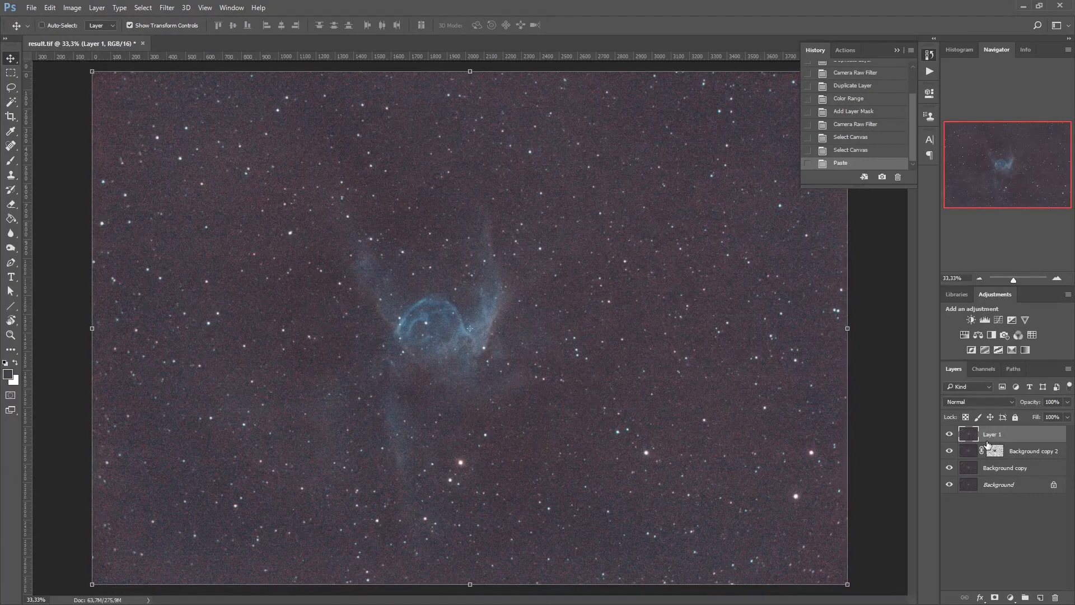
{"action": "left_click", "coordinate": [72, 8]}
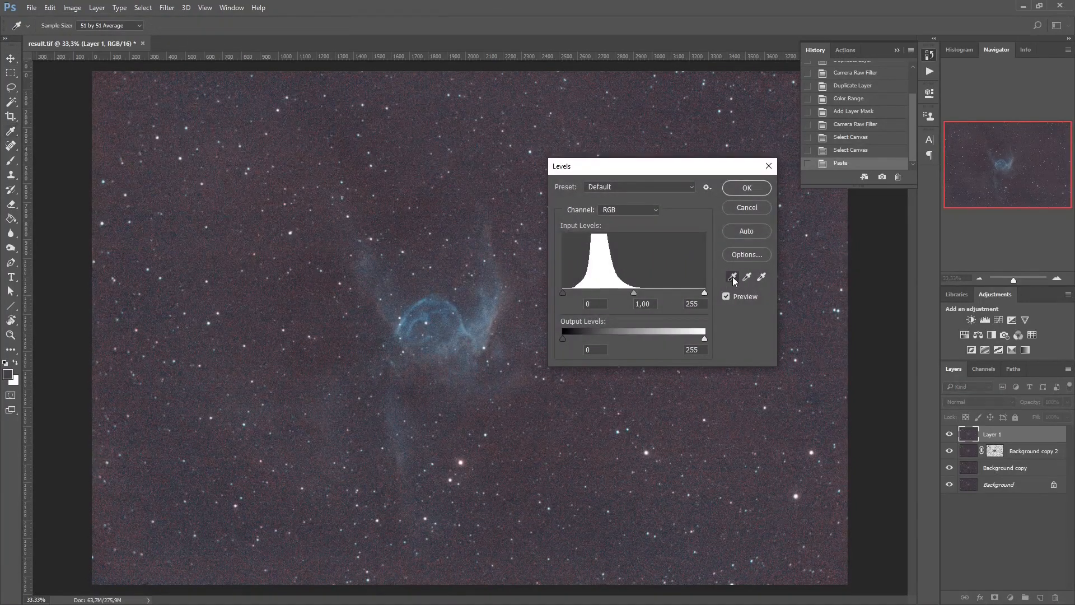
Set the shadow target to 1e1e1e, sample the background with the black point, and commit Levels.
{"action": "left_click", "coordinate": [733, 277]}
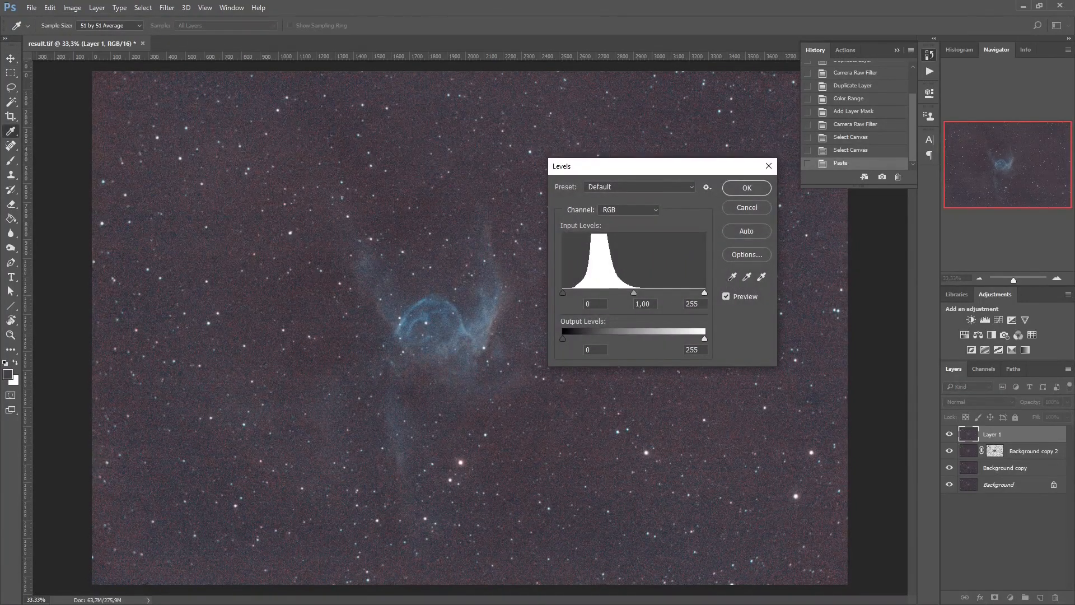
{"action": "left_click", "coordinate": [732, 277]}
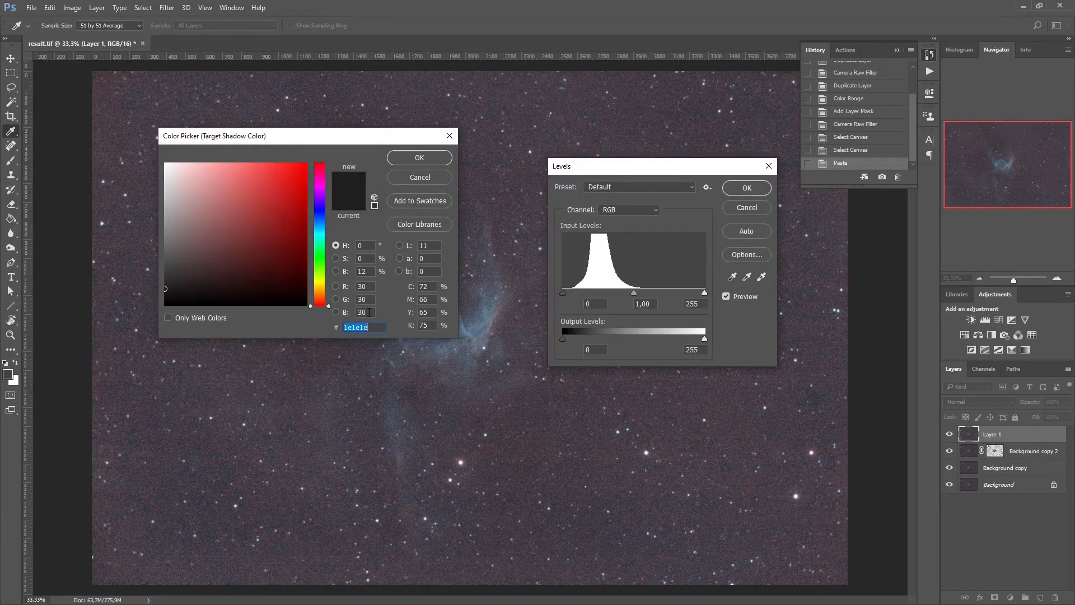
{"action": "mouse_move", "coordinate": [343, 320]}
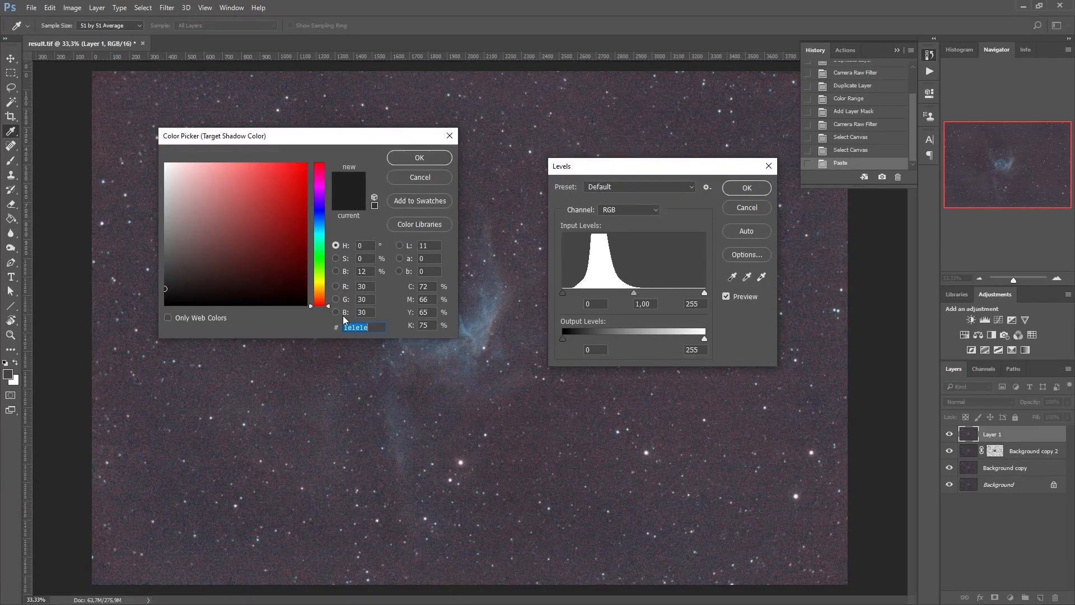
{"action": "left_click", "coordinate": [418, 158]}
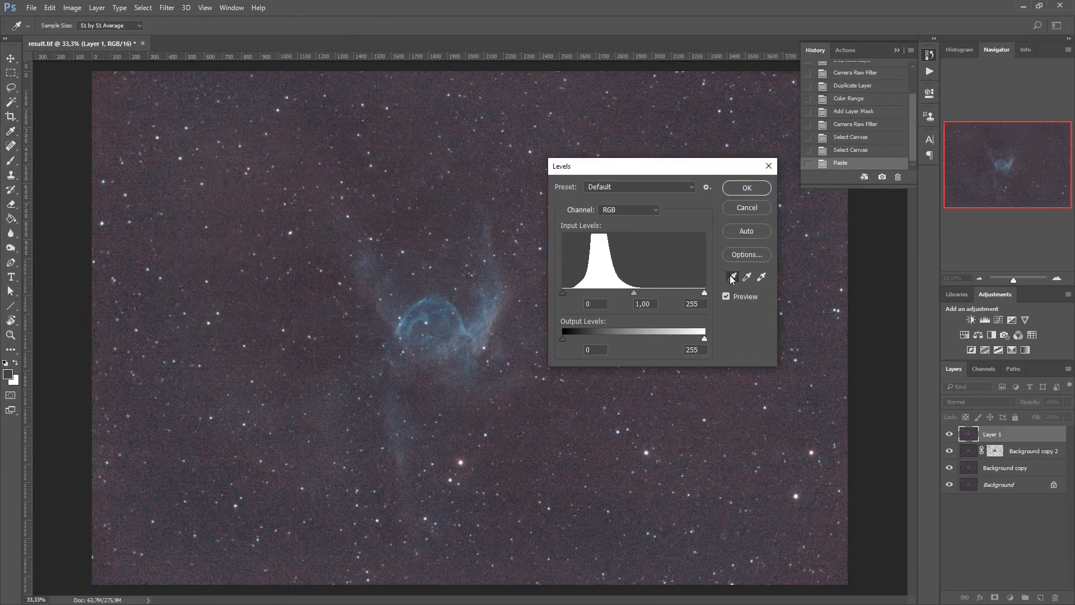
{"action": "left_click", "coordinate": [732, 277]}
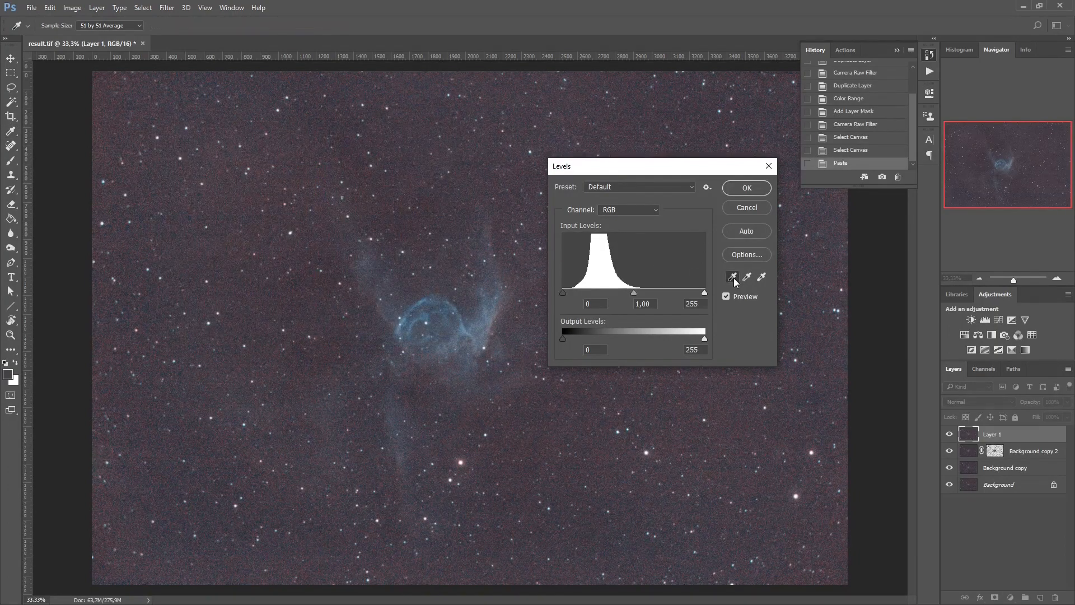
{"action": "mouse_move", "coordinate": [733, 277]}
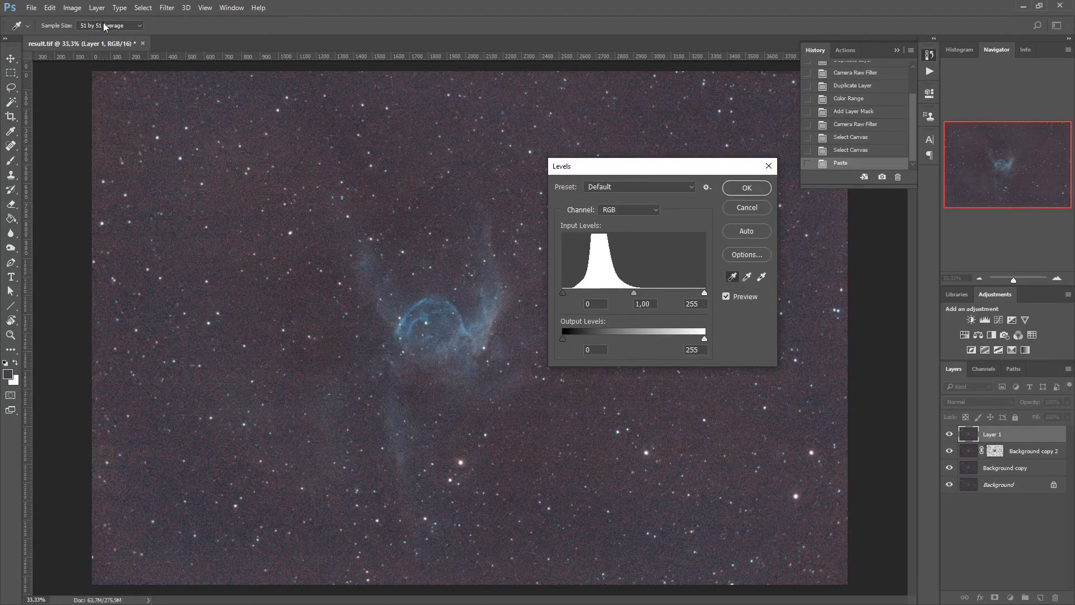
{"action": "mouse_move", "coordinate": [749, 259]}
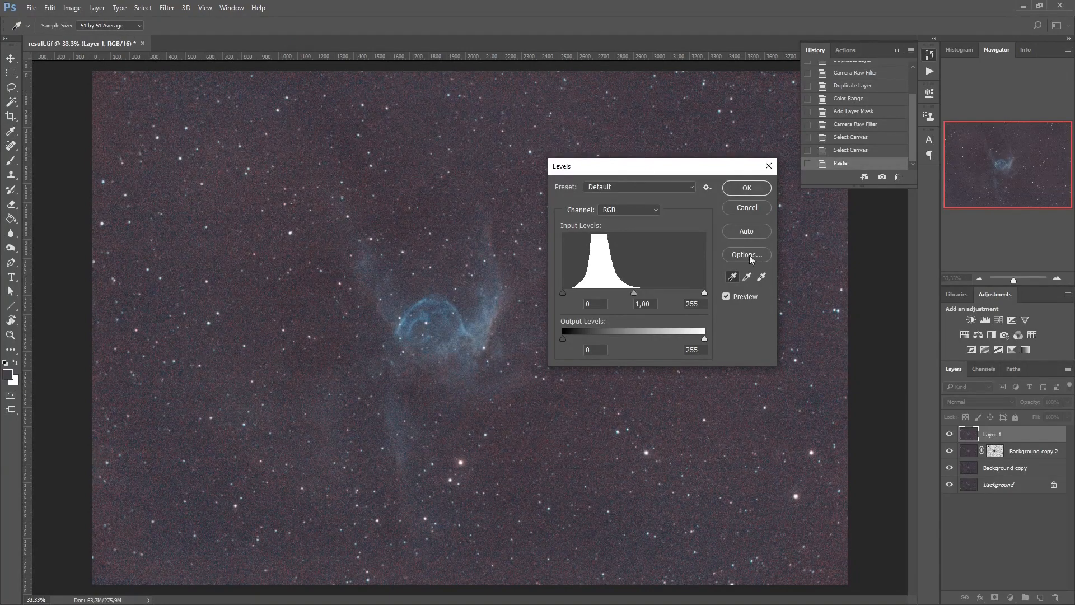
{"action": "mouse_move", "coordinate": [733, 418]}
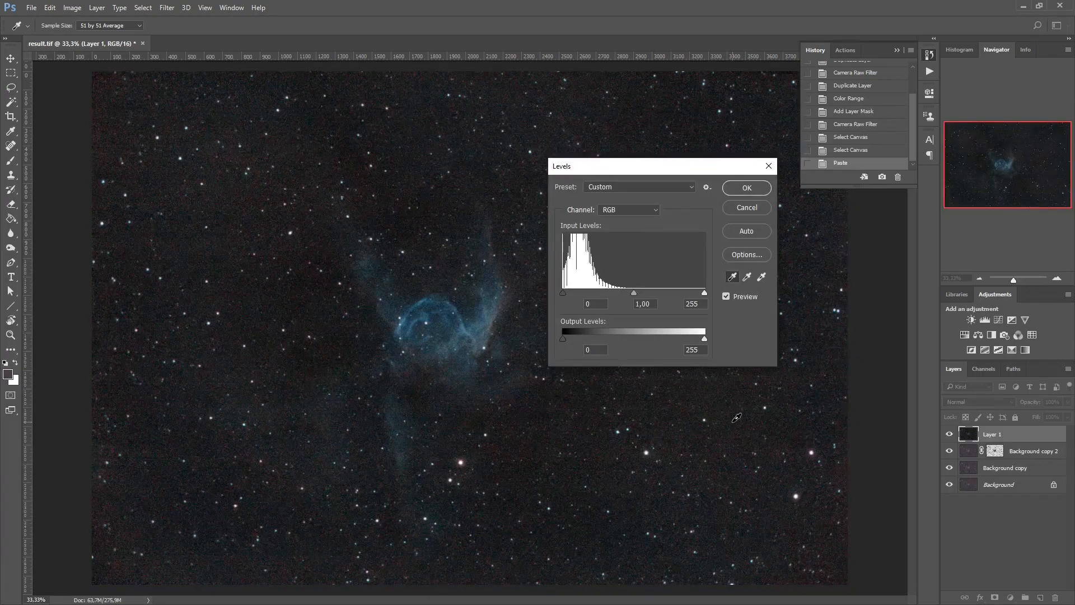
{"action": "left_click", "coordinate": [746, 188]}
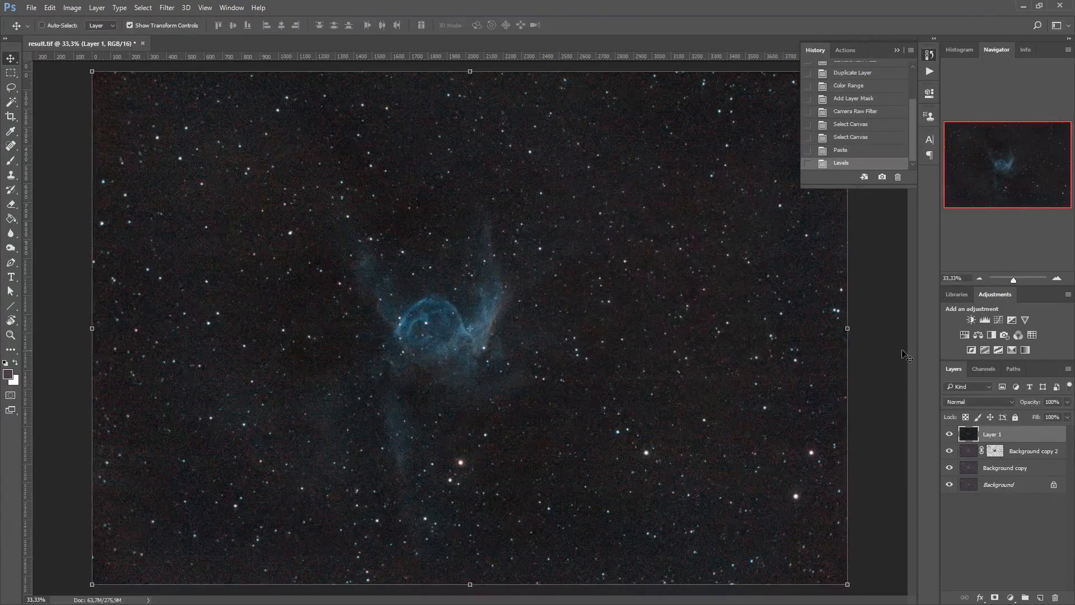
{"action": "mouse_move", "coordinate": [10, 65]}
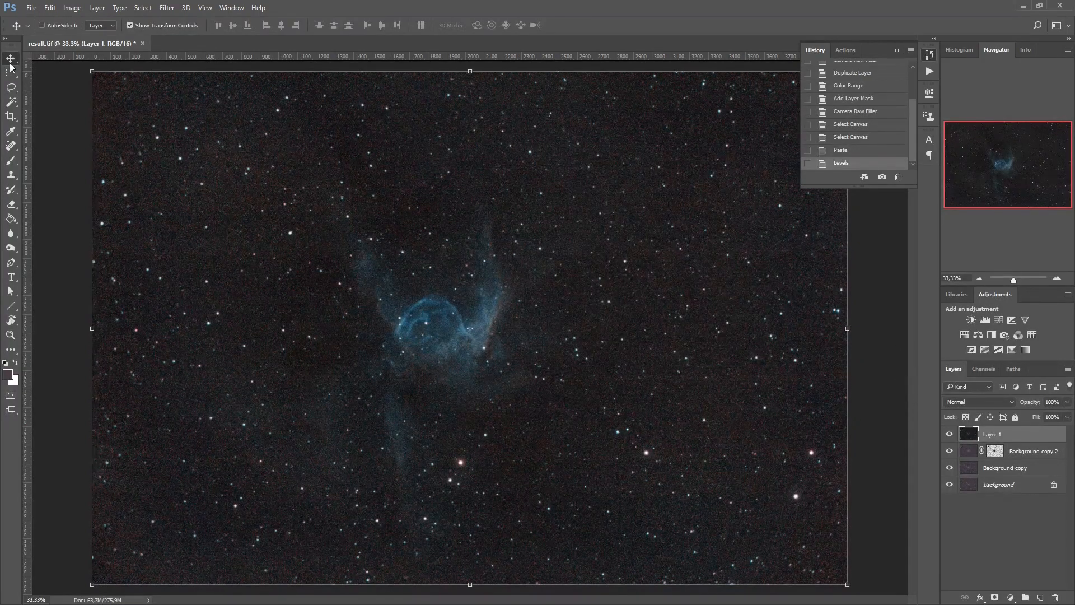
Save a flattened TIFF copy without layers as endresult.tif in the working directory.
{"action": "left_click", "coordinate": [32, 8]}
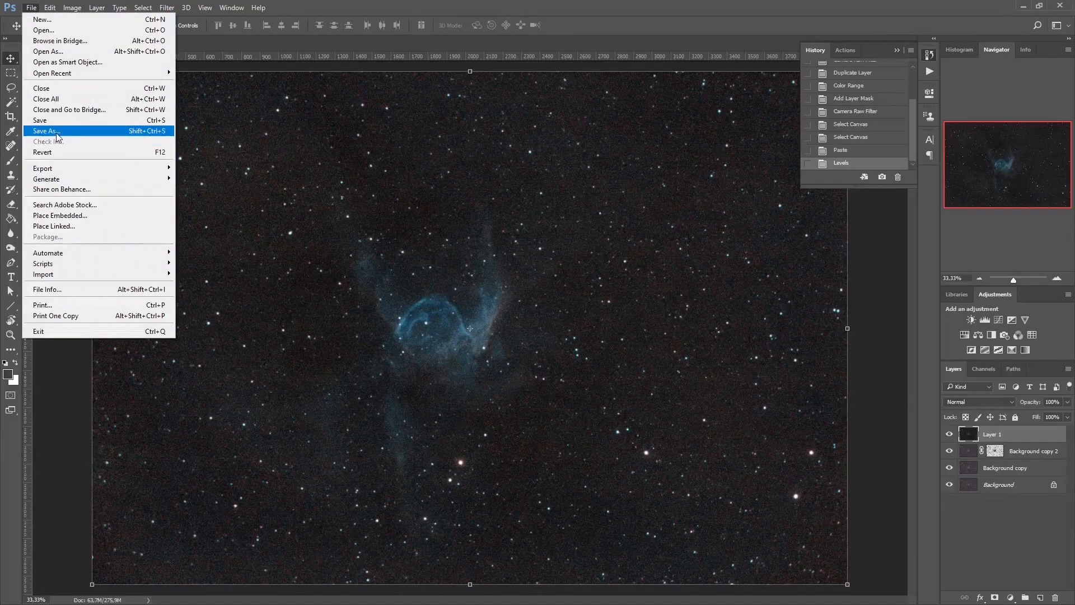
{"action": "left_click", "coordinate": [46, 131]}
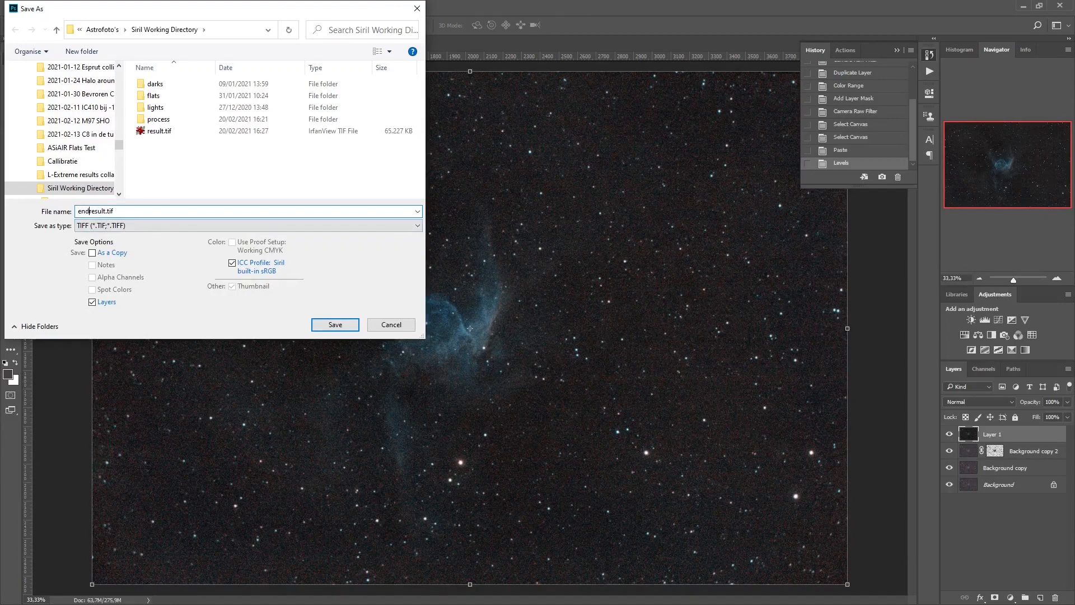
{"action": "left_click", "coordinate": [93, 252]}
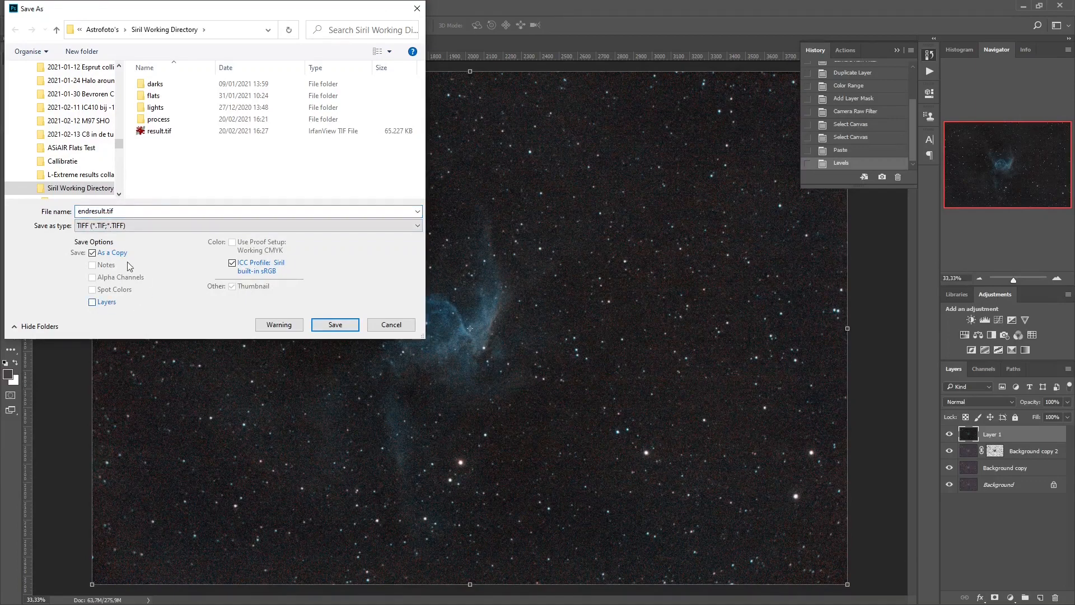
{"action": "left_click", "coordinate": [335, 325]}
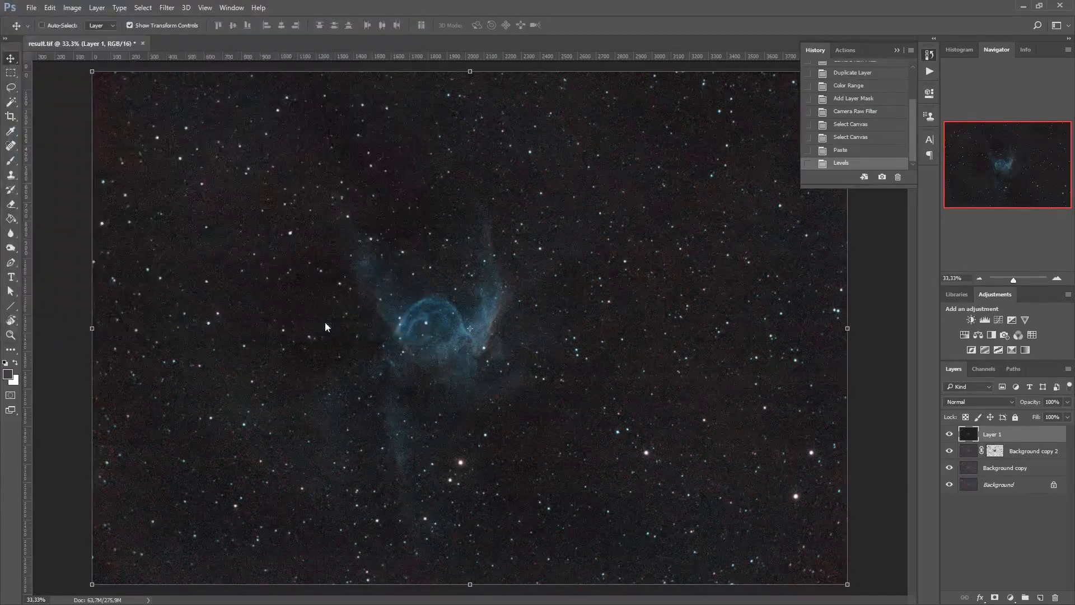